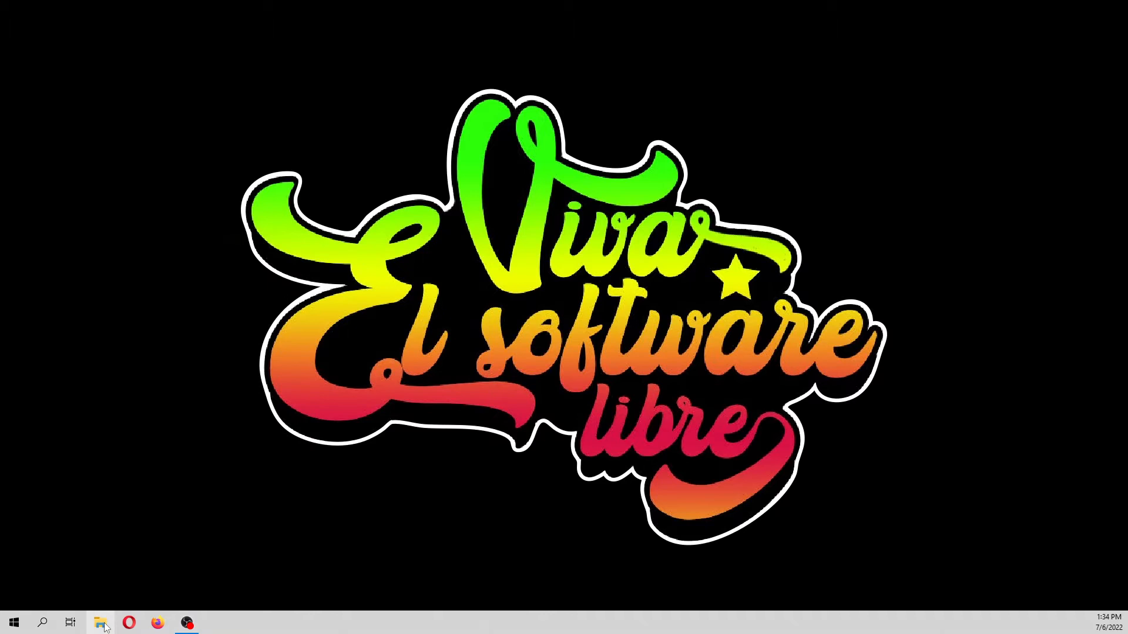
Show the Documents folder in File Explorer and dismiss the Display settings window
left_click(101, 622)
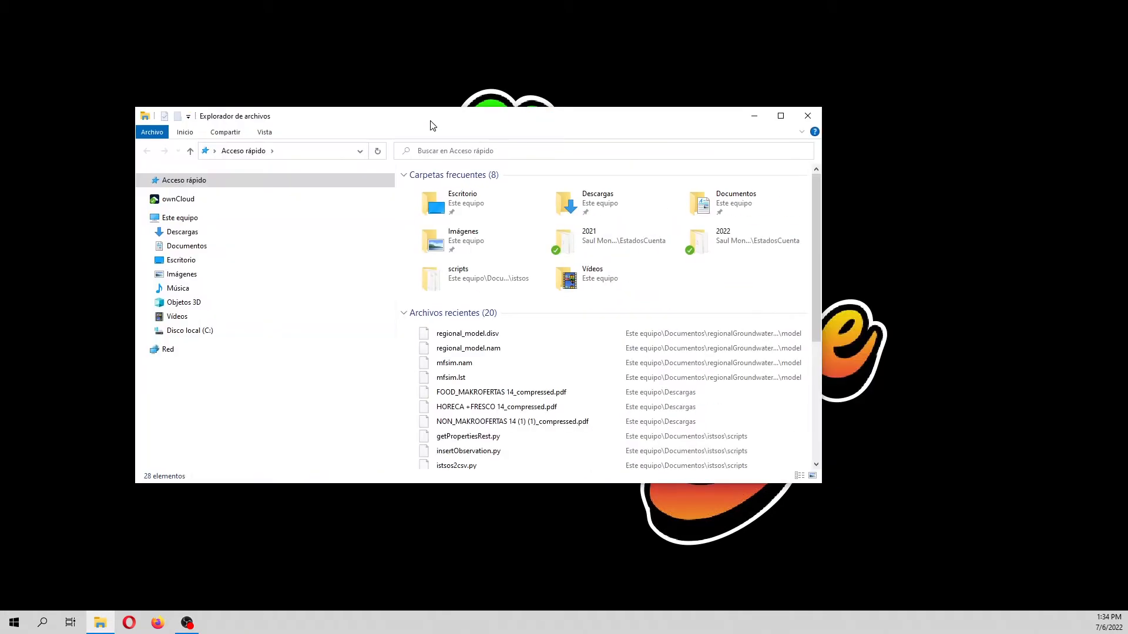
left_click(187, 246)
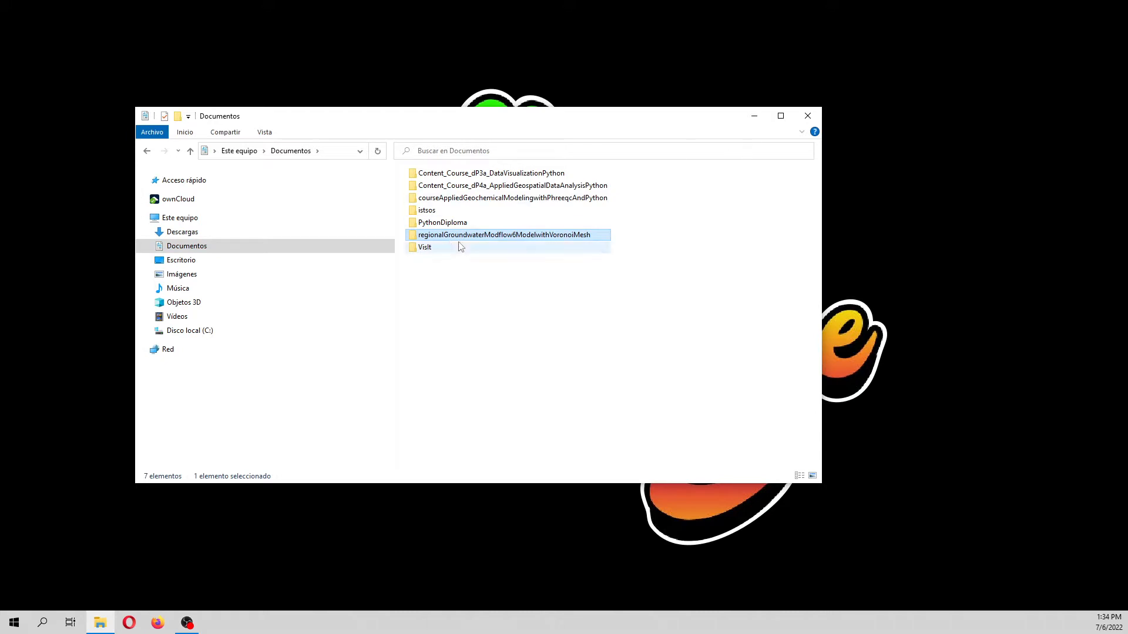
right_click(824, 166)
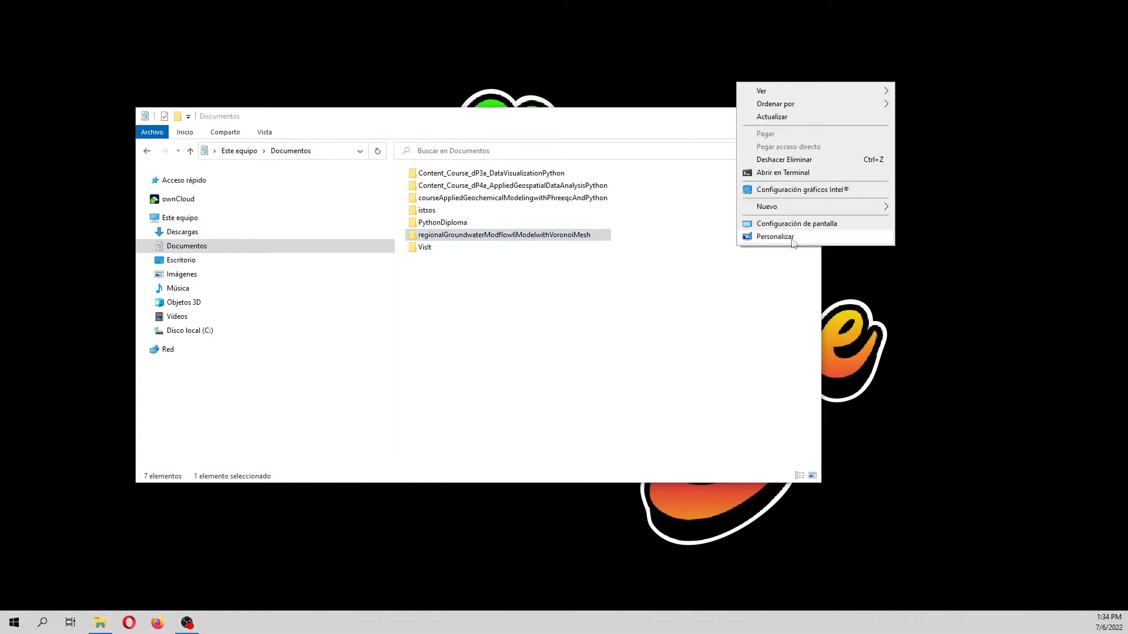
left_click(797, 224)
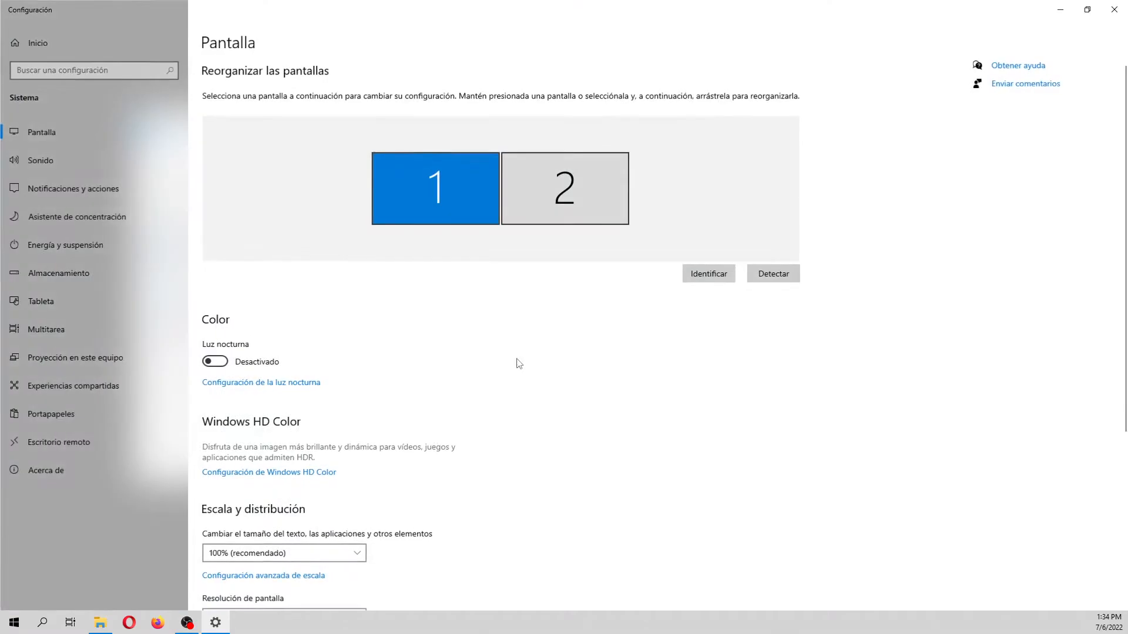
left_click(283, 554)
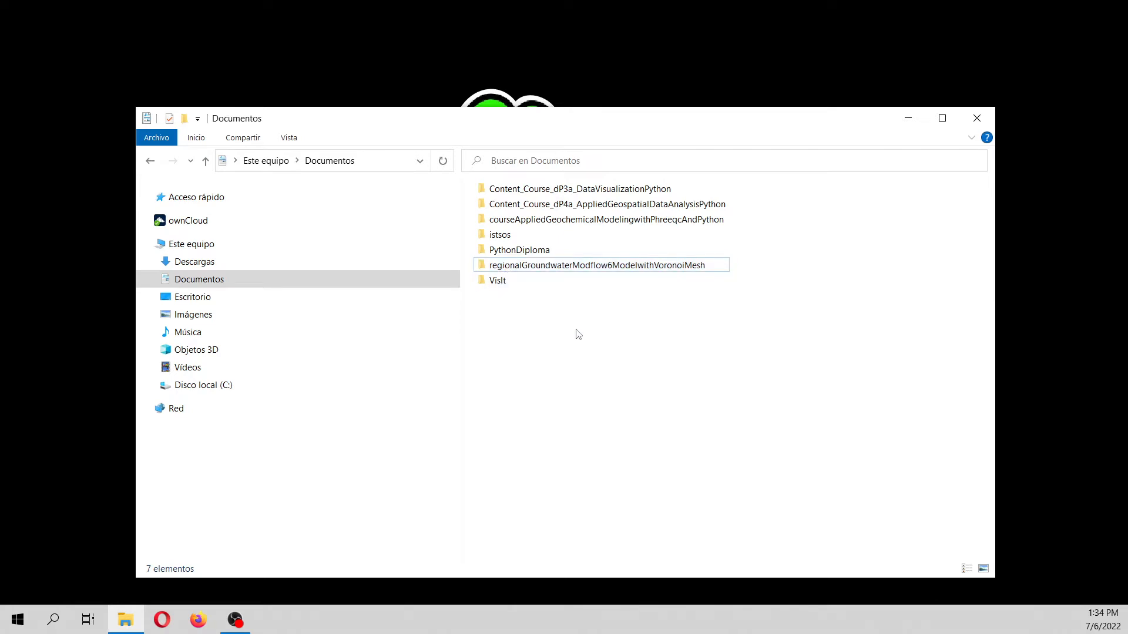
In Anaconda Prompt, cd into Documents\regionalGroundwaterModflow6ModelwithVoronoiMesh
left_click(518, 249)
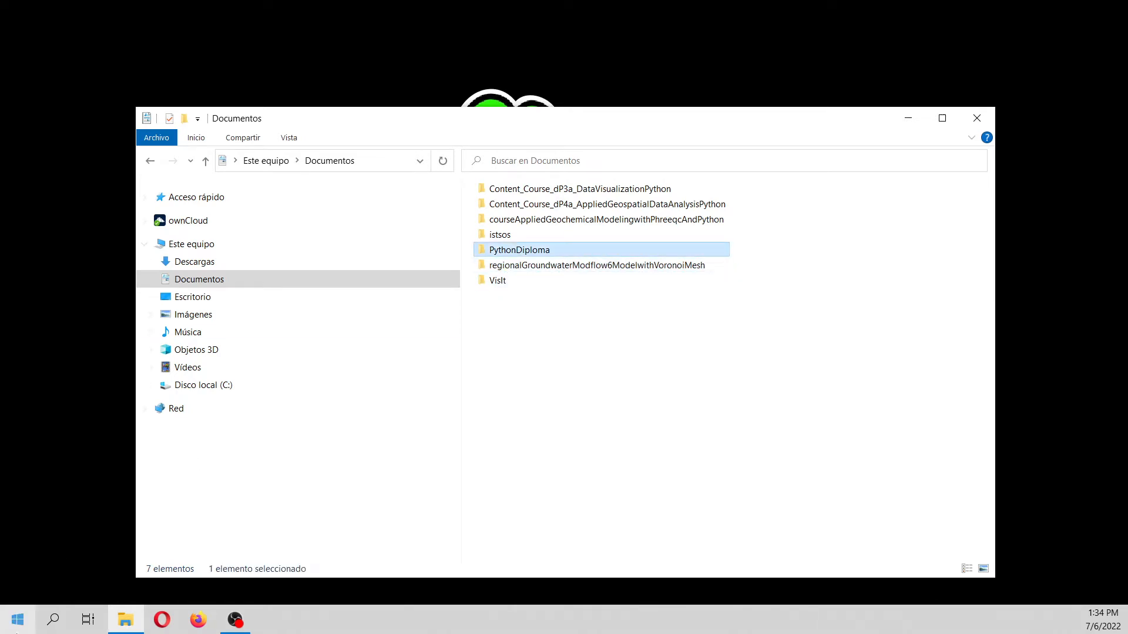
mouse_move(53, 619)
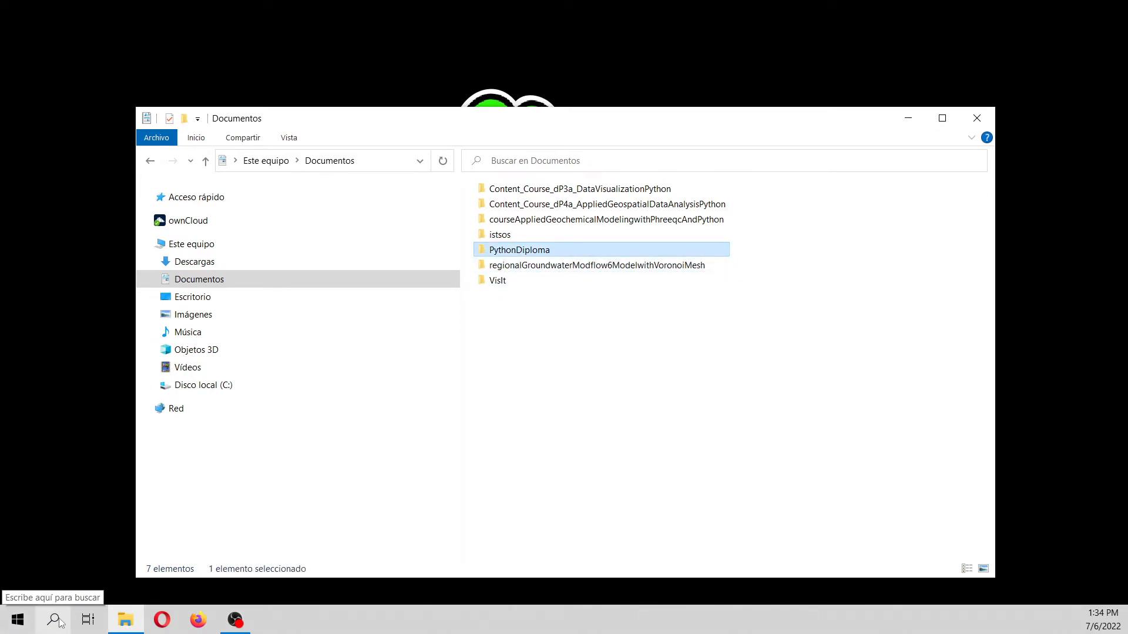
left_click(55, 619)
type("cd")
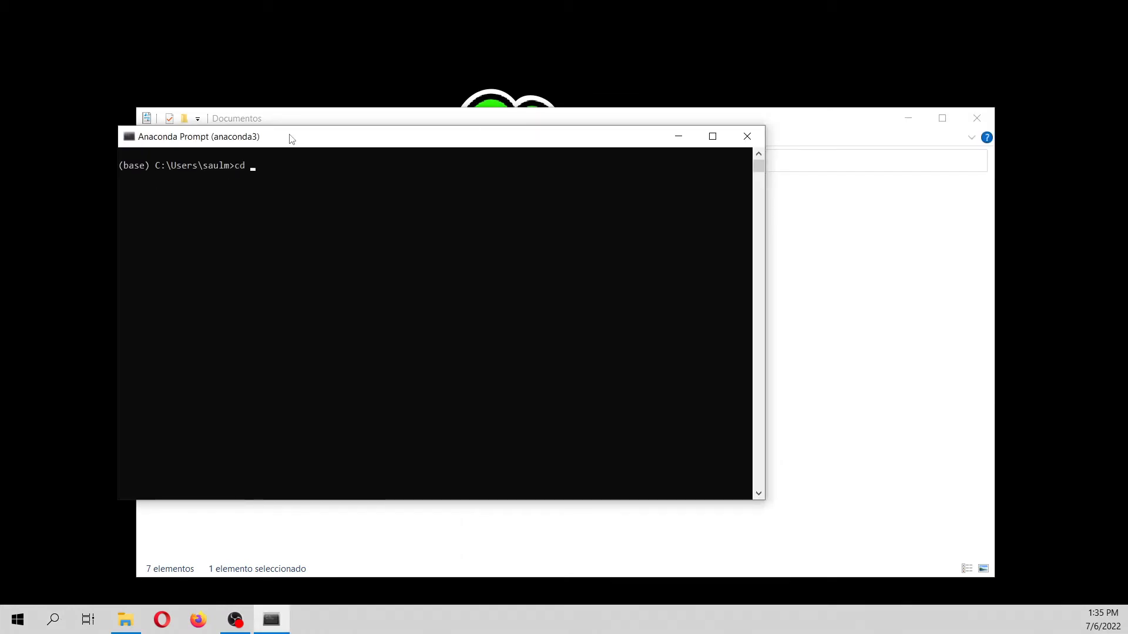
type("Doc")
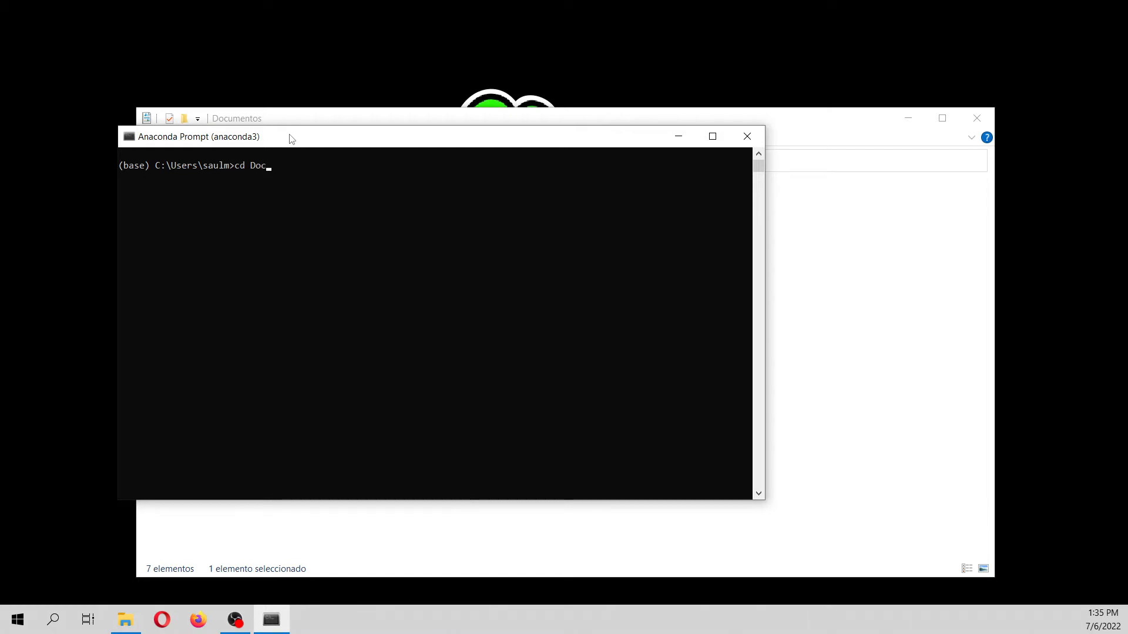
type("u")
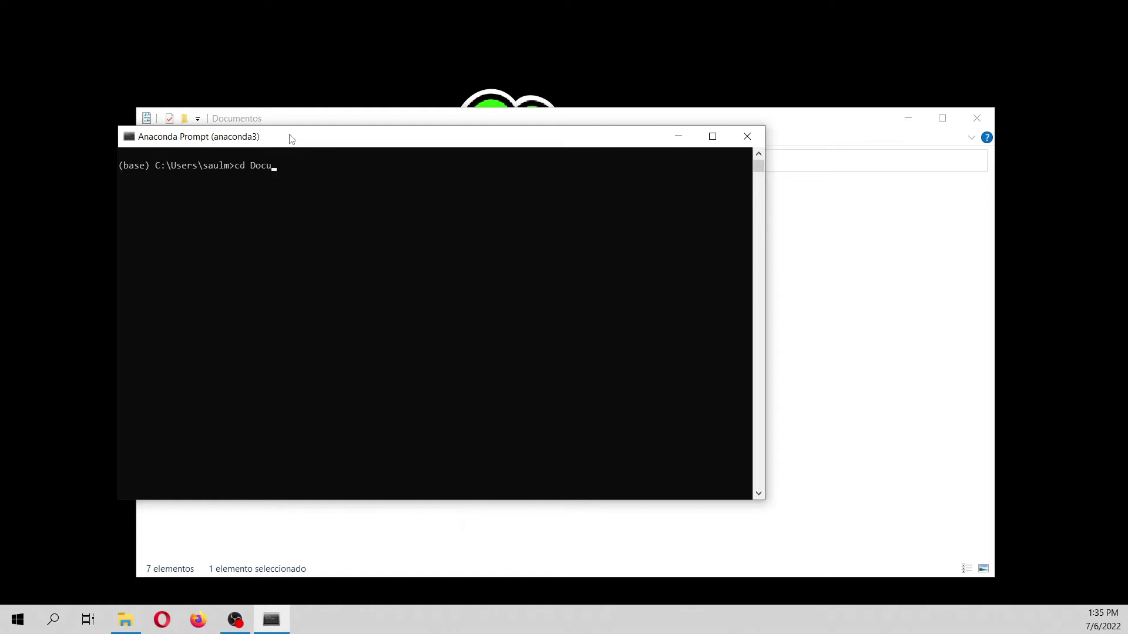
key("Return")
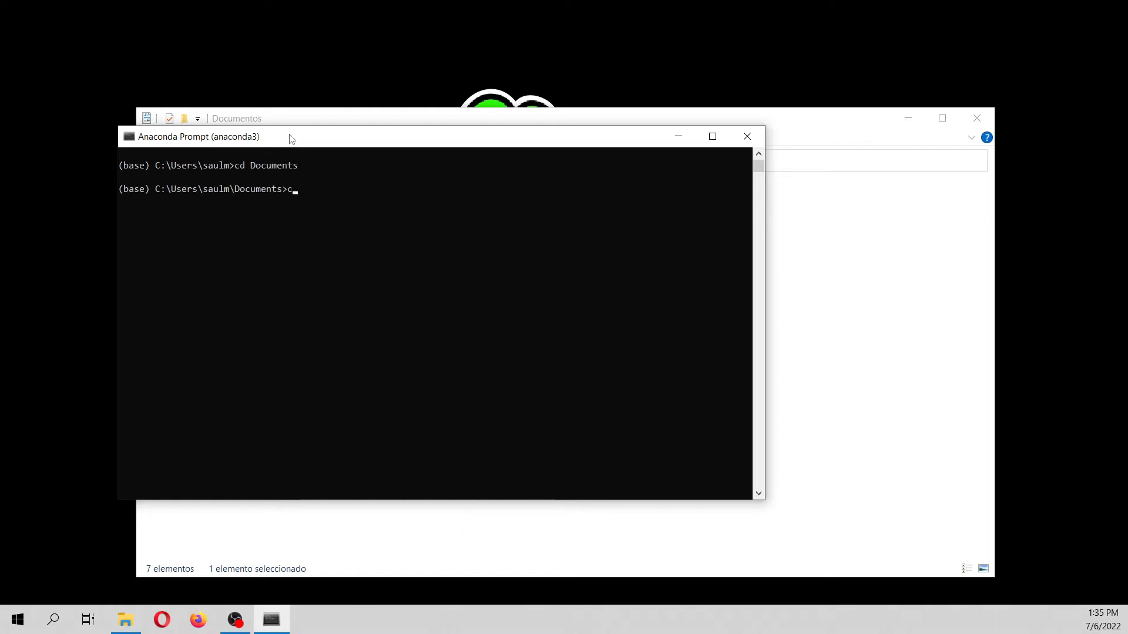
type("cd regionalGroundwaterModflow6ModelwithVoronoiMesh")
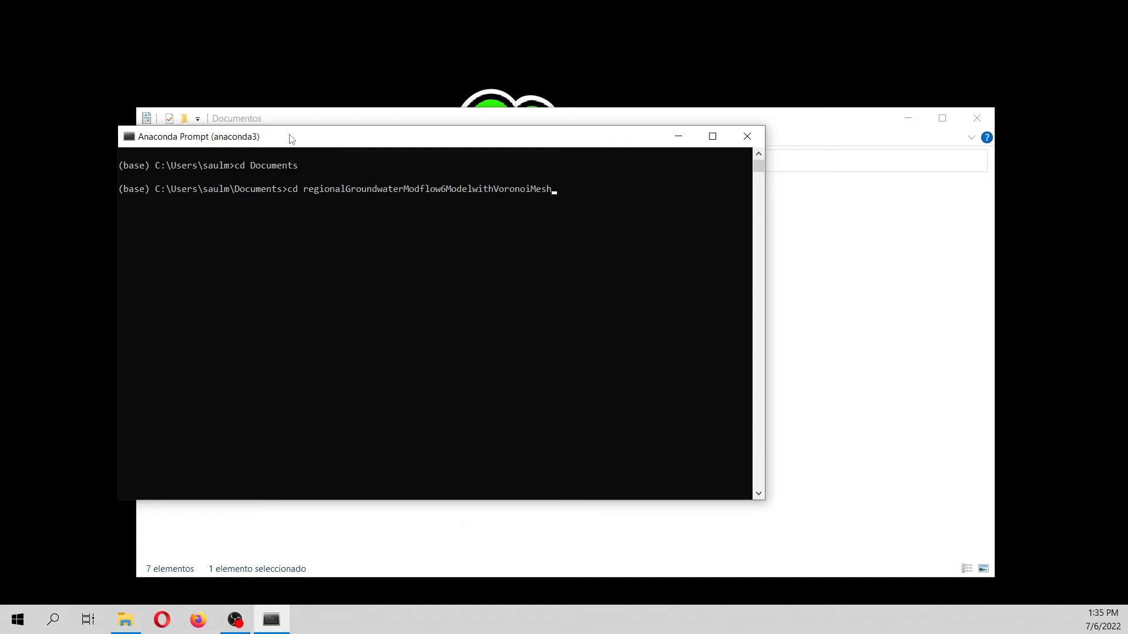
key("Return")
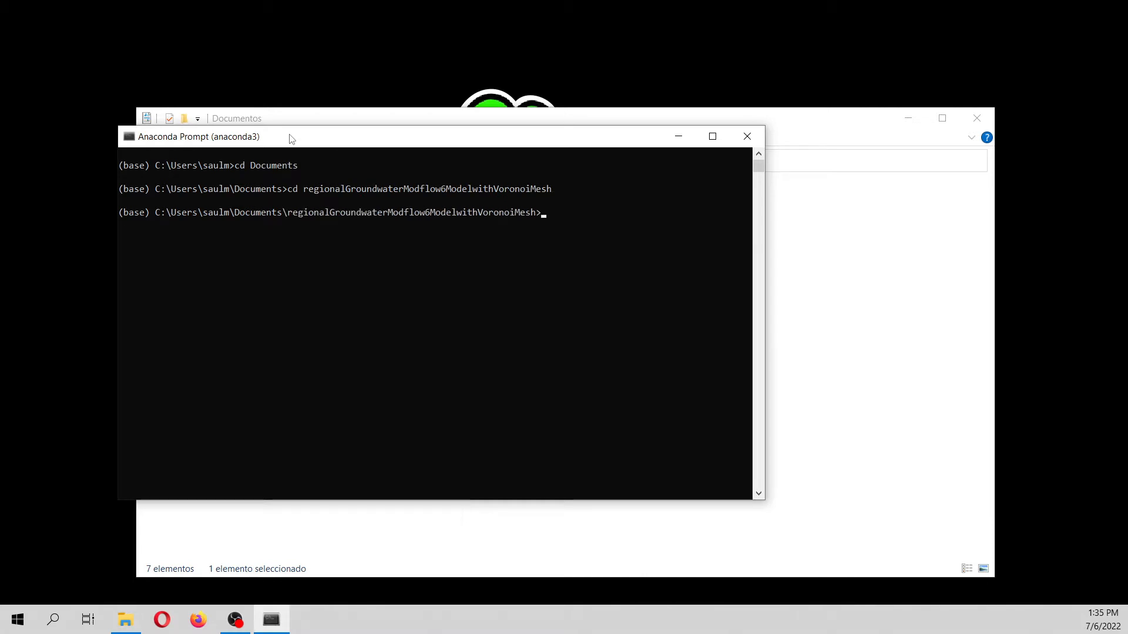
List the conda environments and activate the geohatari environment
type("conda")
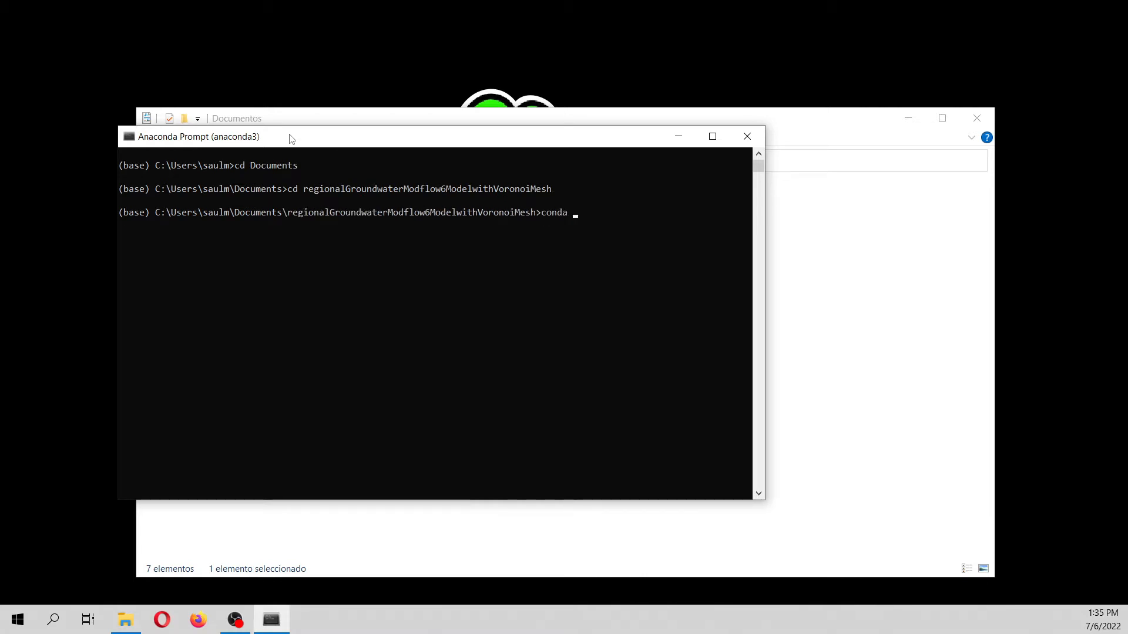
type("env list")
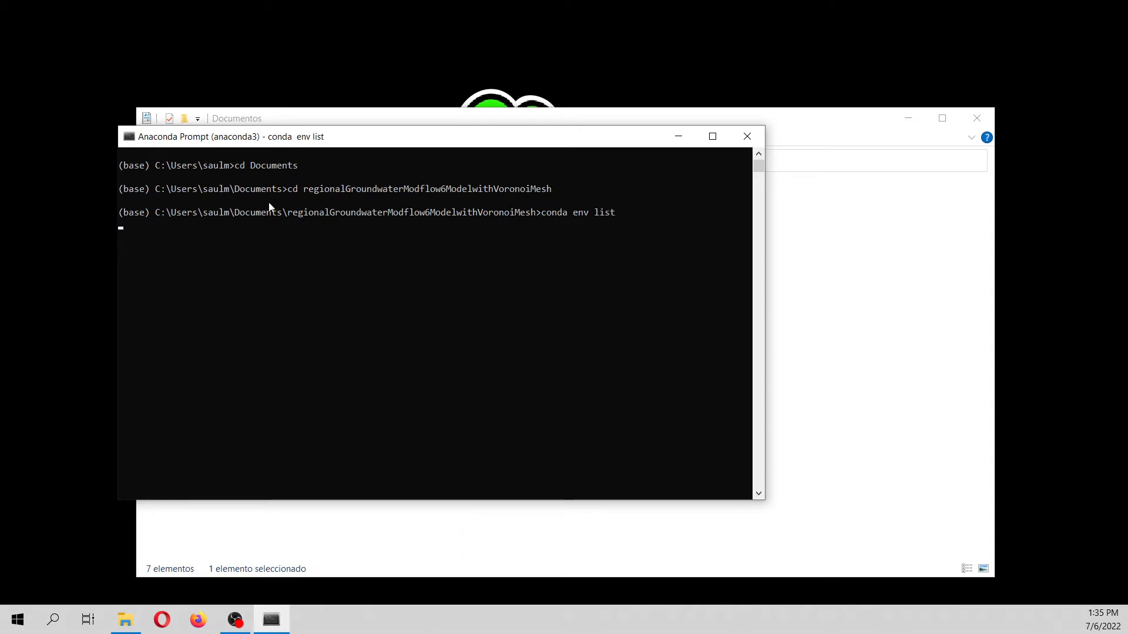
key("Return")
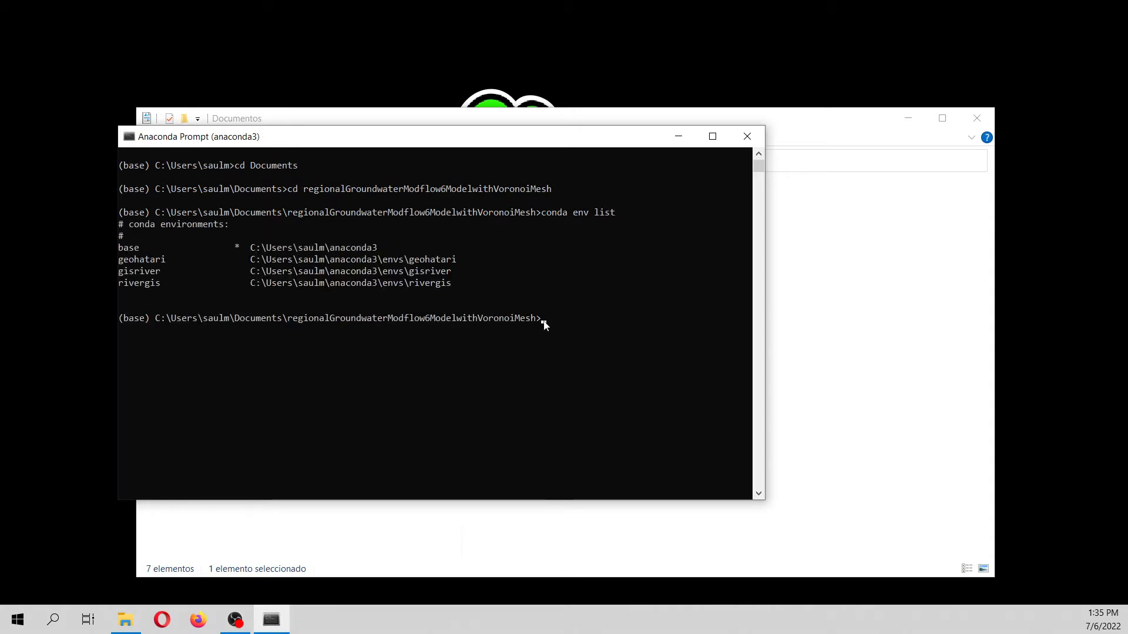
type("conda")
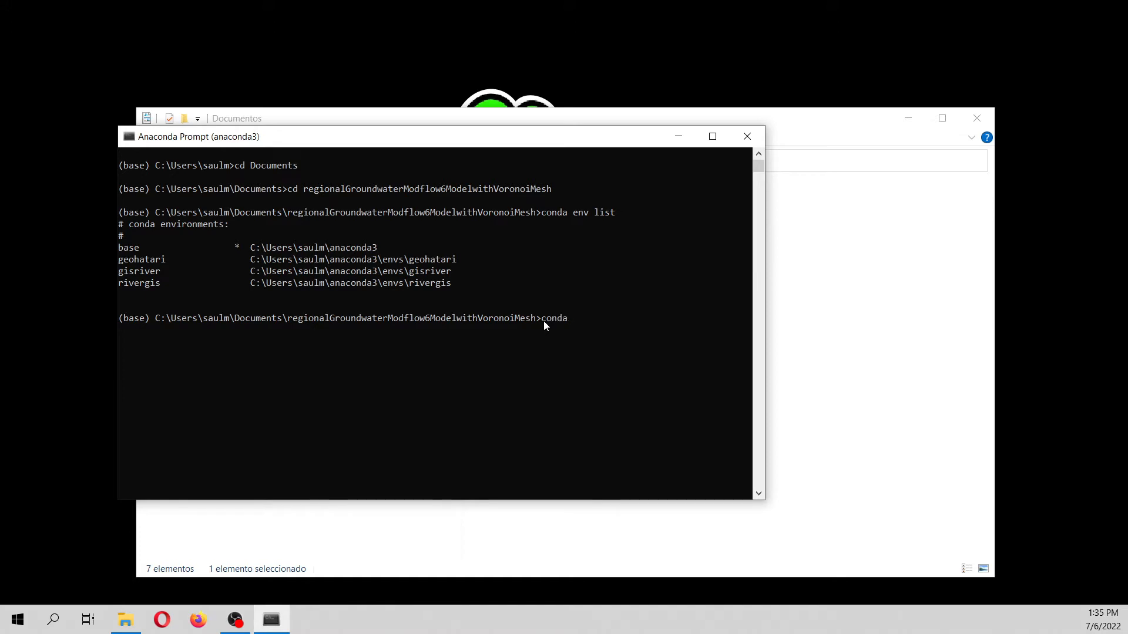
type("activate")
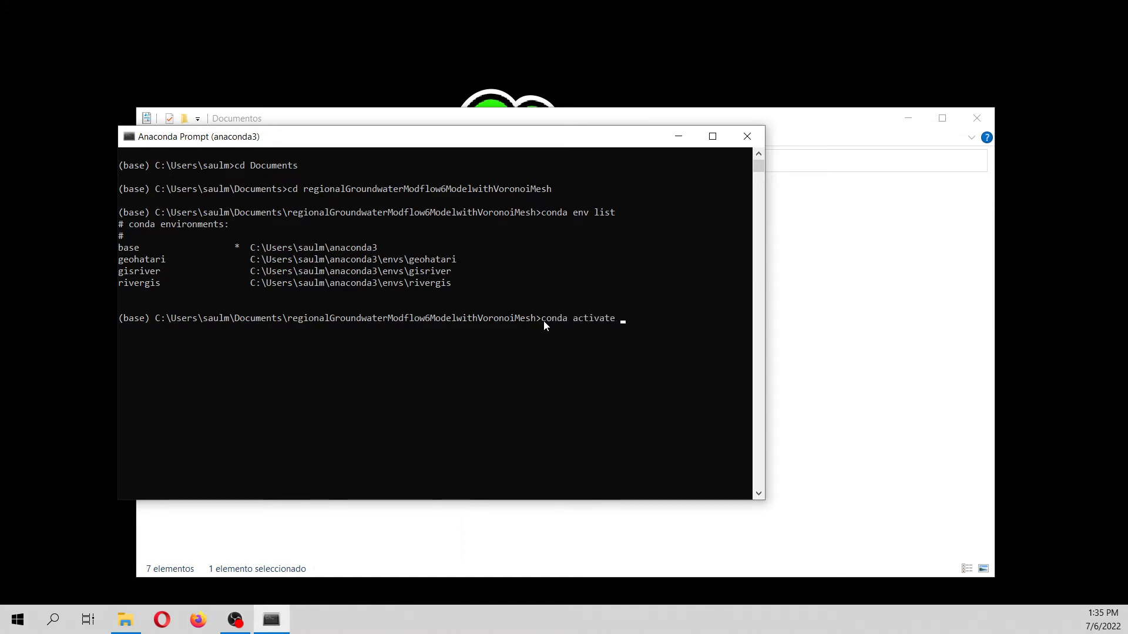
type("ge")
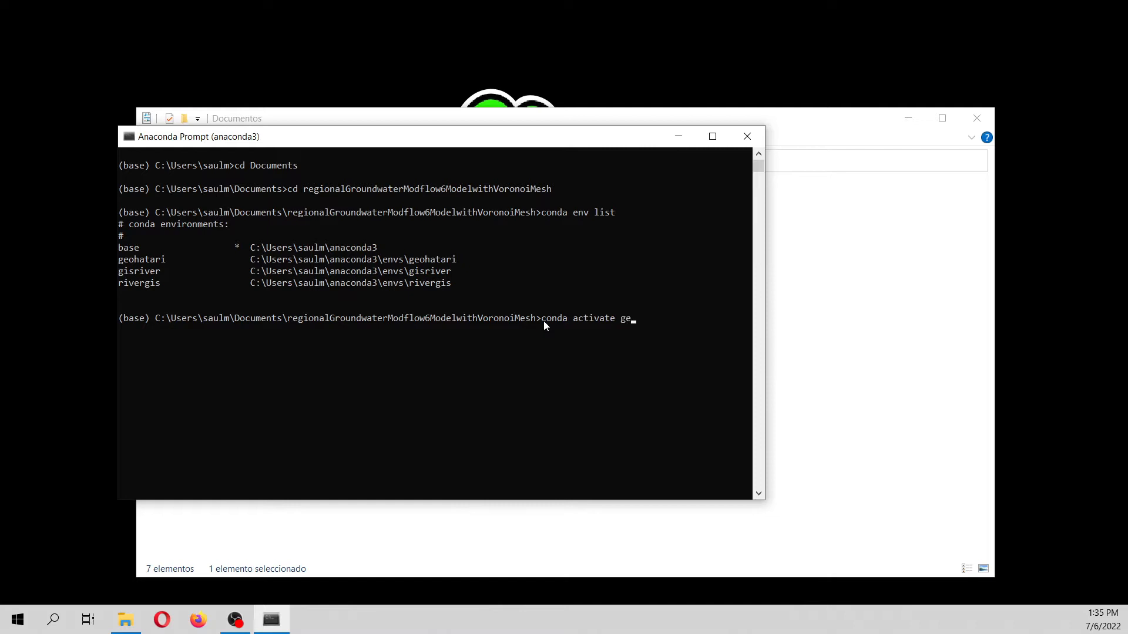
type("ohatari")
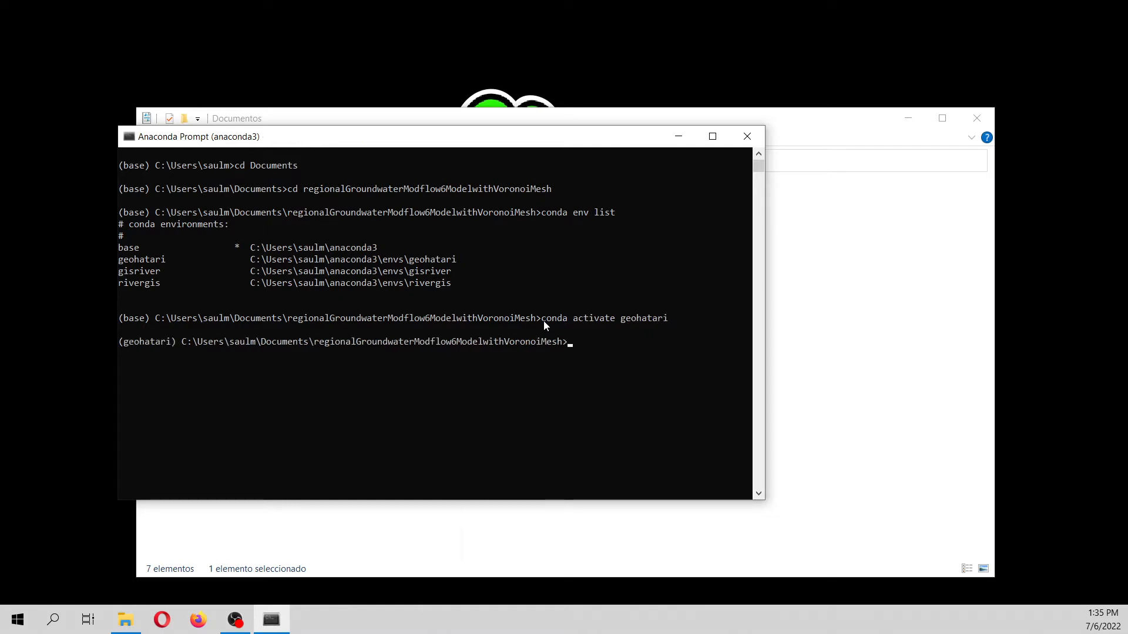
Launch JupyterLab from the project folder
type("jup")
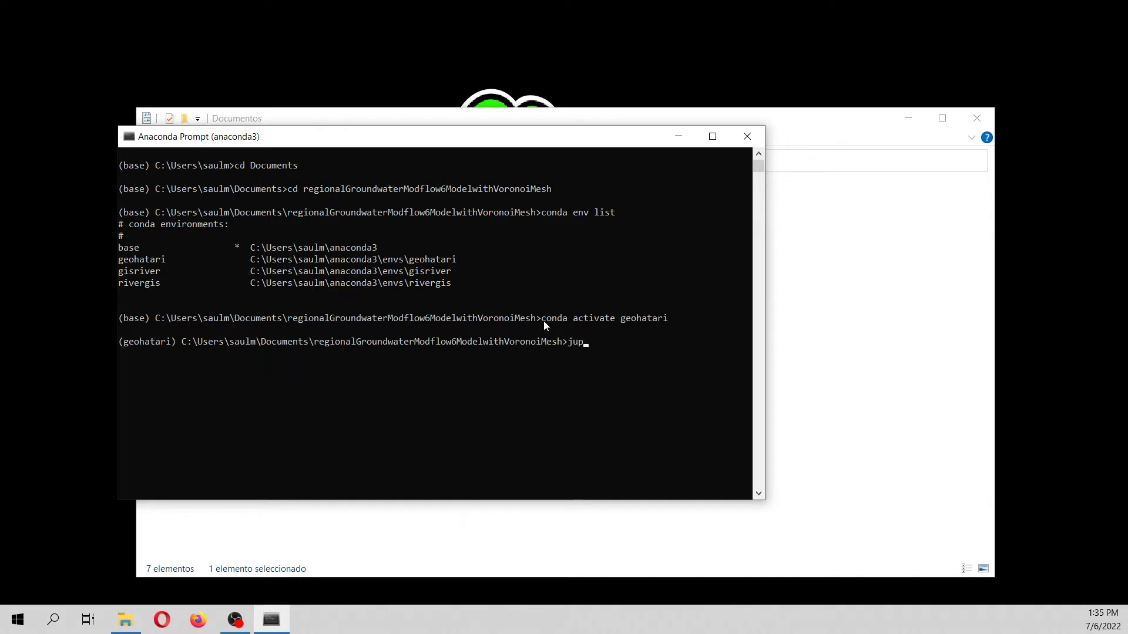
type("yter lab")
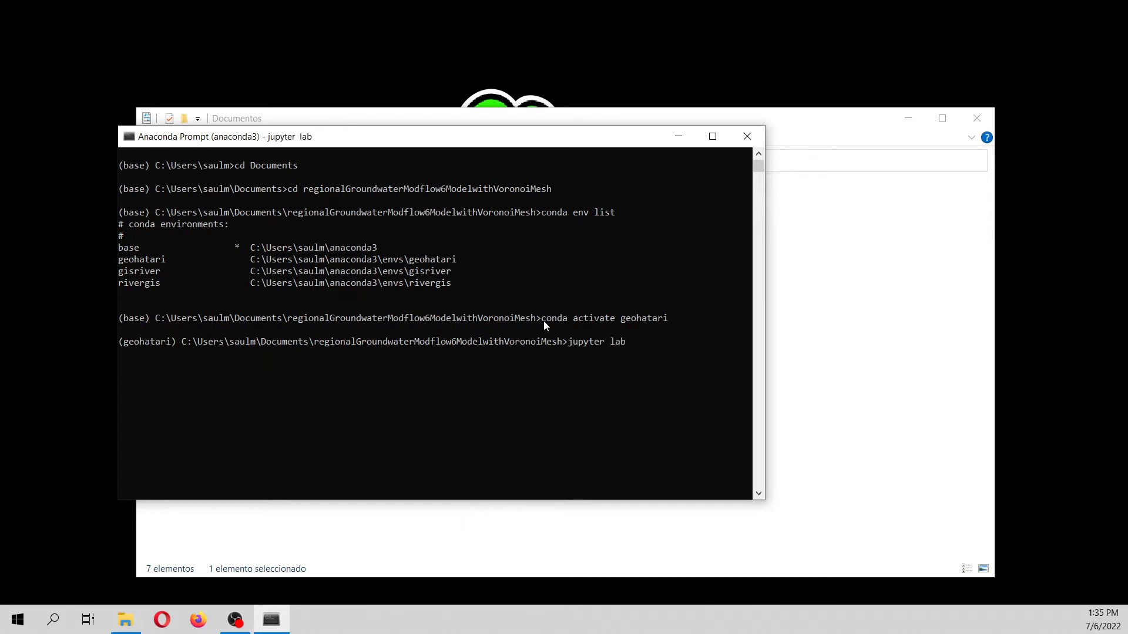
key("Return")
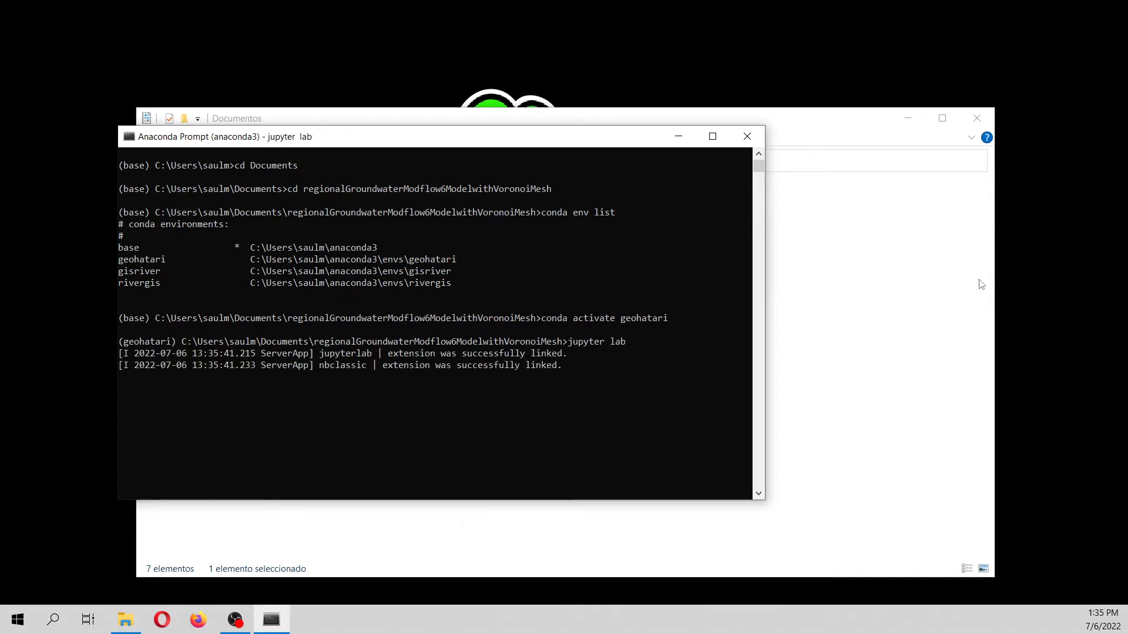
Switch to JupyterLab in the browser and close the older notebooks, leaving the Launcher
left_click(197, 619)
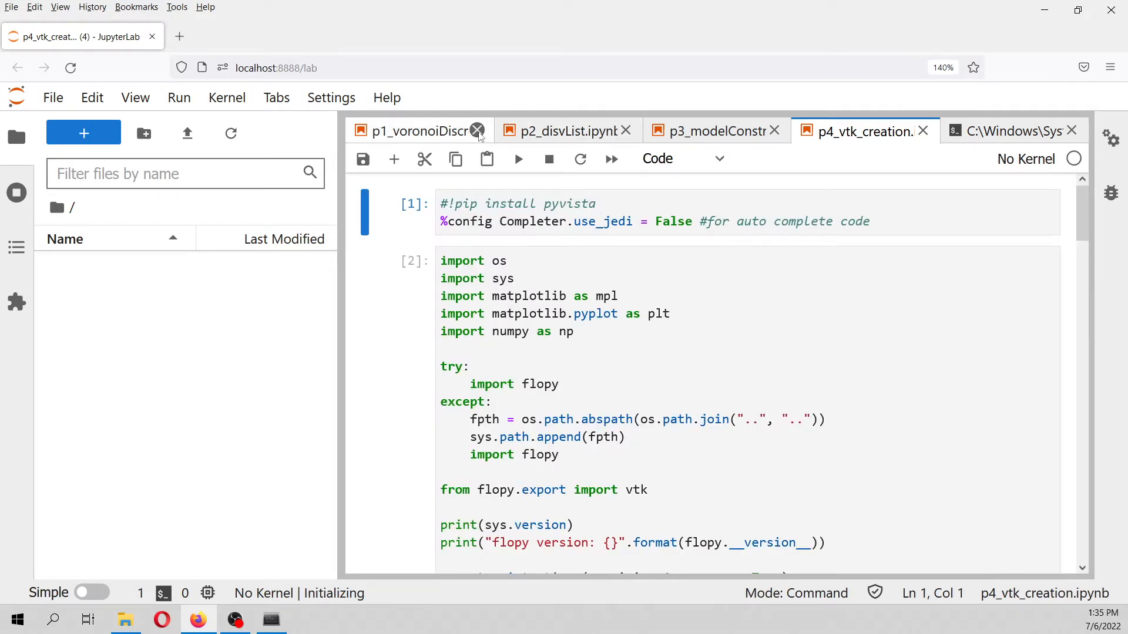
left_click(477, 131)
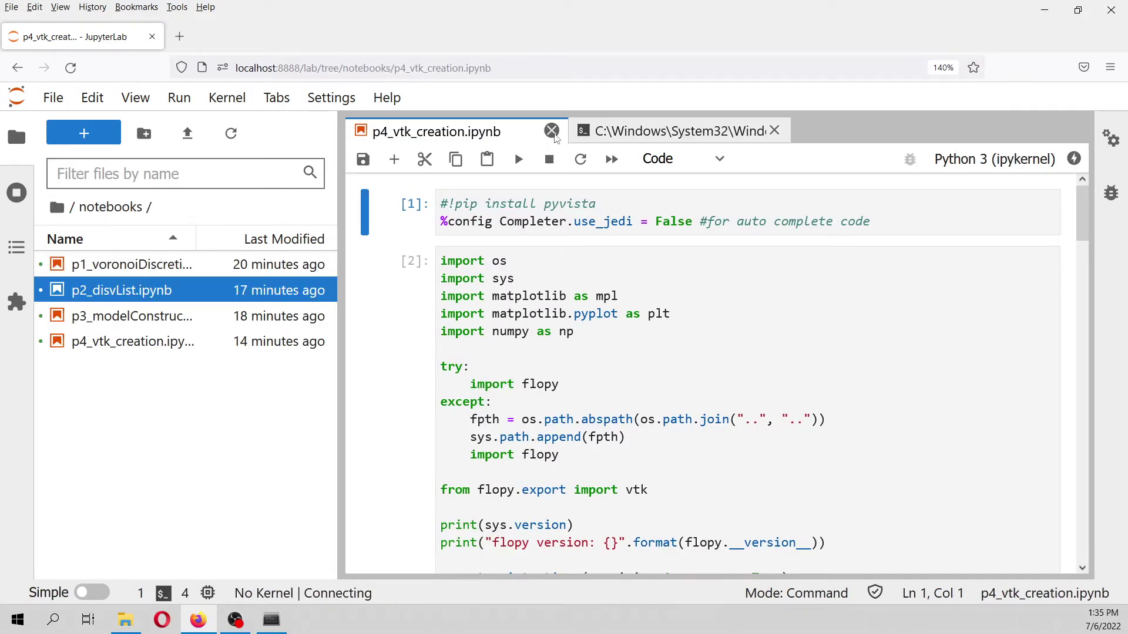
left_click(551, 130)
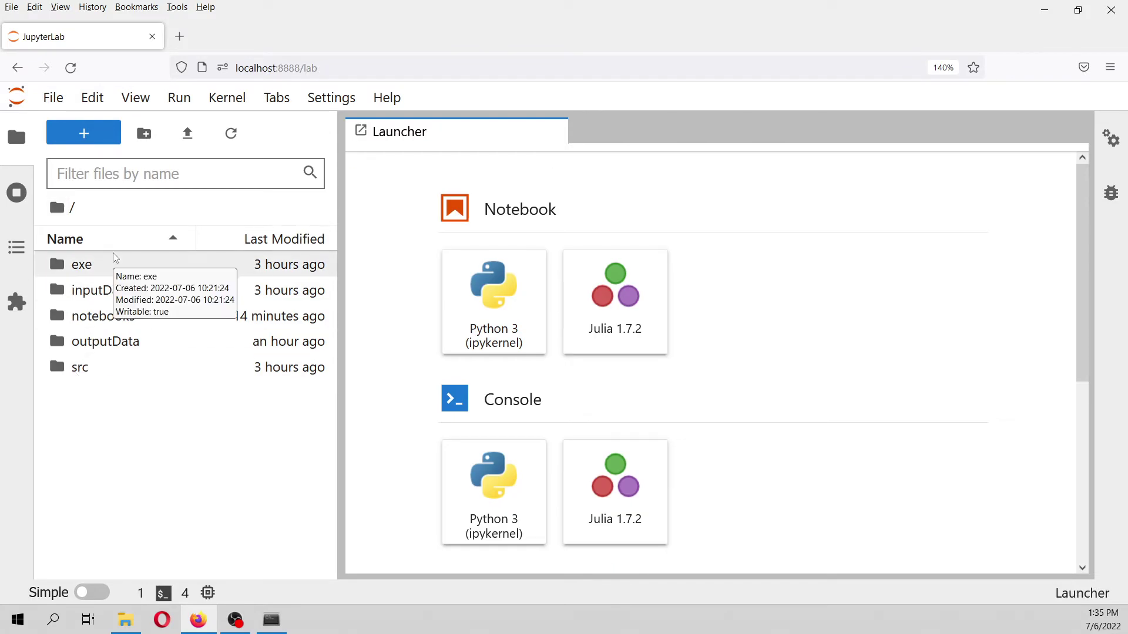
mouse_move(95, 272)
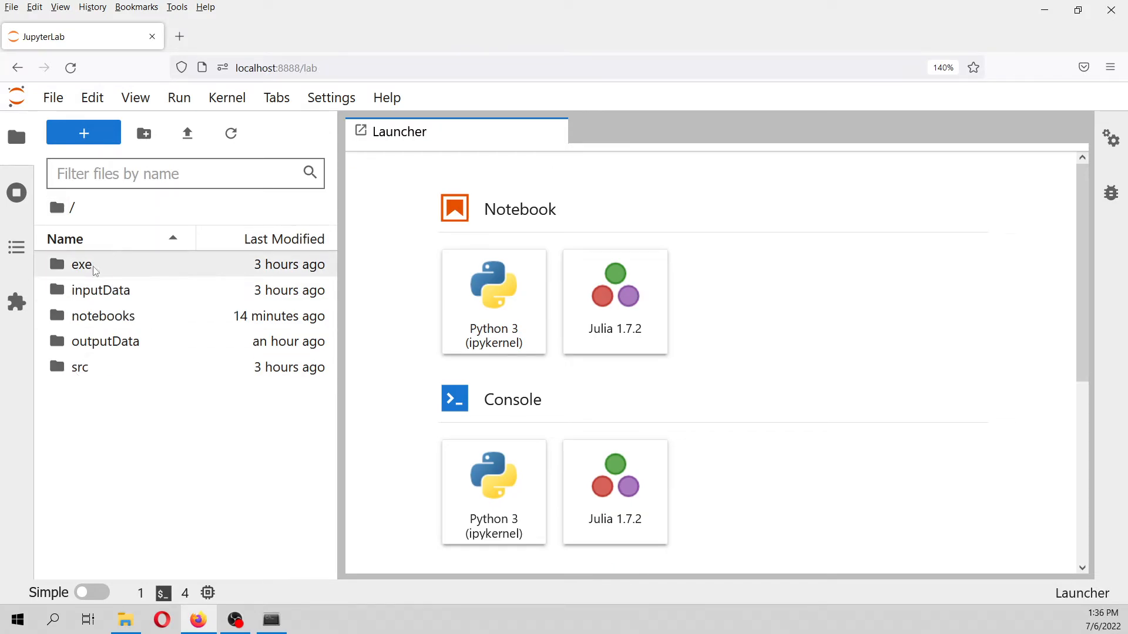
mouse_move(92, 274)
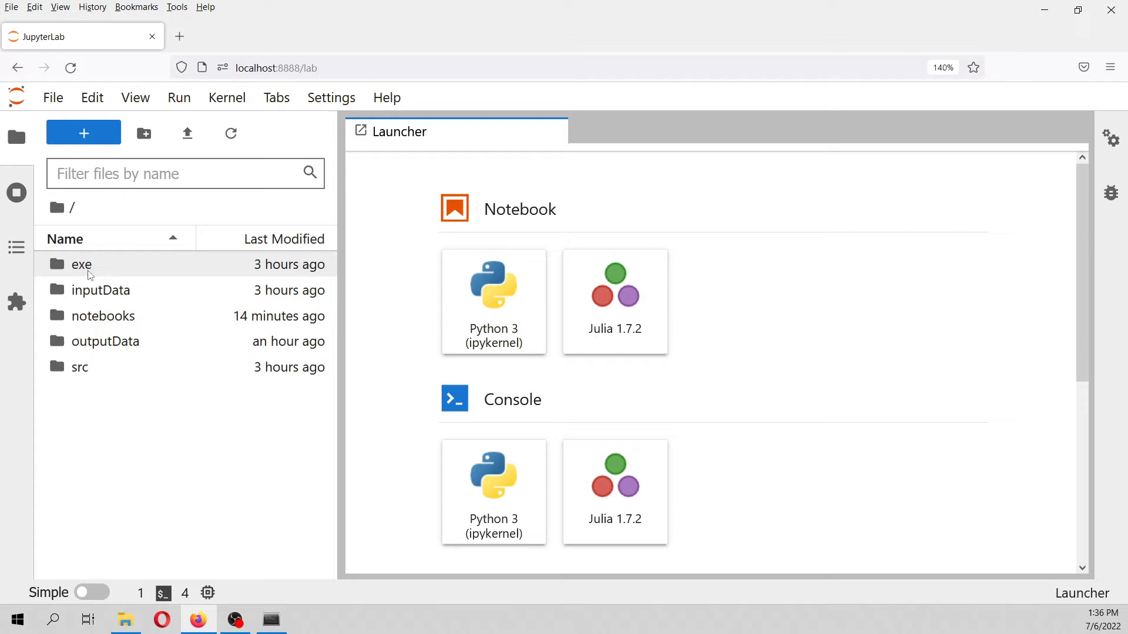
mouse_move(100, 291)
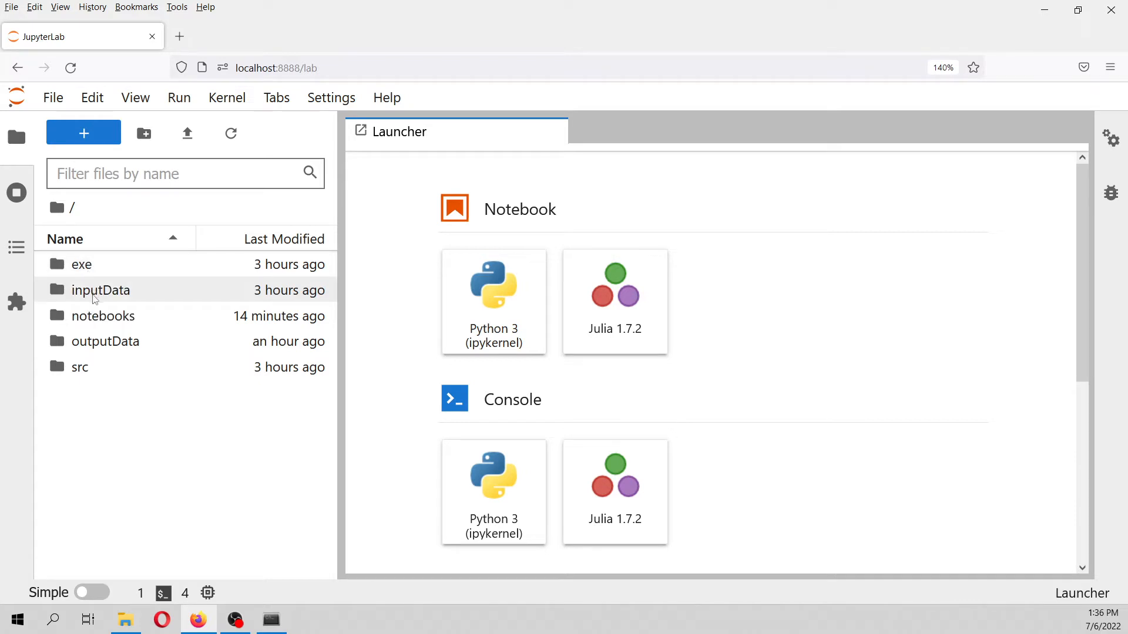
mouse_move(103, 316)
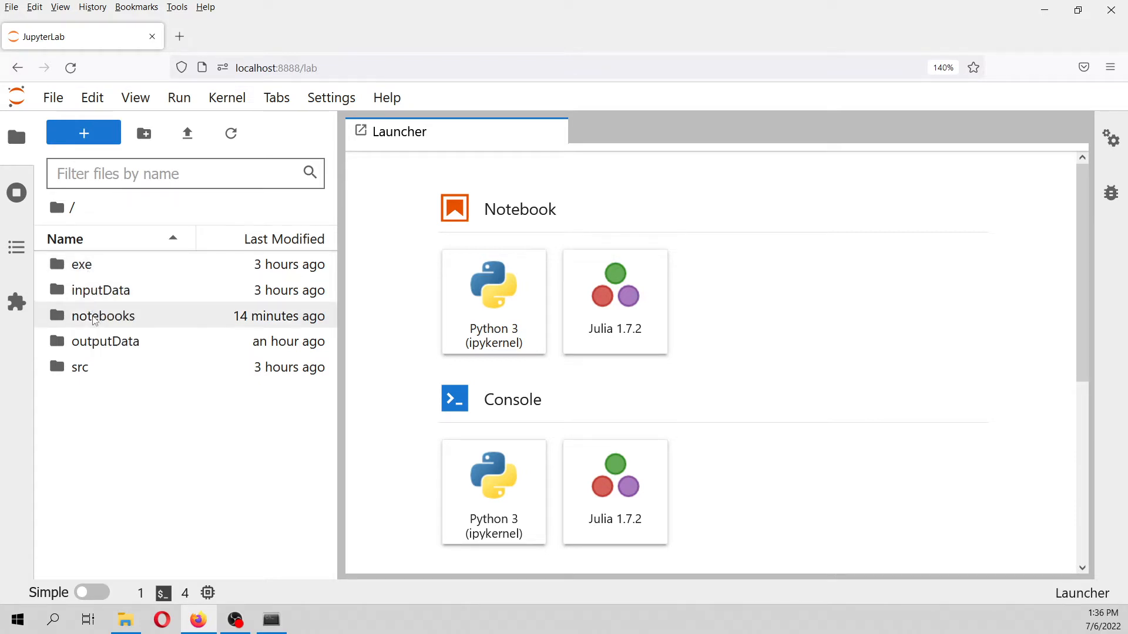
mouse_move(79, 367)
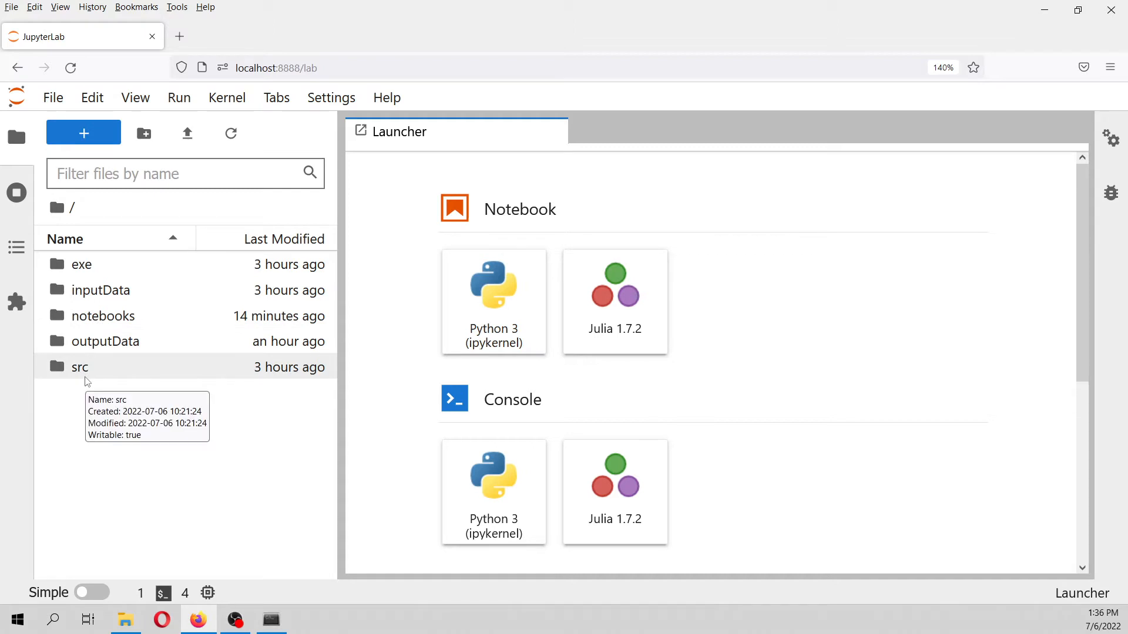
mouse_move(113, 347)
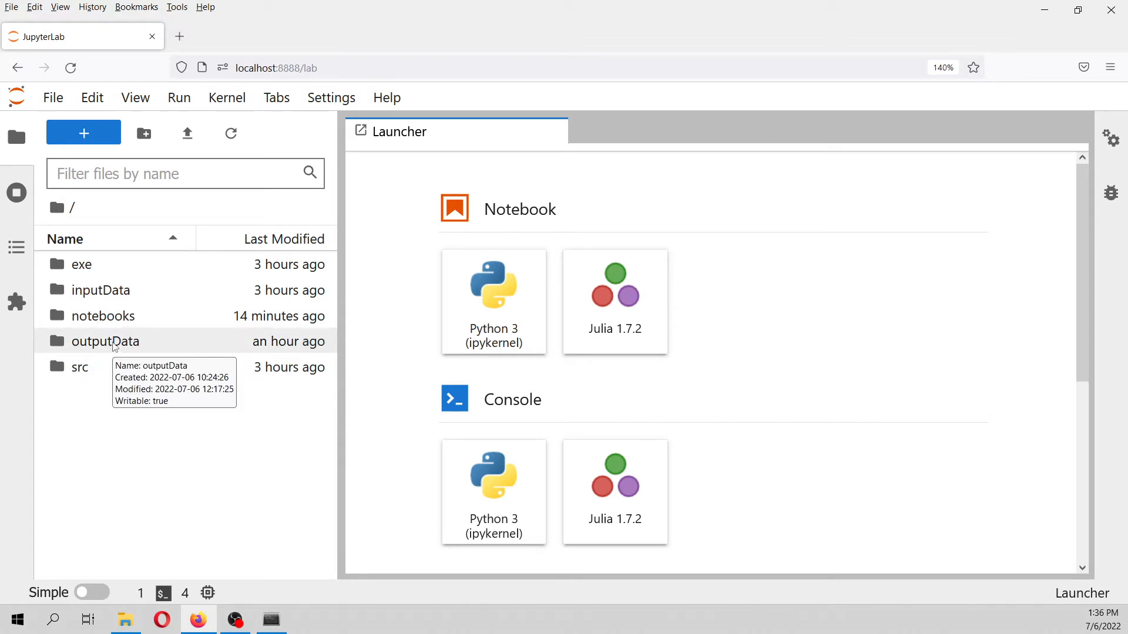
Open p1_voronoiDiscretization.ipynb, review its code, and restart the kernel running all cells
left_click(103, 315)
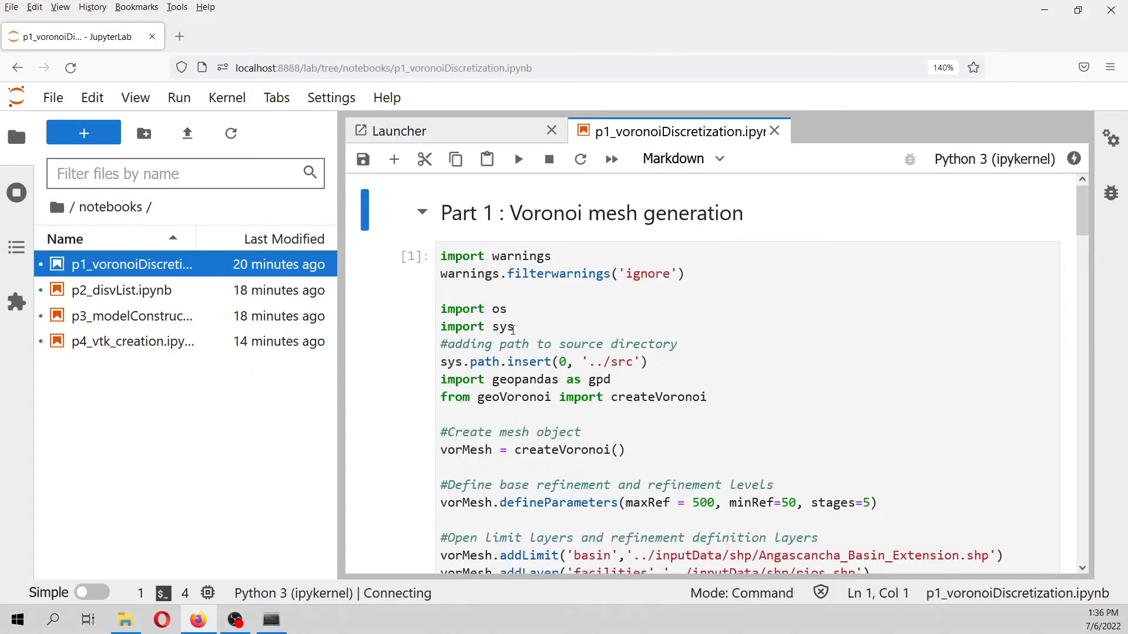
scroll("down", 3)
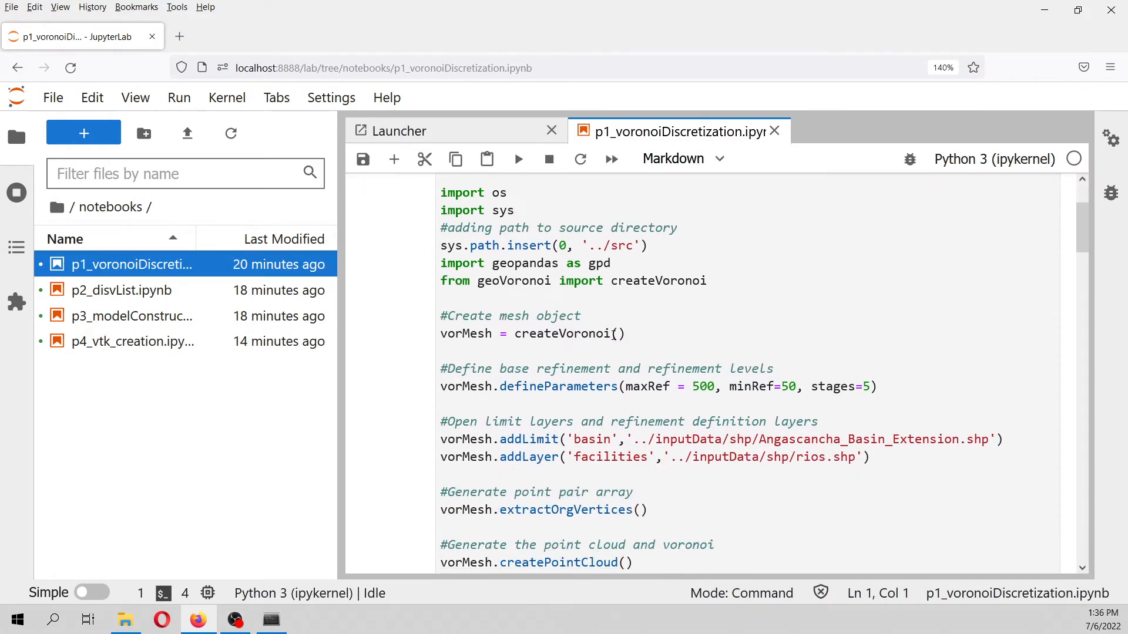
scroll("up", 3)
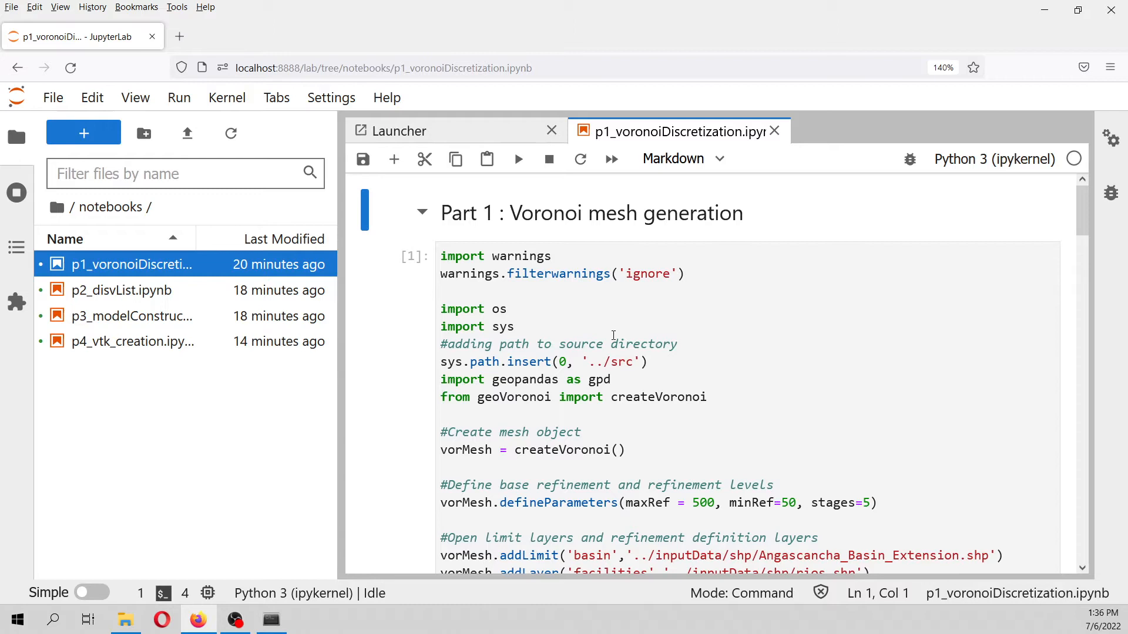
scroll("down", 3)
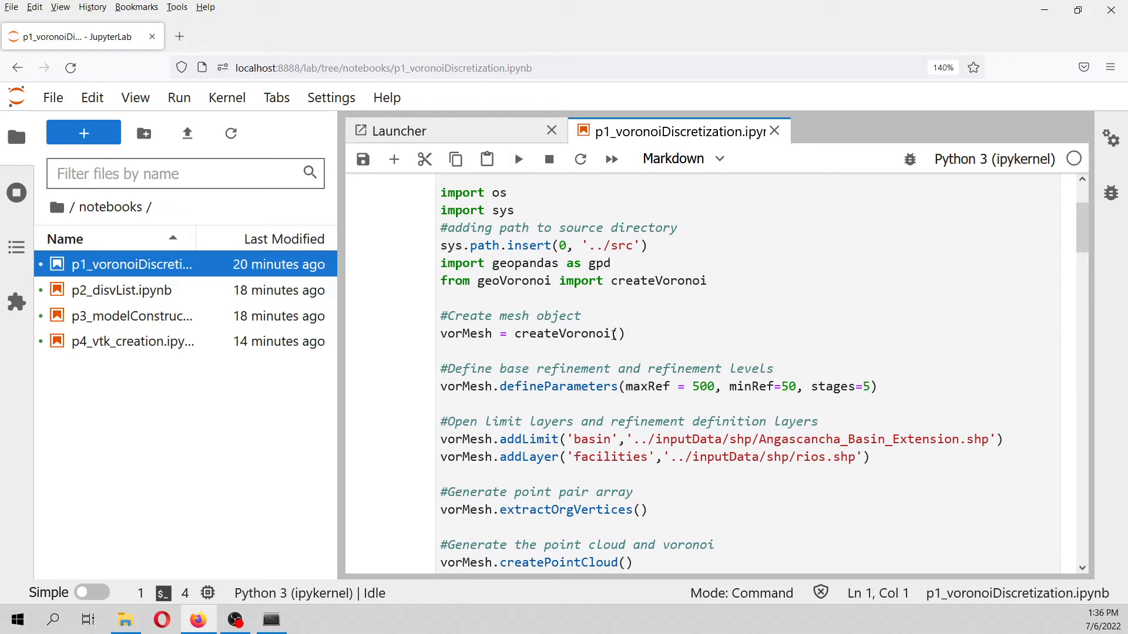
scroll("down", 3)
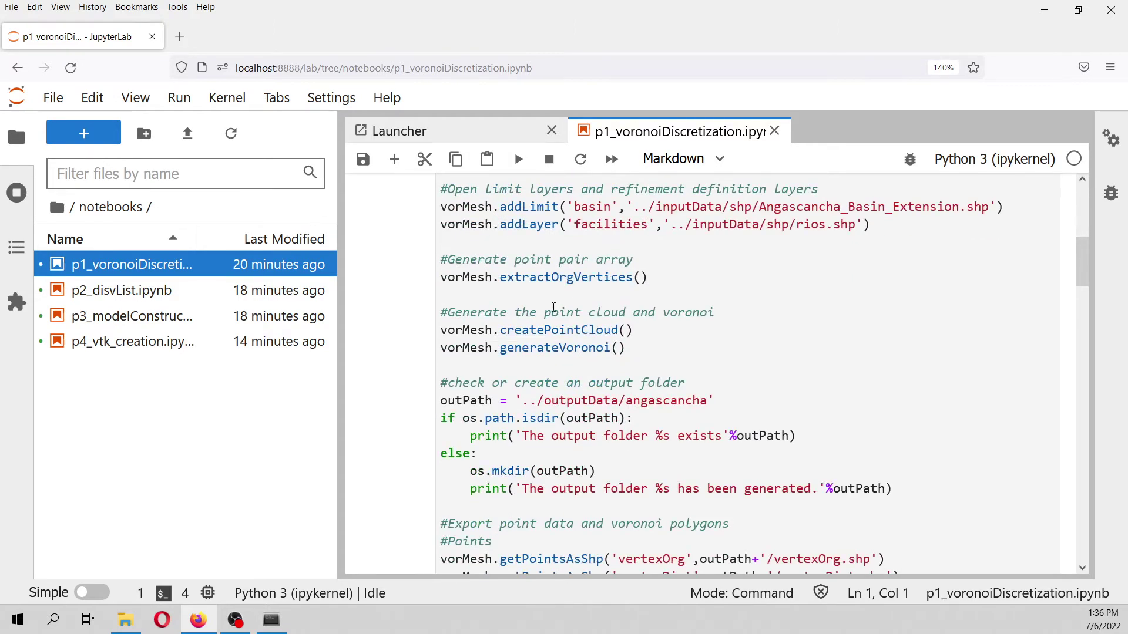
scroll("down", 3)
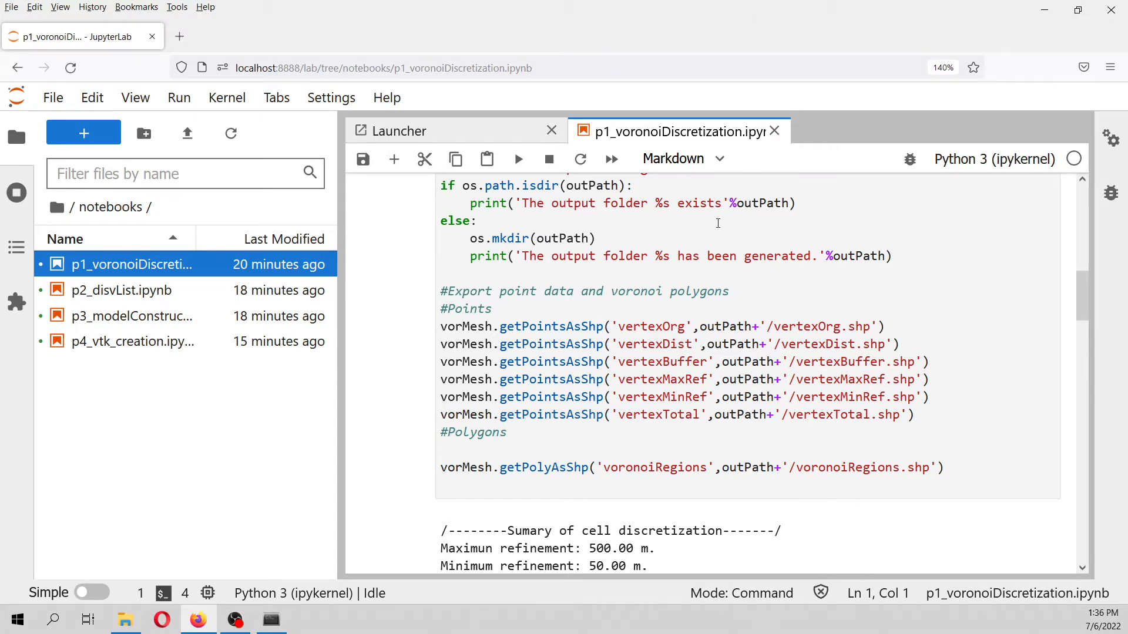
scroll("up", 3)
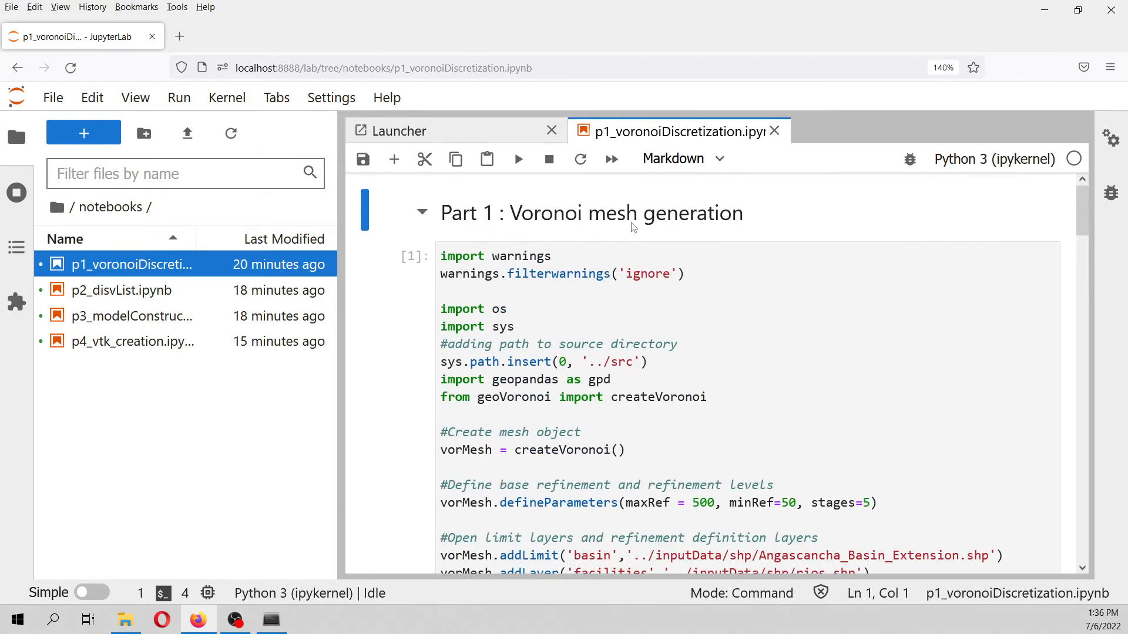
left_click(227, 97)
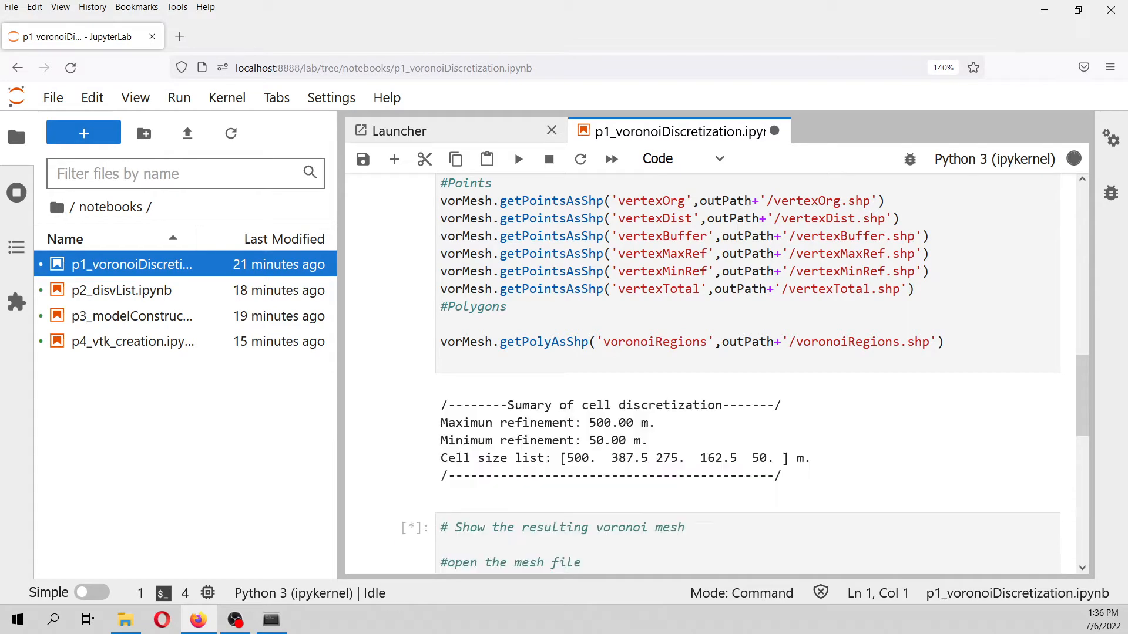
scroll("down", 3)
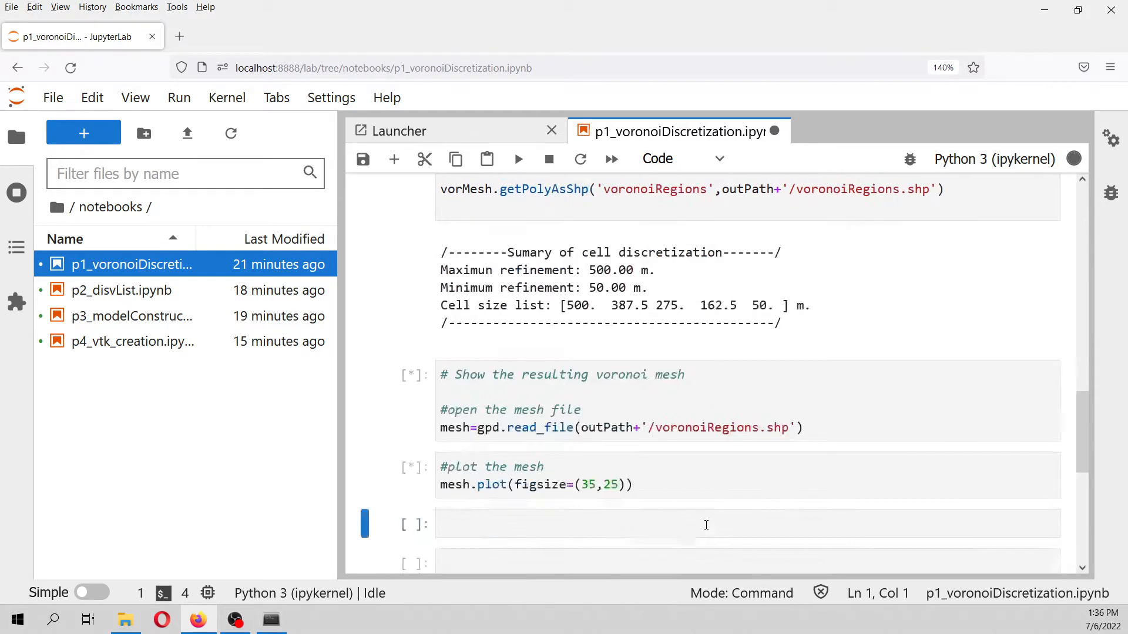
scroll("up", 3)
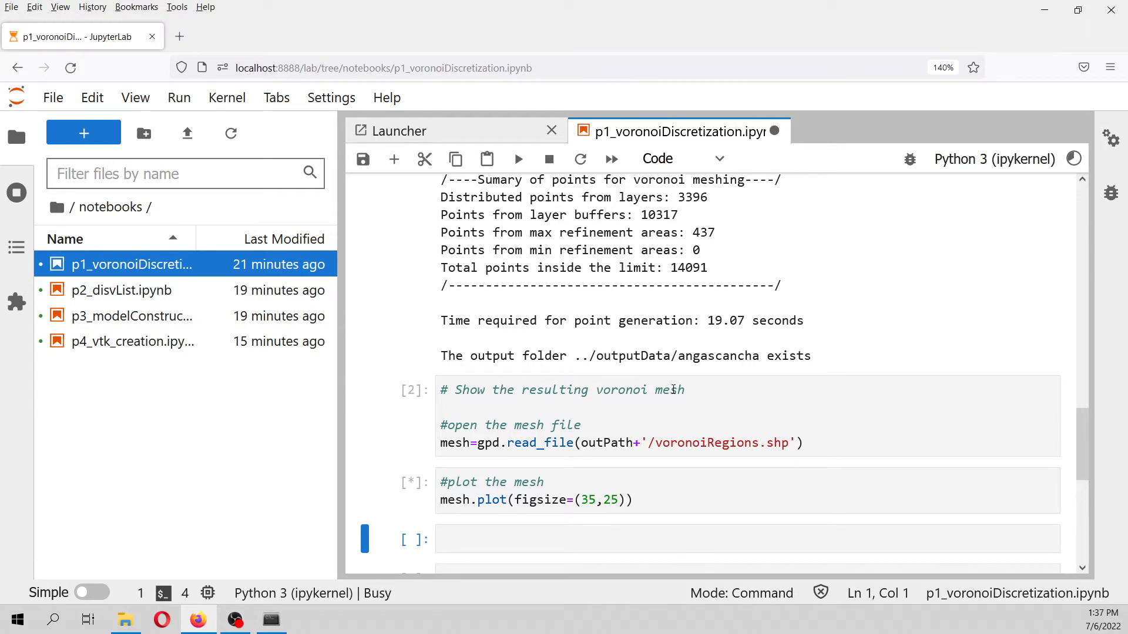
Review the mesh plot, highlighting the 14091 point count and the stages=5 refinement setting
scroll("down", 3)
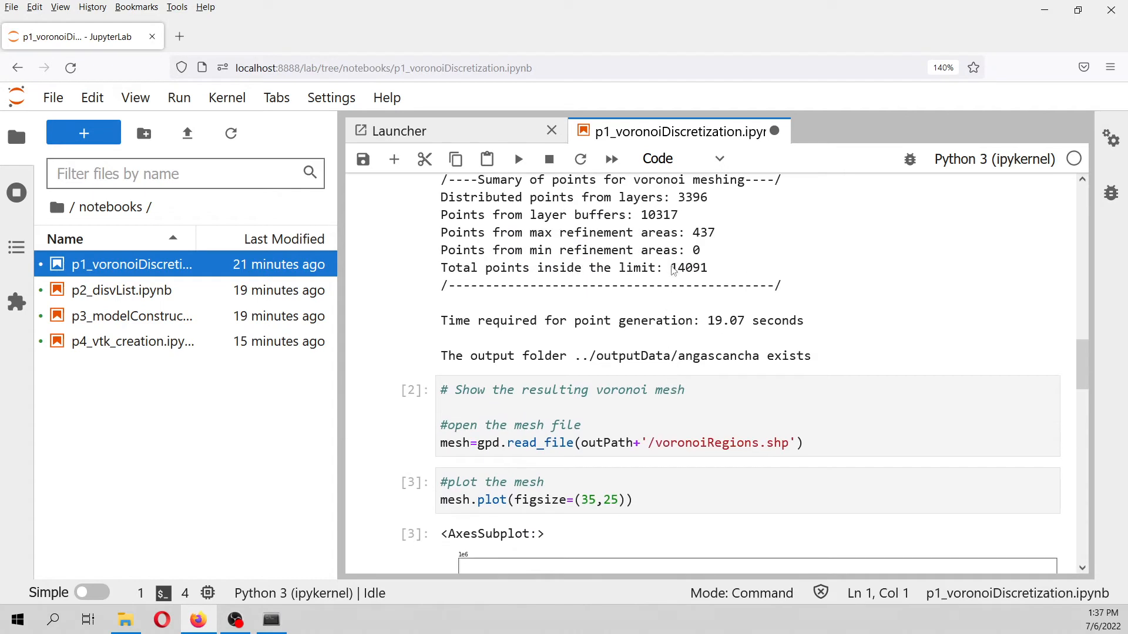
double_click(688, 267)
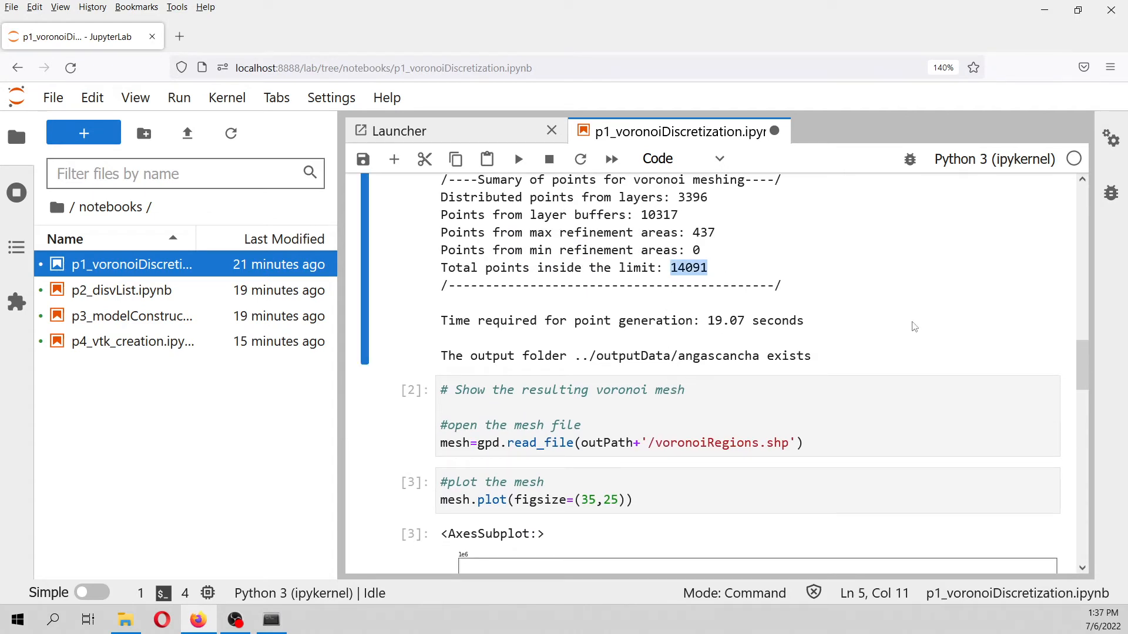
mouse_move(937, 345)
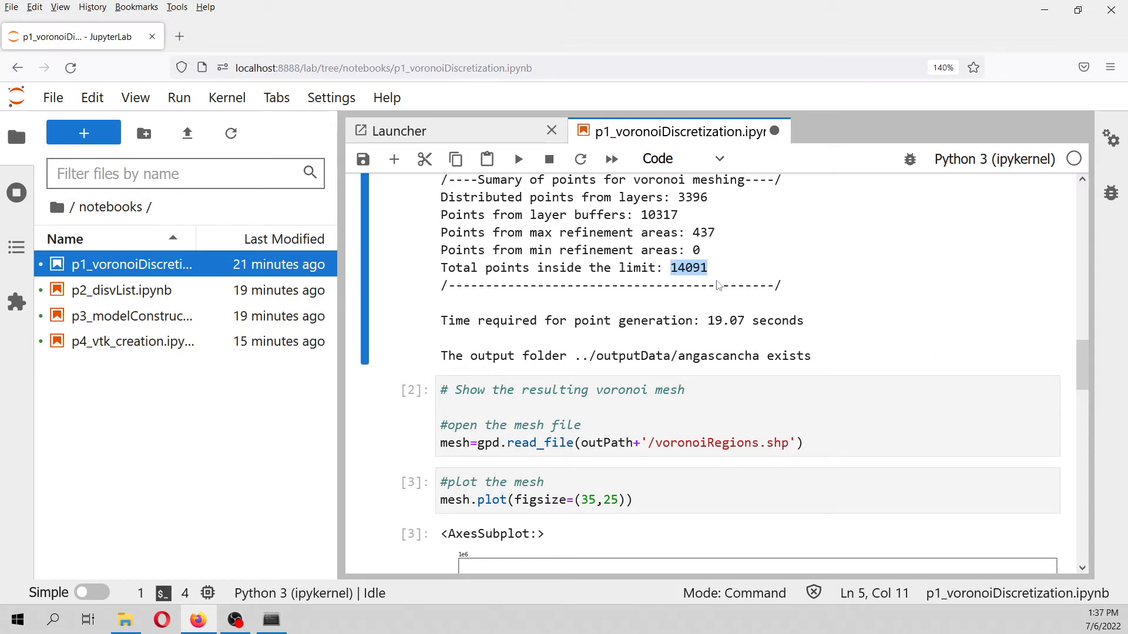
mouse_move(728, 309)
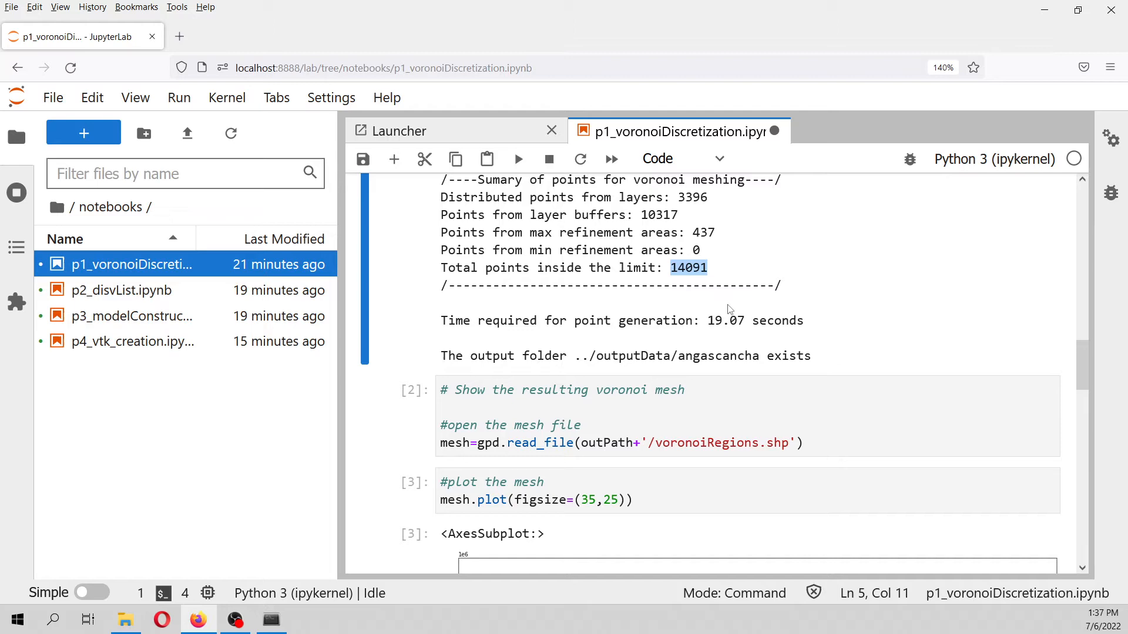
scroll("down", 3)
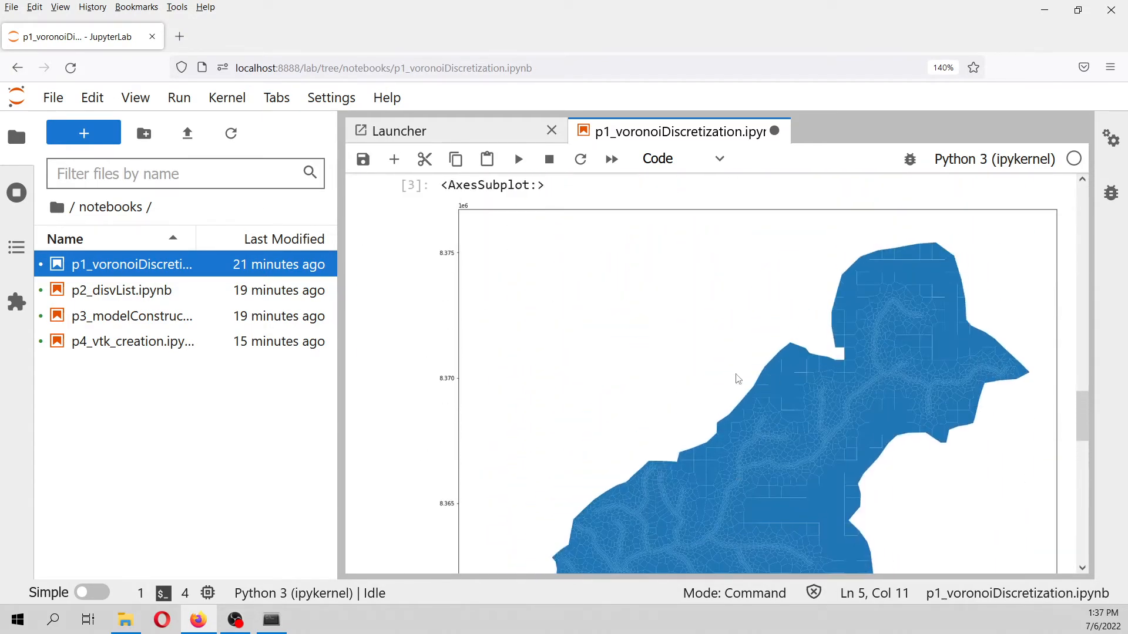
mouse_move(800, 482)
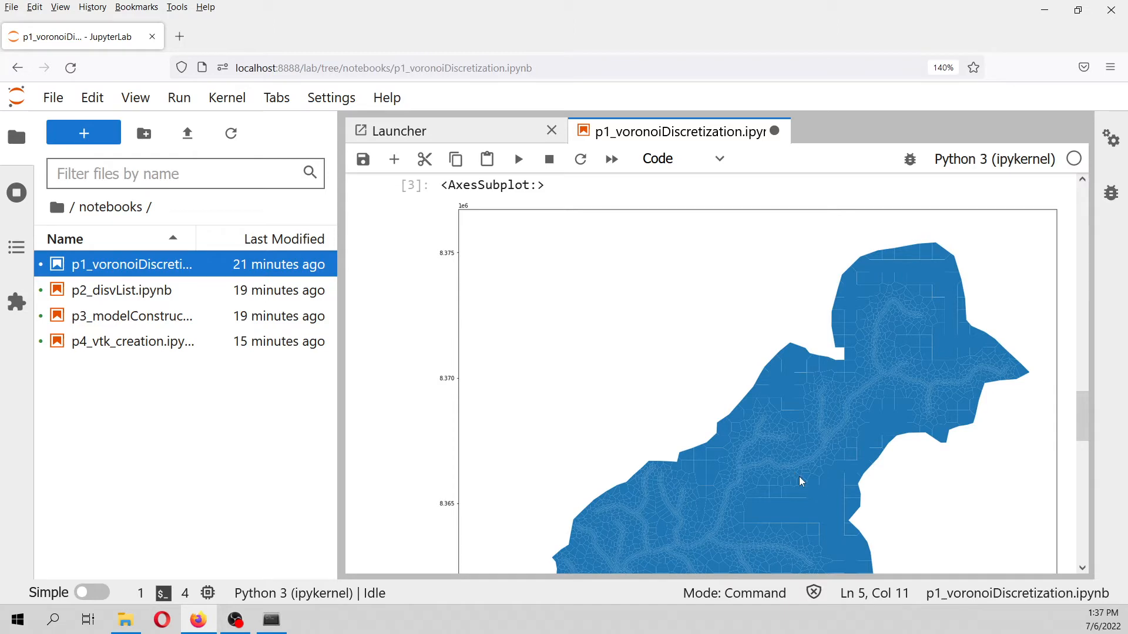
mouse_move(806, 434)
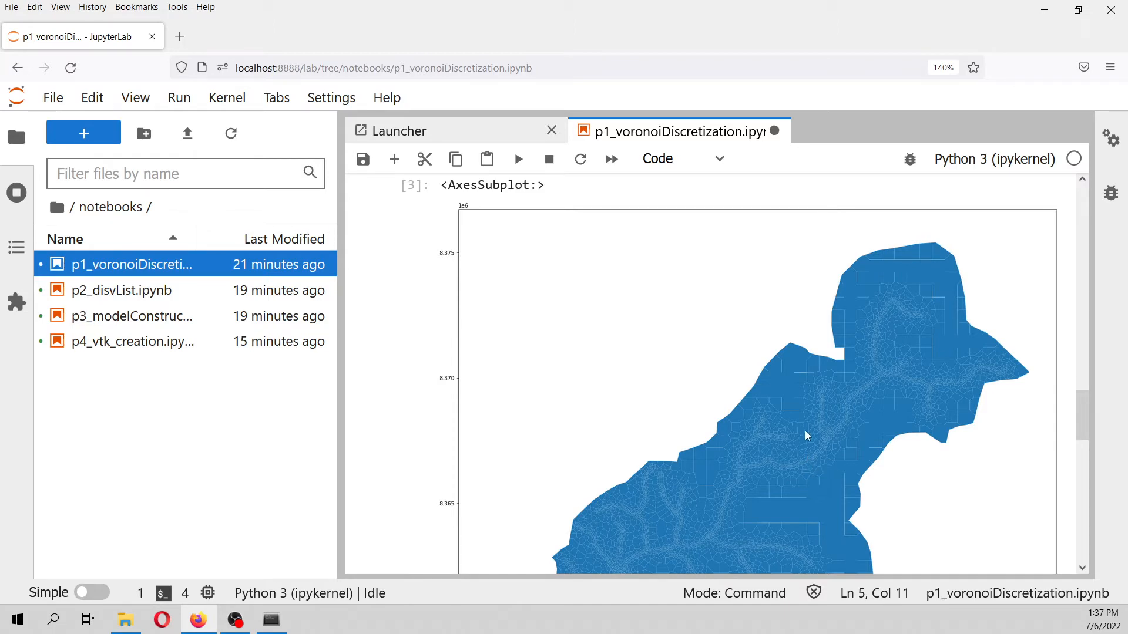
scroll("up", 3)
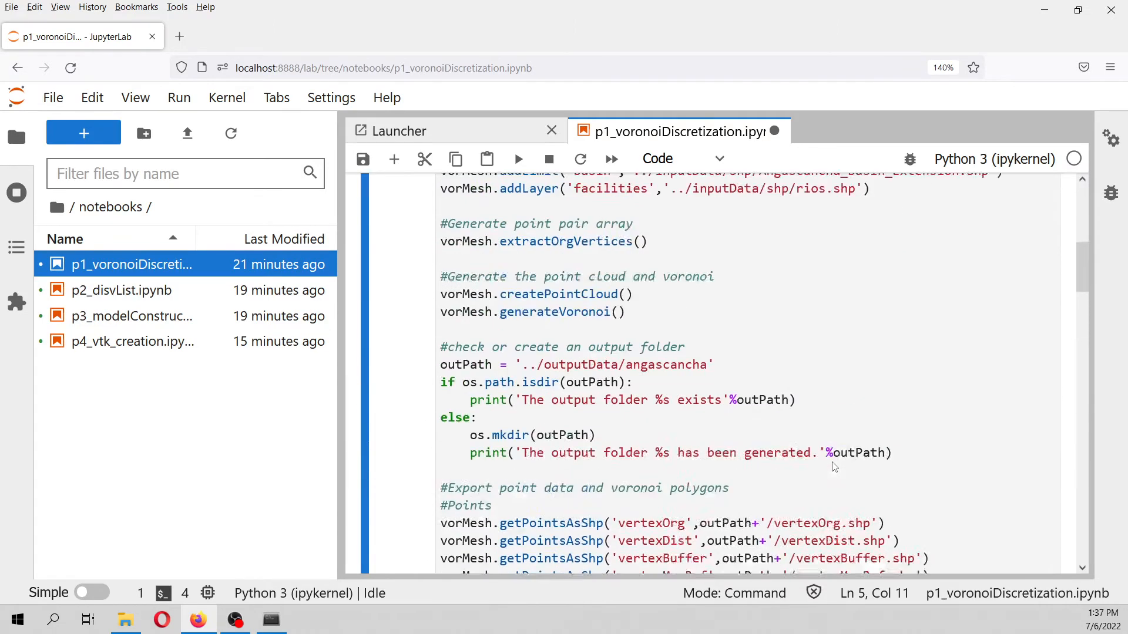
scroll("up", 3)
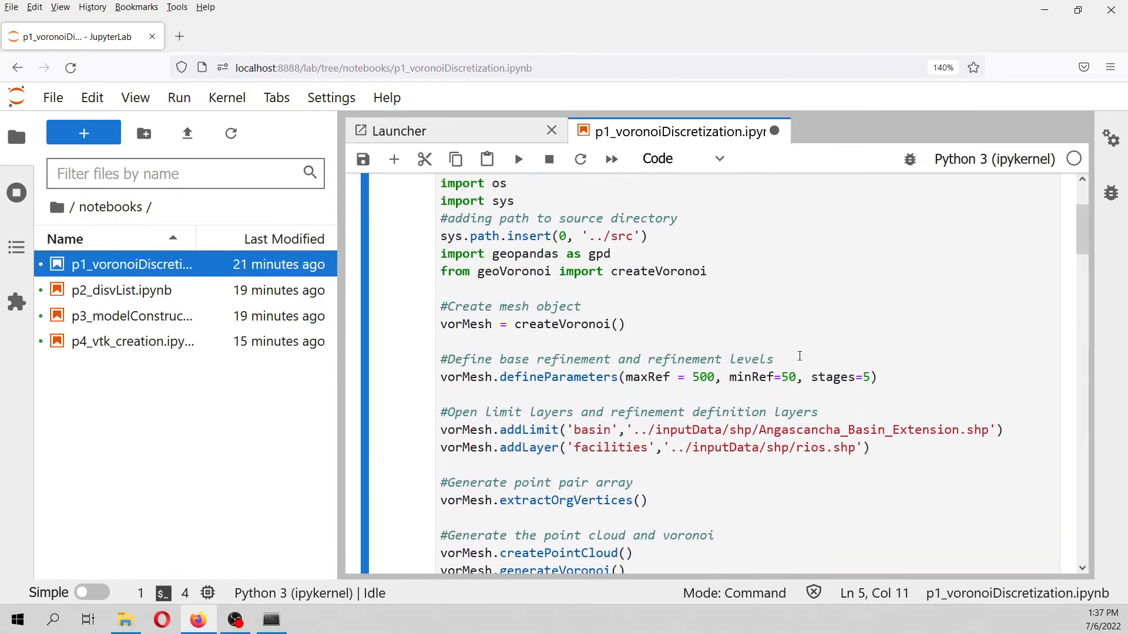
double_click(842, 377)
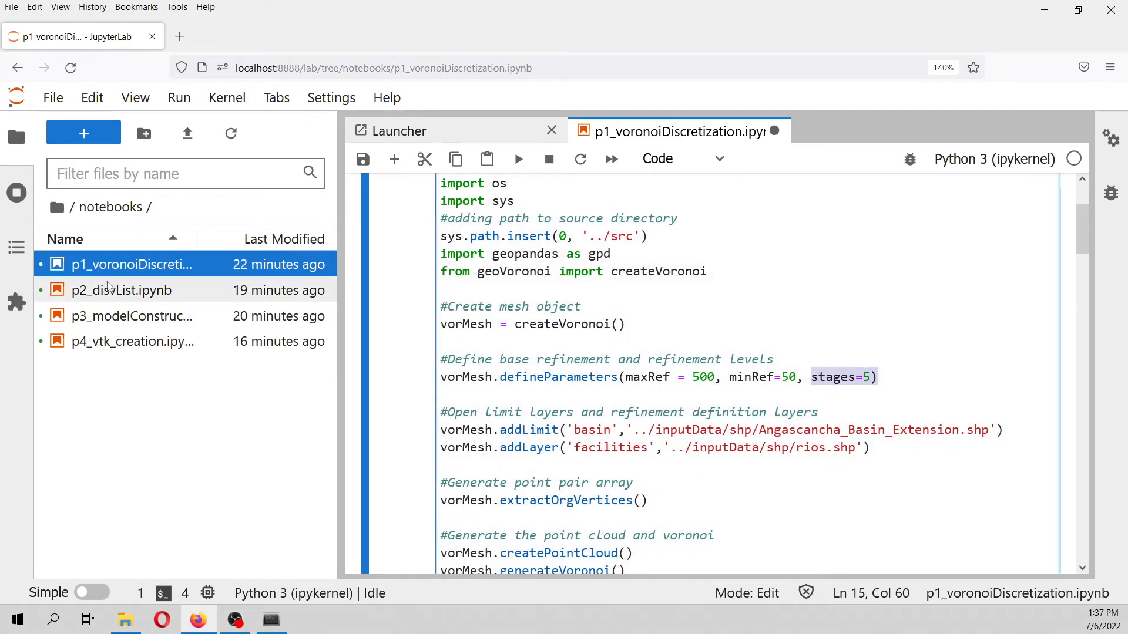
Open p2_disvList.ipynb, restart its kernel clearing outputs, and run the import and mesh-loading cells
double_click(121, 291)
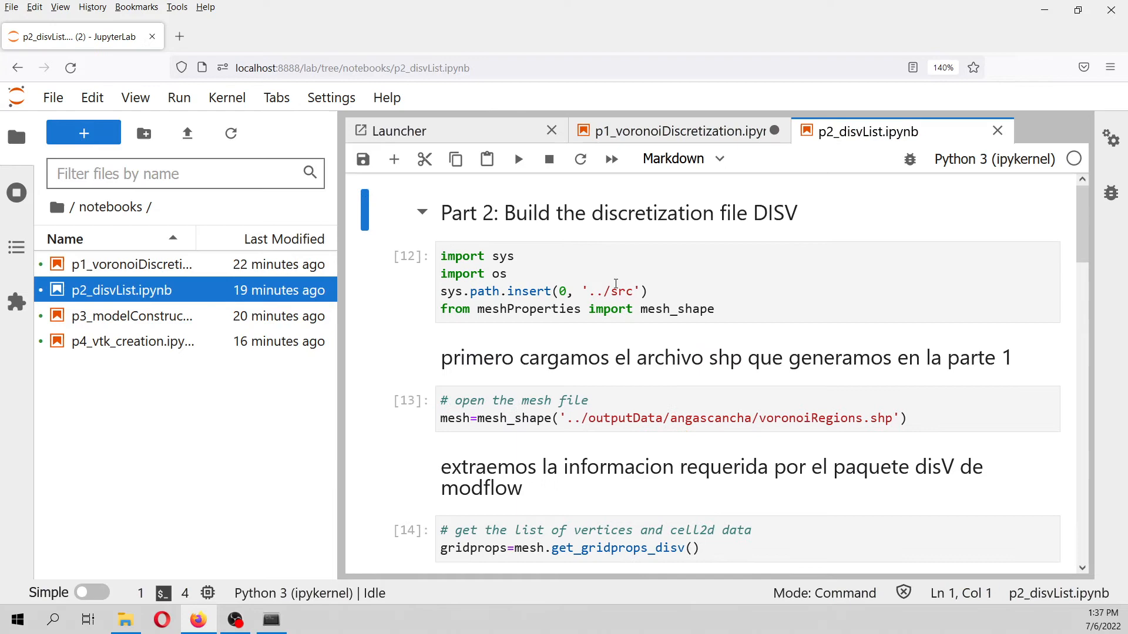
left_click(227, 97)
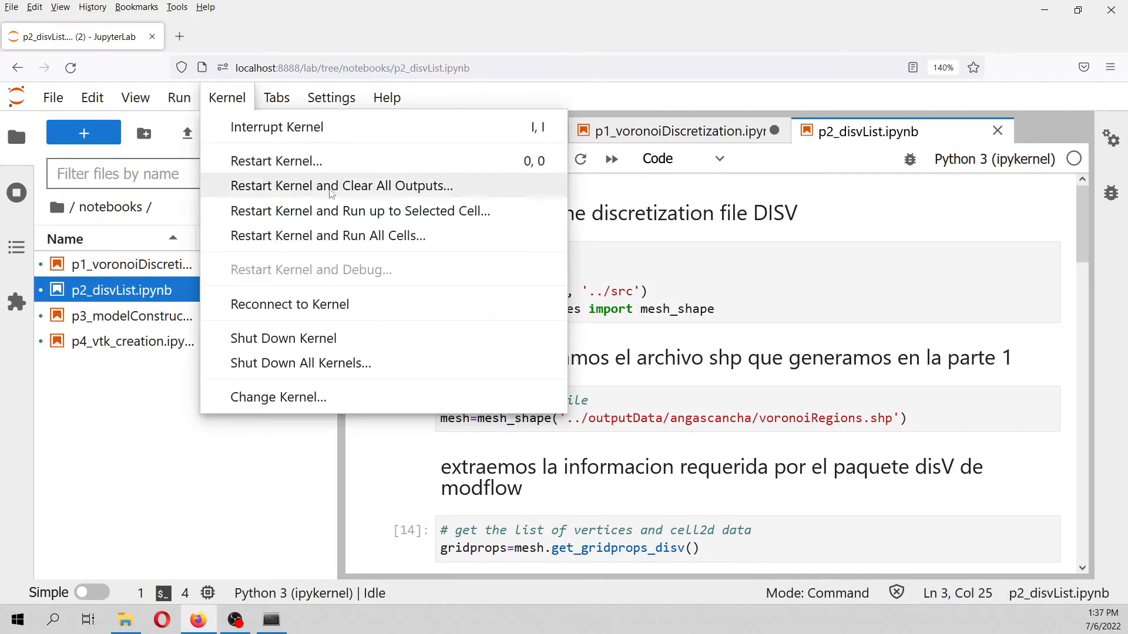
left_click(341, 186)
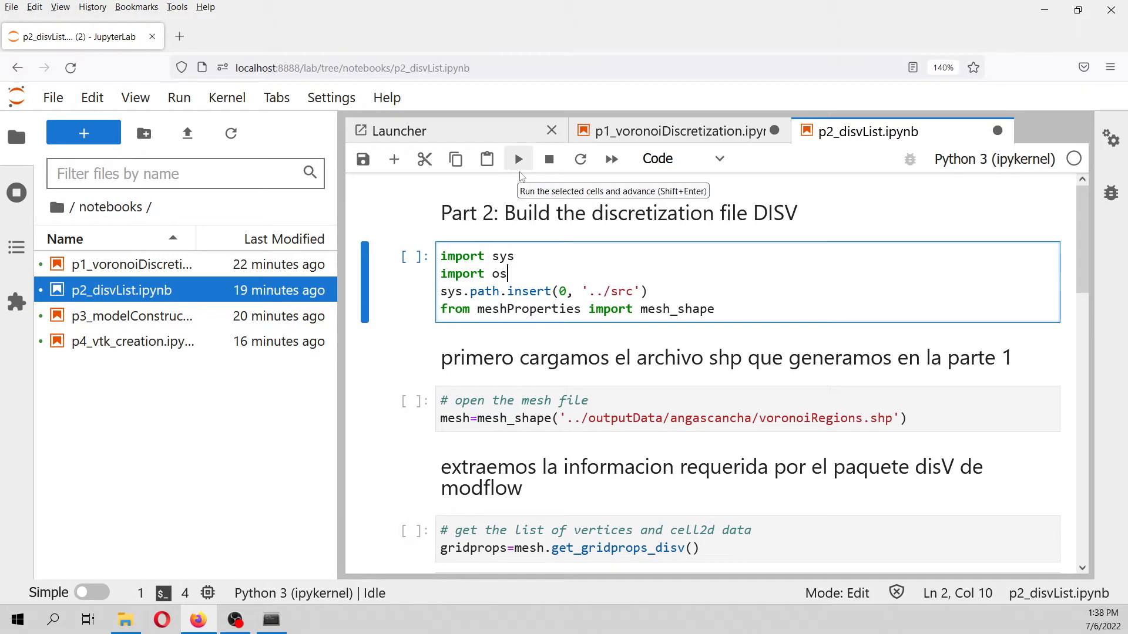
mouse_move(533, 339)
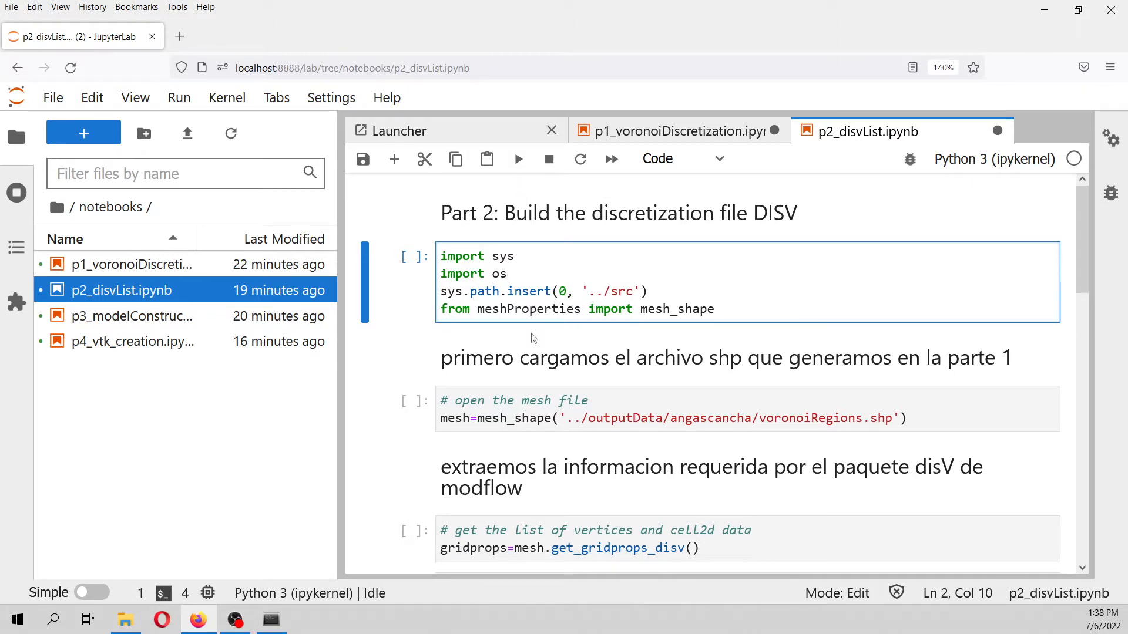
mouse_move(516, 159)
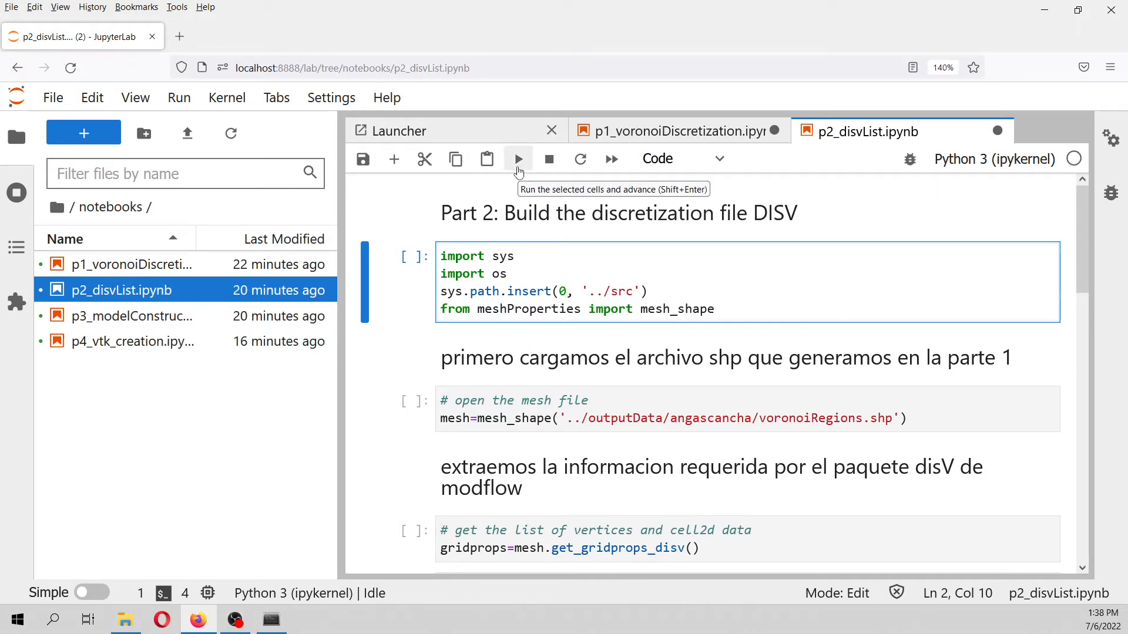
left_click(517, 158)
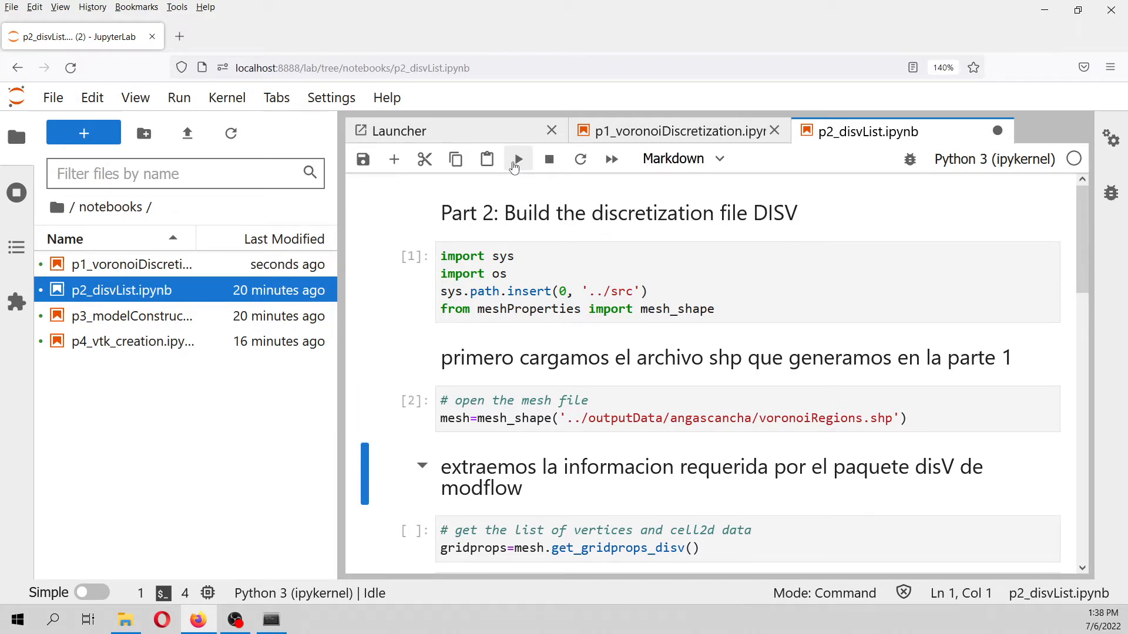
Scroll back up and select the vertices and cell2d extraction cell
scroll("down", 3)
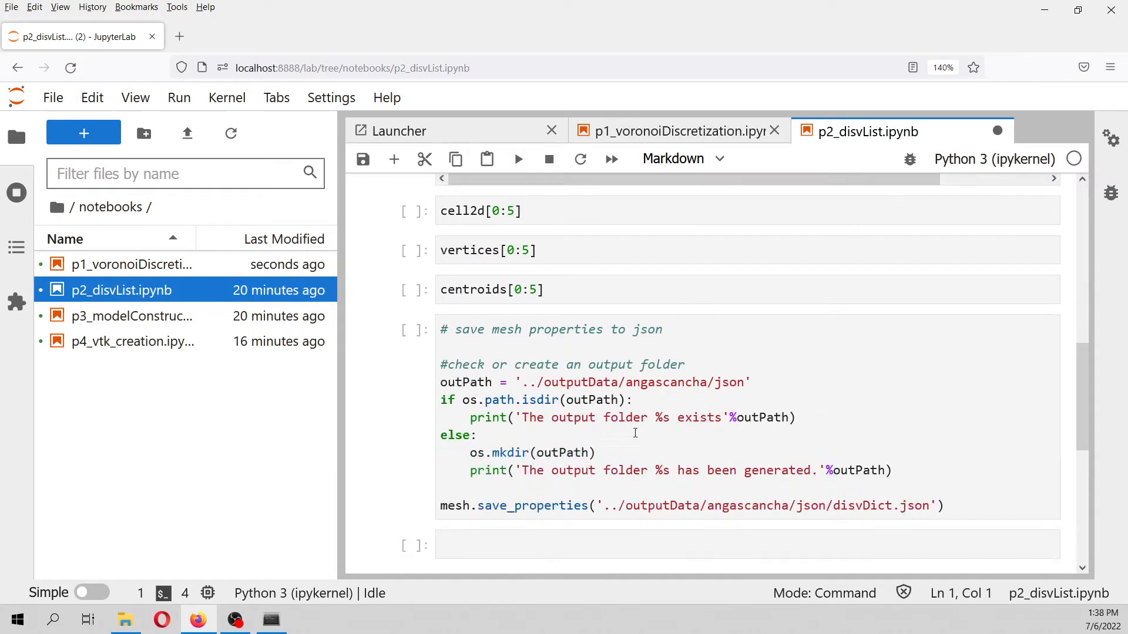
scroll("up", 3)
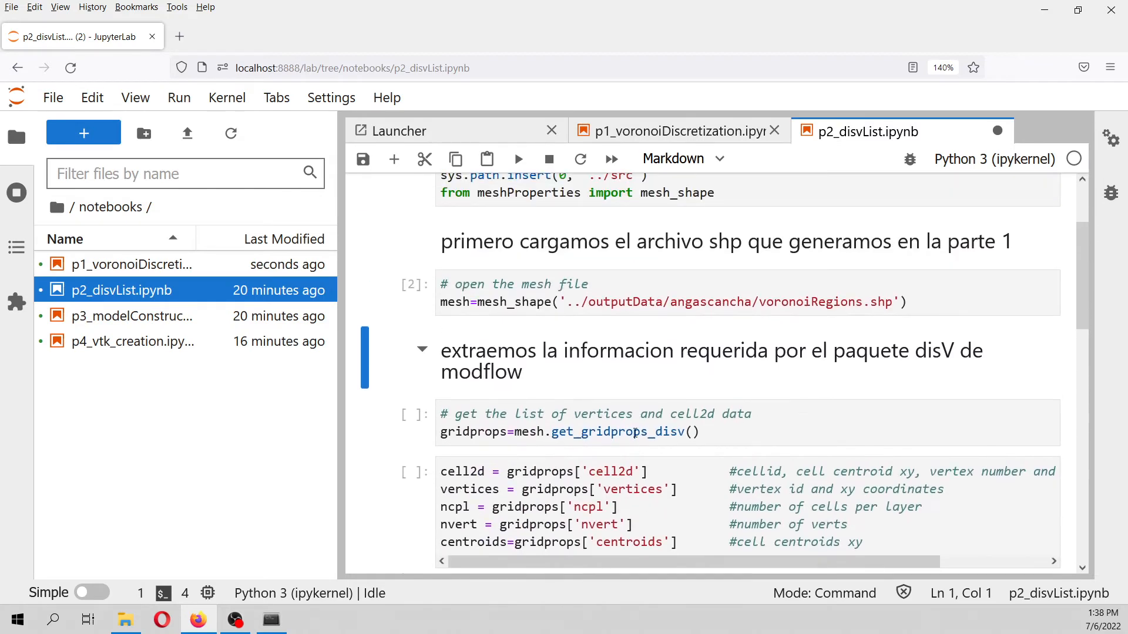
scroll("up", 3)
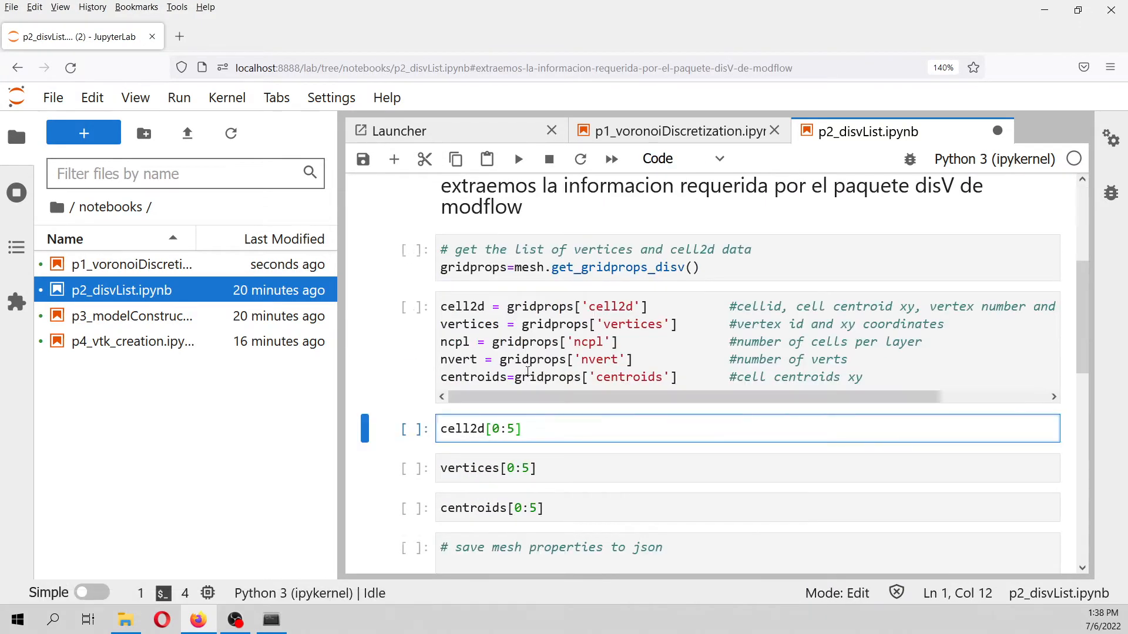
scroll("up", 3)
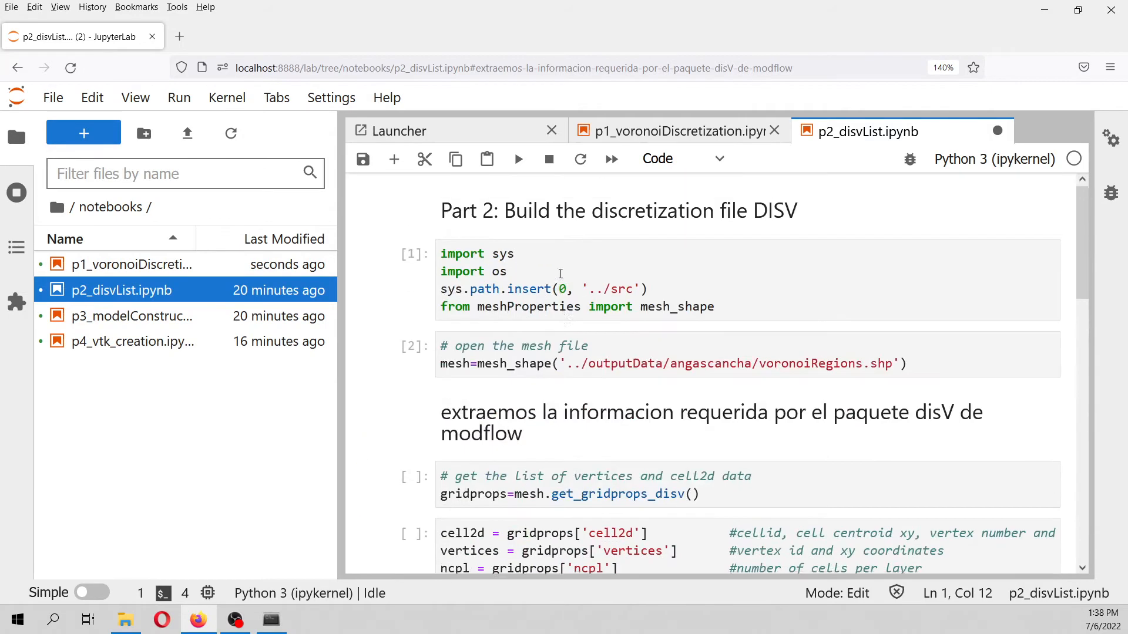
left_click(647, 412)
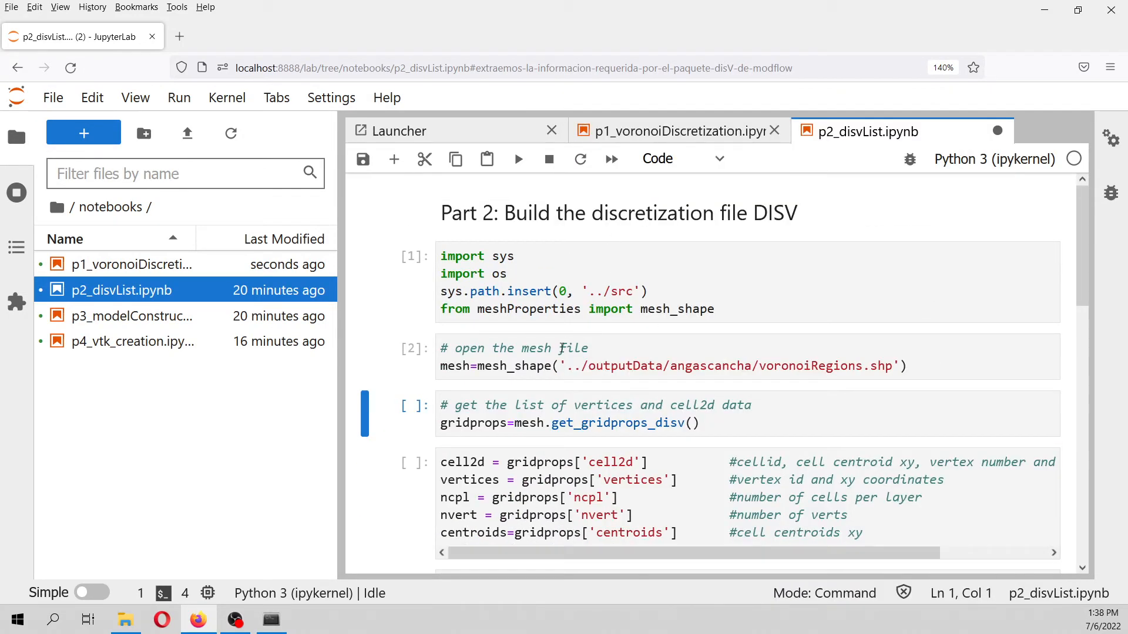
Run get_gridprops_disv and preview the cell2d, vertices and centroids entries
left_click(566, 423)
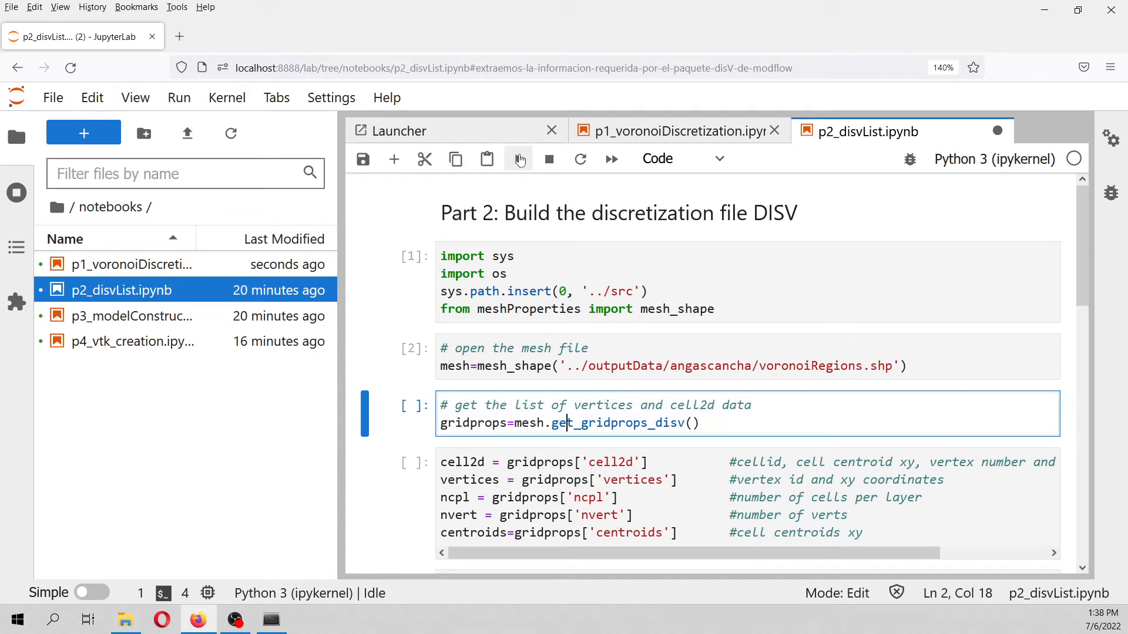
left_click(518, 158)
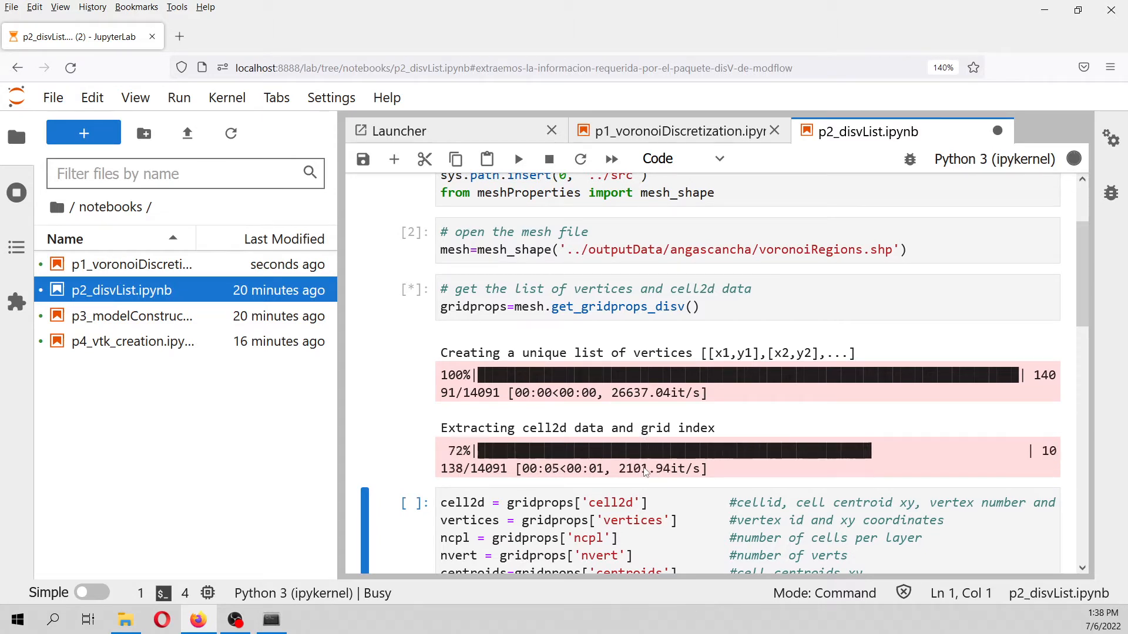
mouse_move(518, 159)
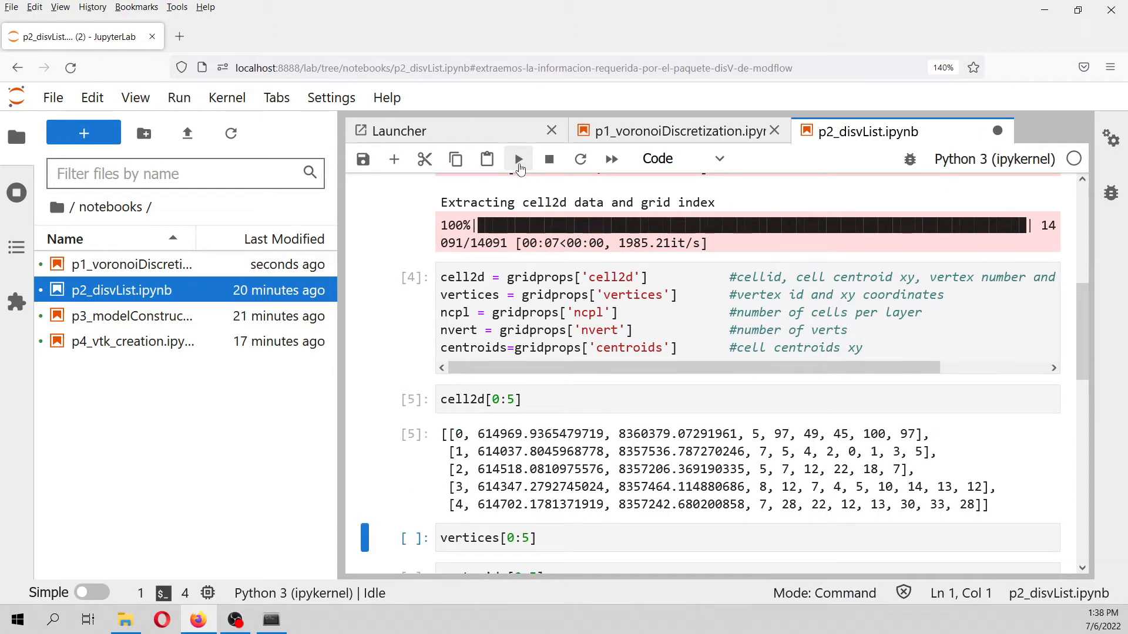
mouse_move(458, 445)
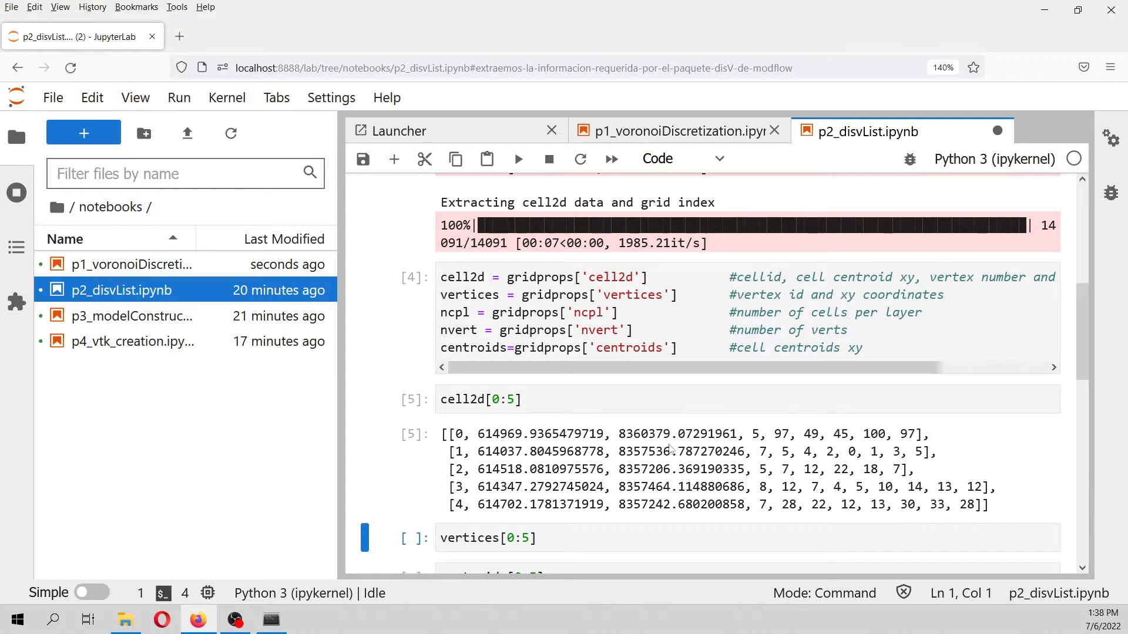
mouse_move(757, 442)
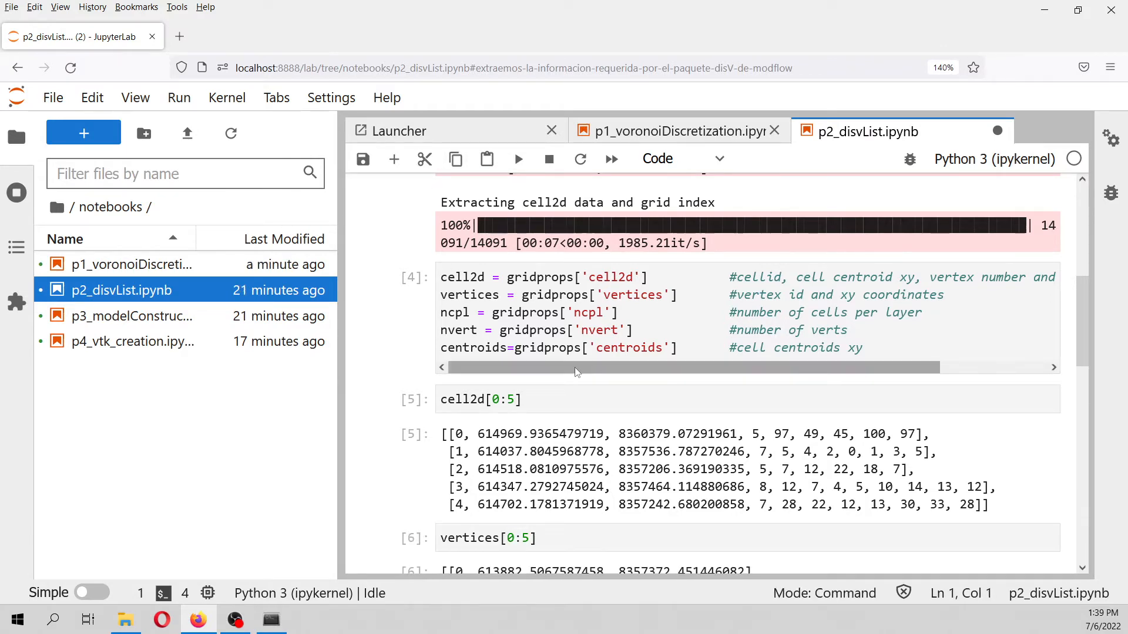
scroll("down", 3)
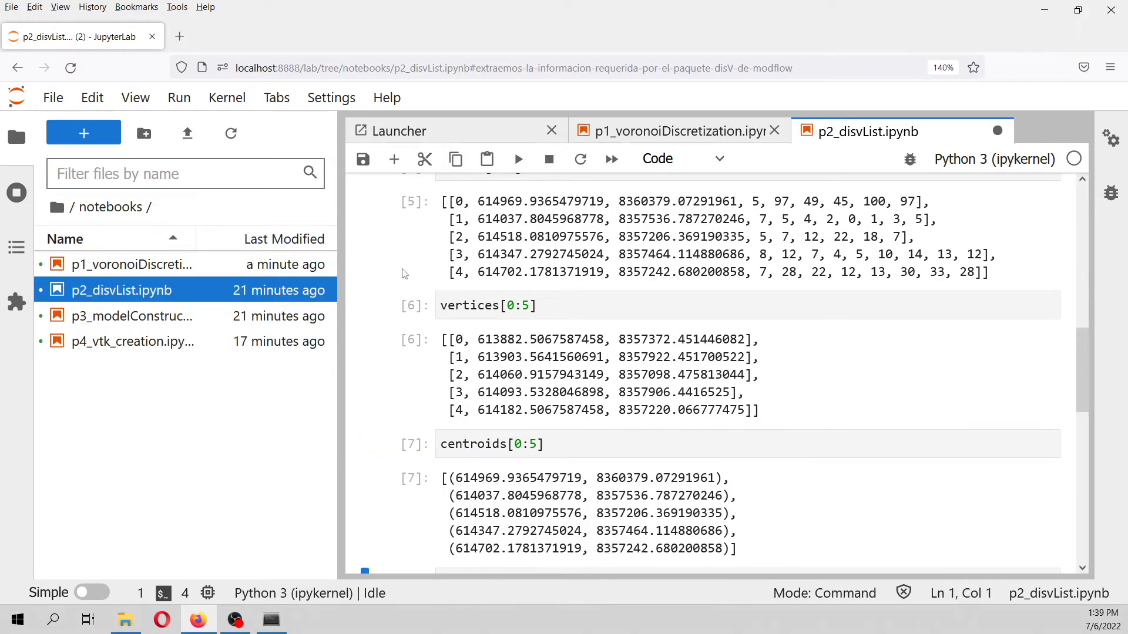
scroll("down", 3)
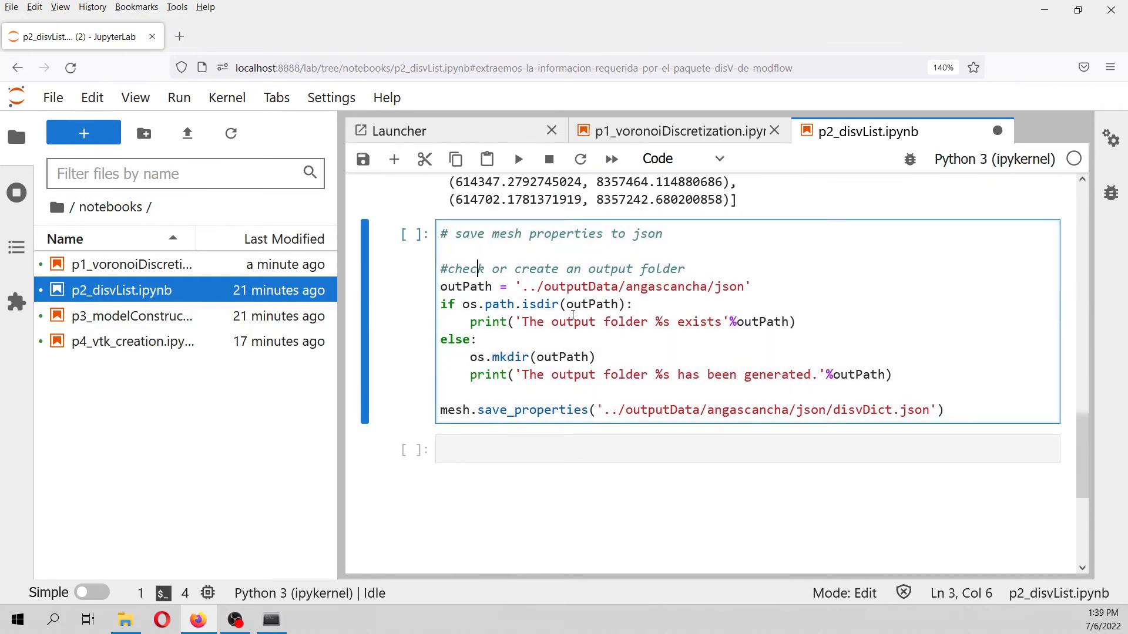
mouse_move(726, 293)
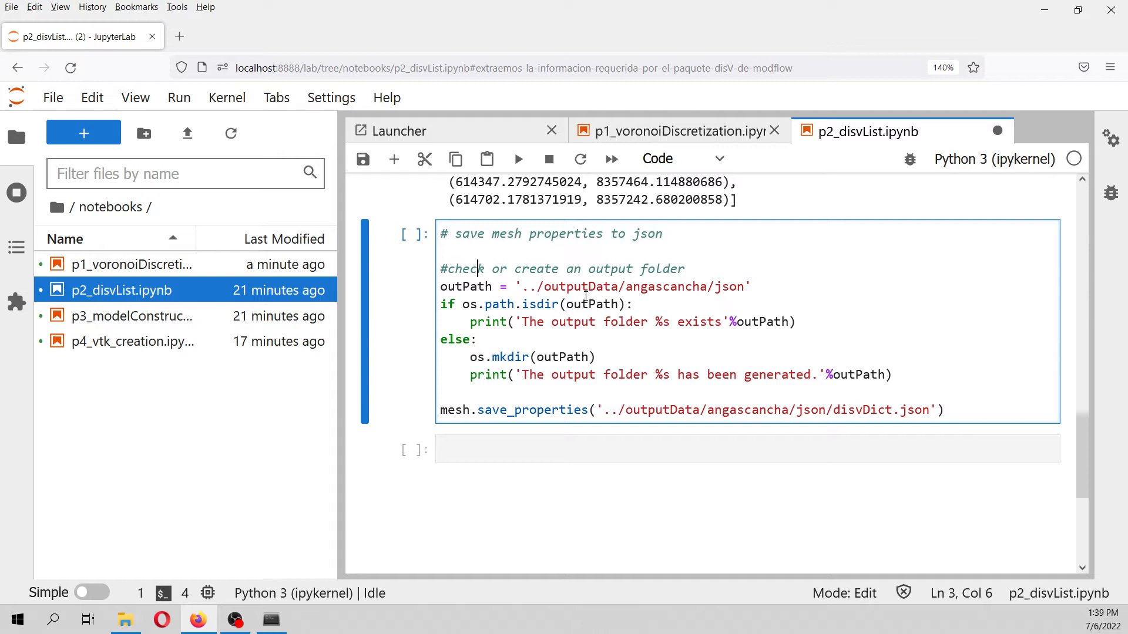
mouse_move(683, 305)
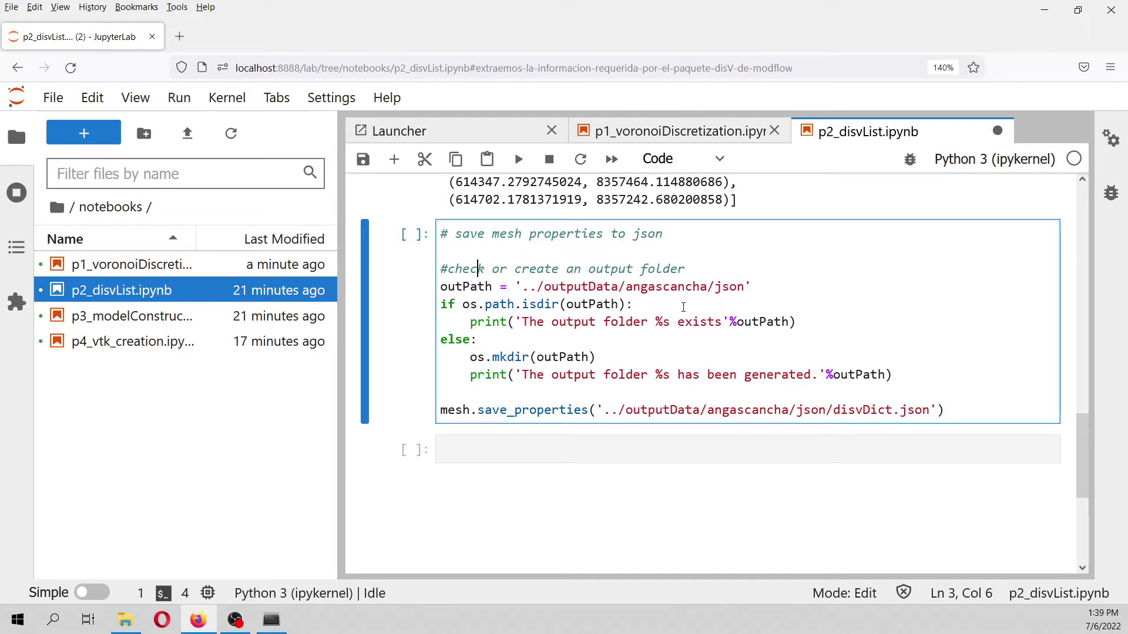
mouse_move(549, 159)
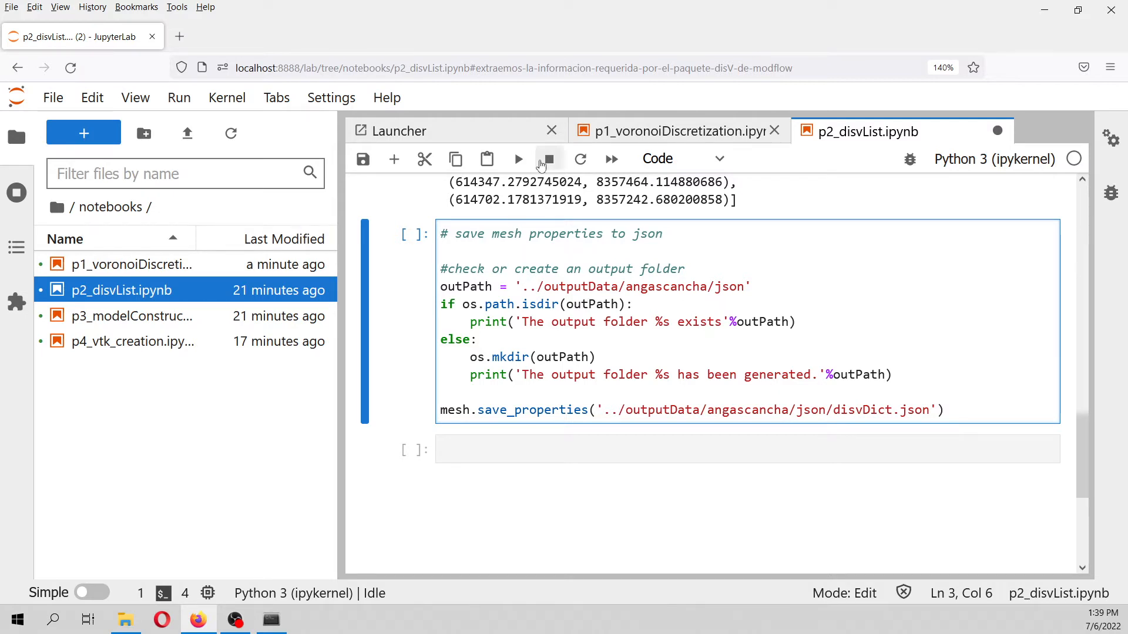
Save the mesh properties to disvDict.json and check it in outputData/angascancha/json
left_click(518, 159)
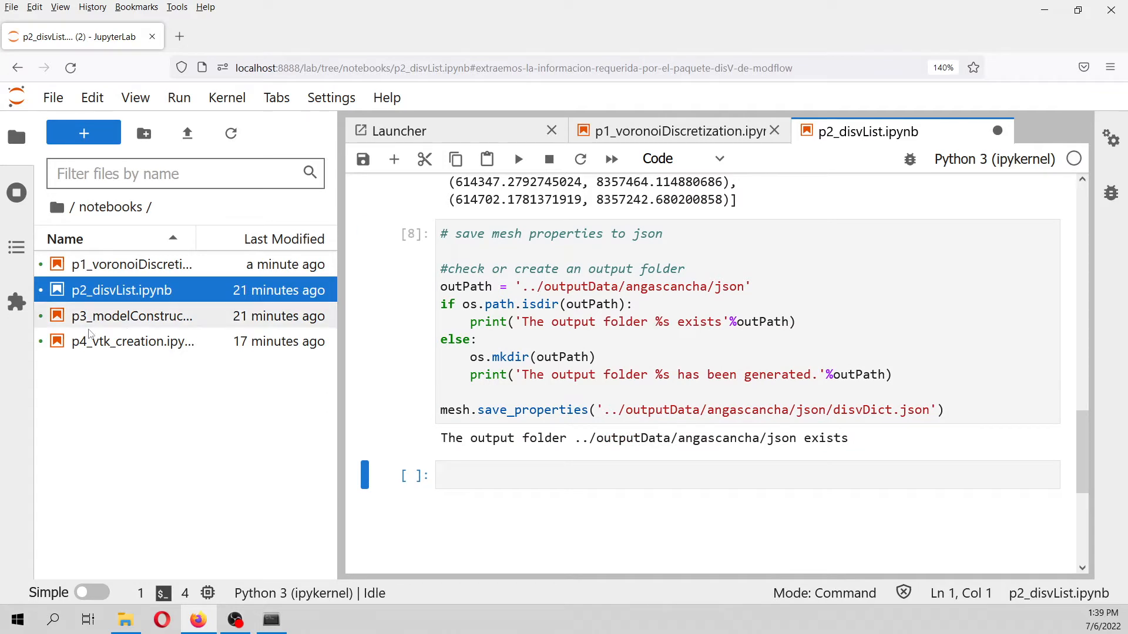
left_click(66, 207)
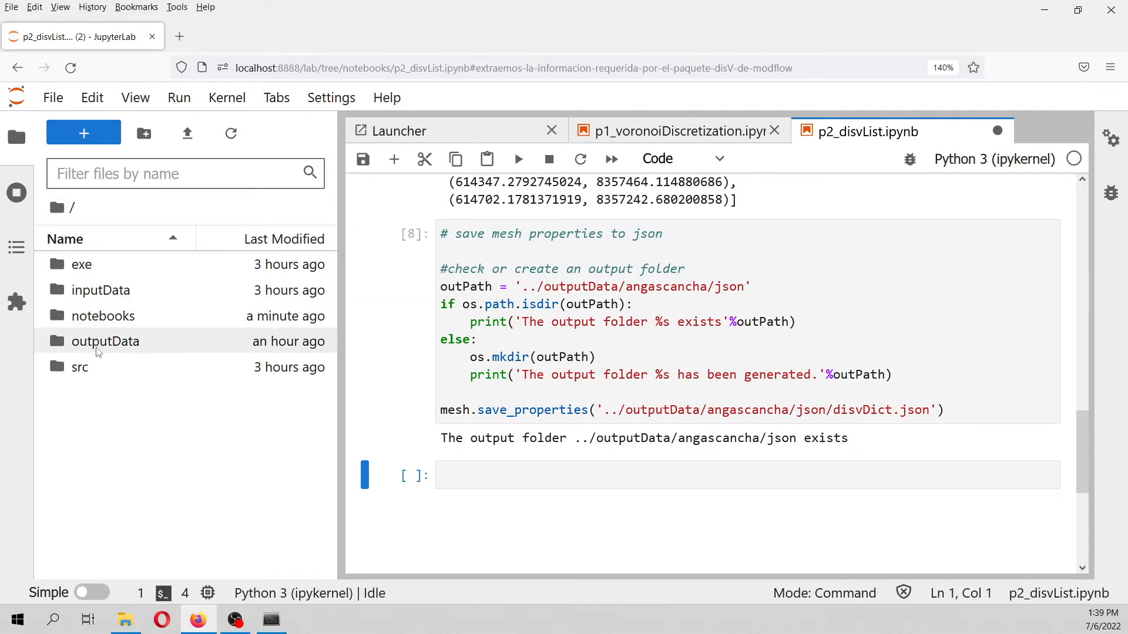
double_click(105, 340)
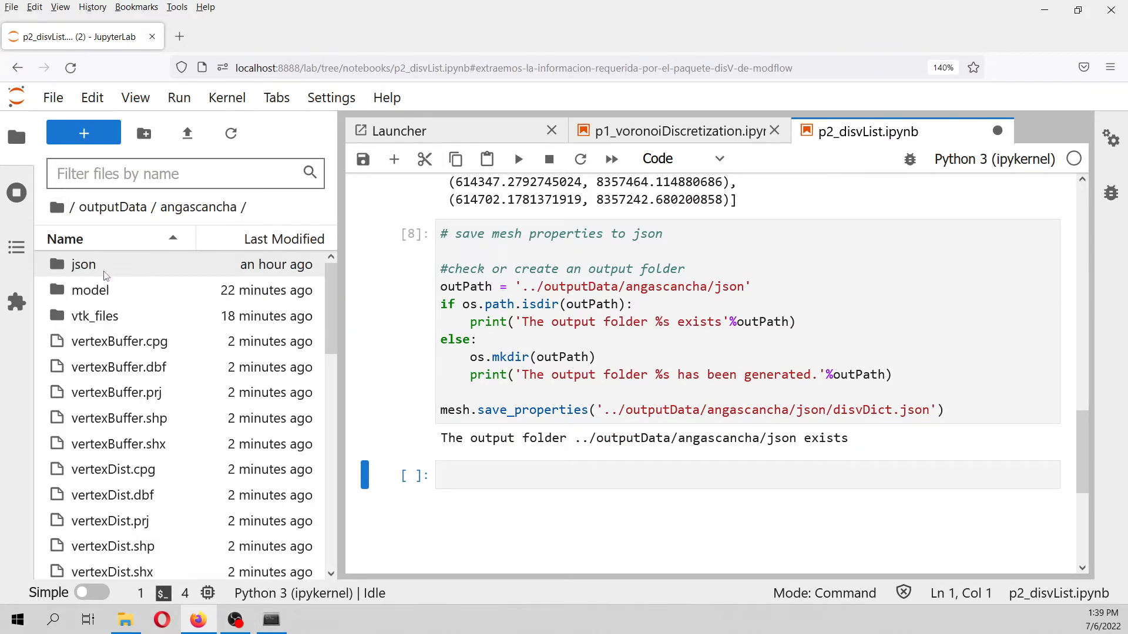
double_click(83, 264)
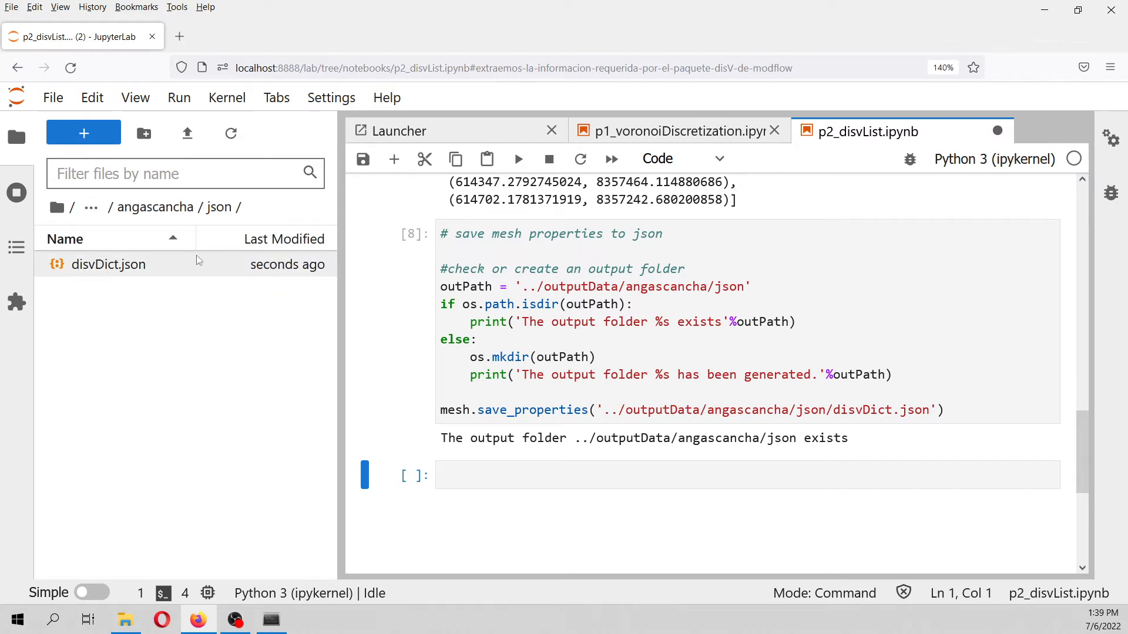
mouse_move(280, 162)
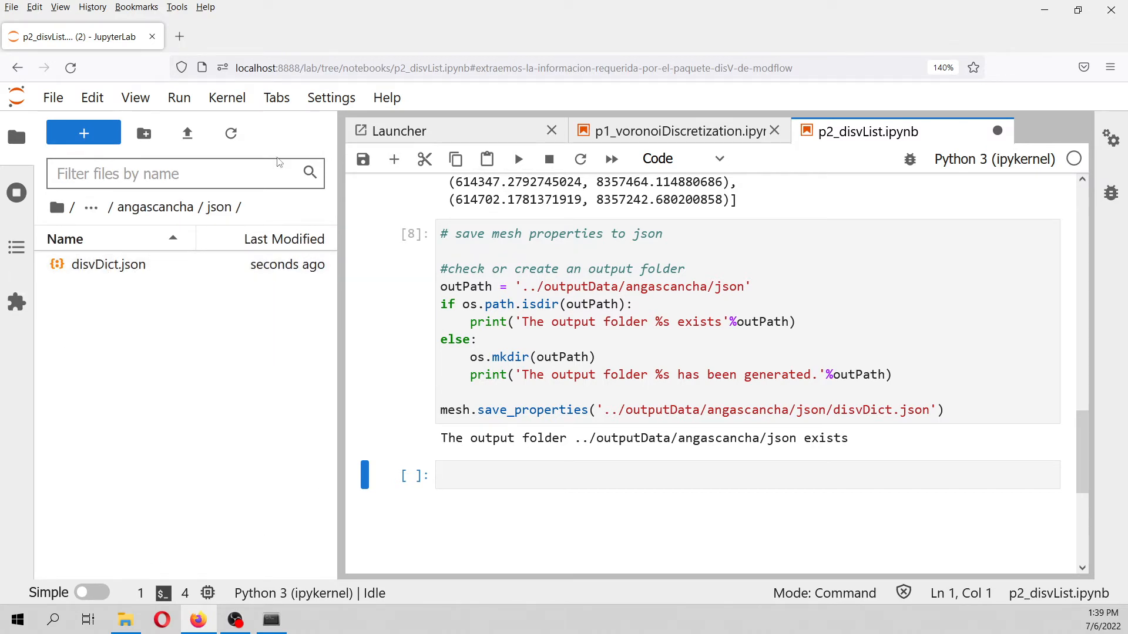
Return to the notebooks folder and open p3_modelConstruction.ipynb
left_click(72, 207)
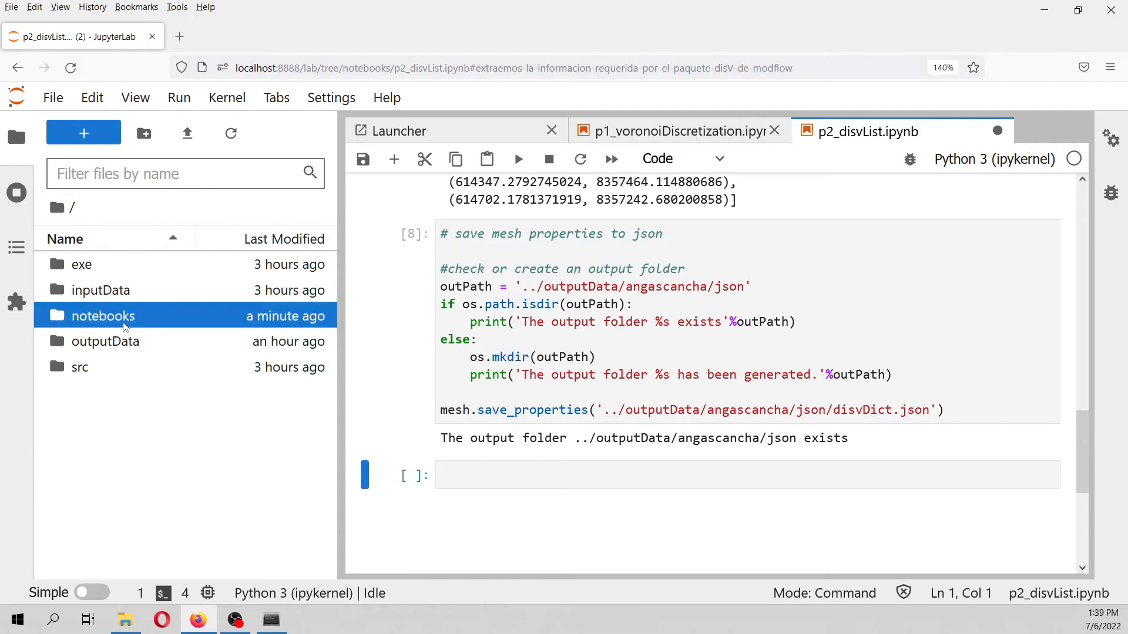
double_click(104, 314)
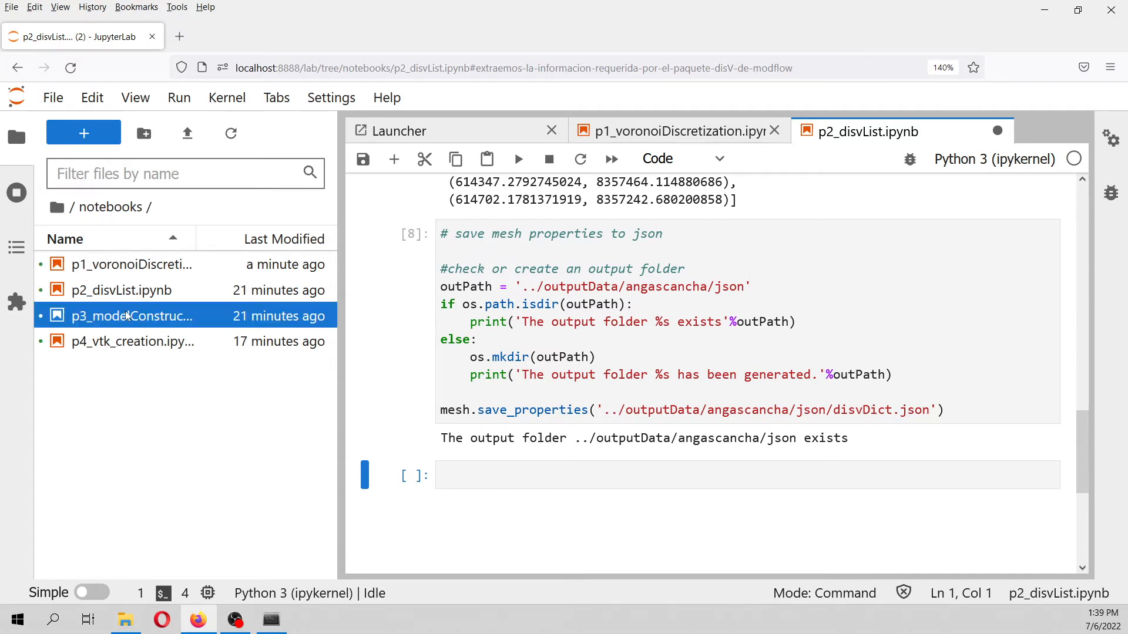
double_click(131, 316)
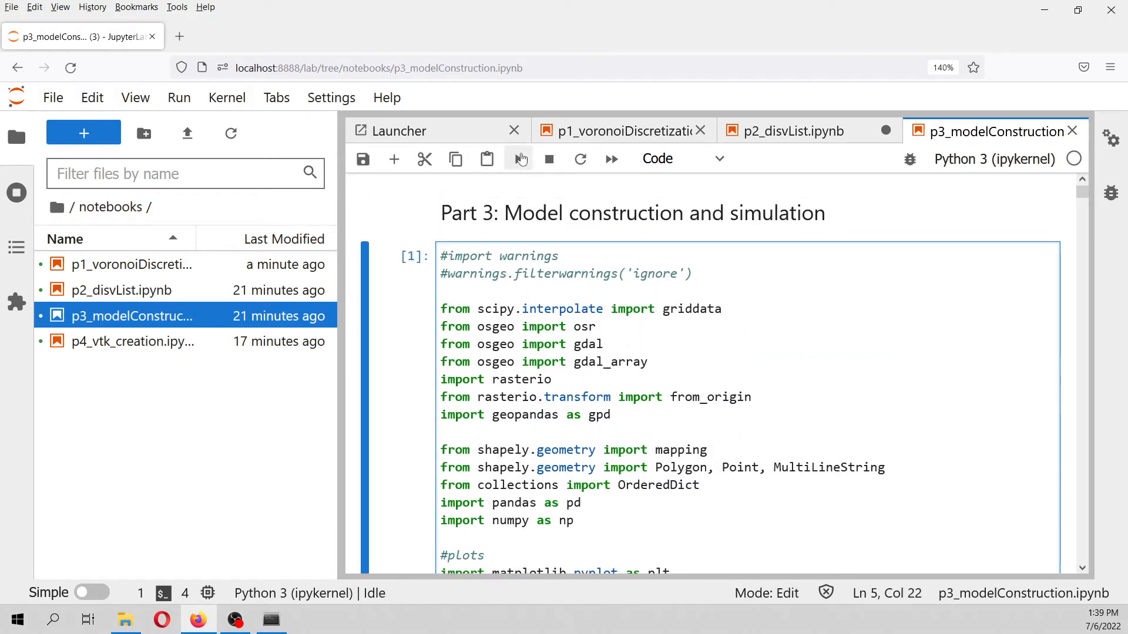
Run the imports cell of p3_modelConstruction, then restart its kernel and confirm
left_click(518, 158)
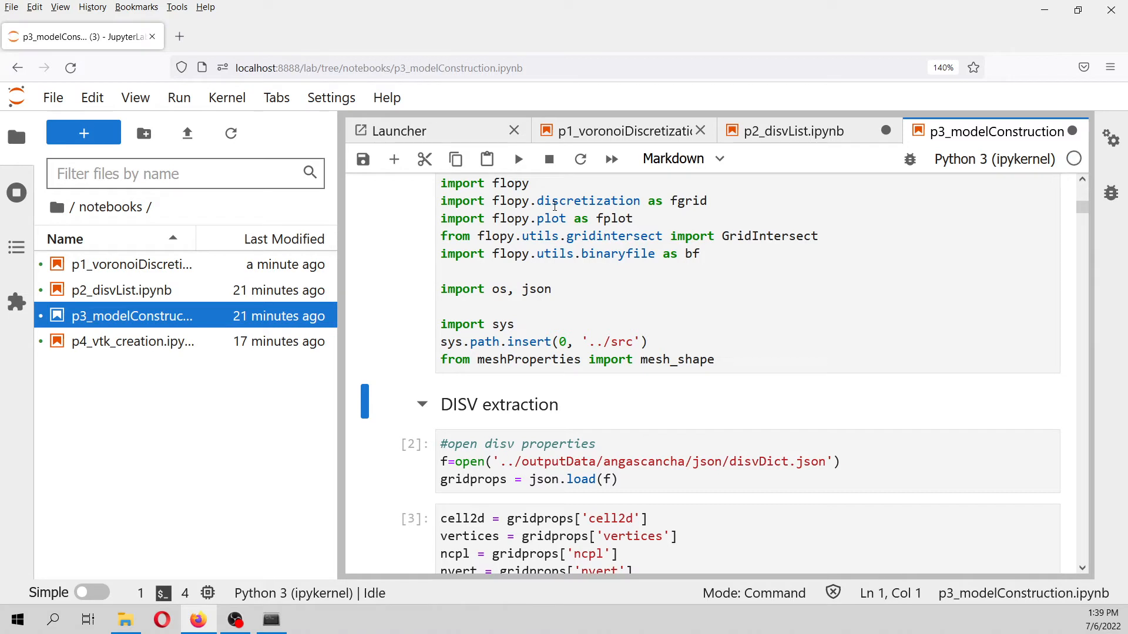
mouse_move(517, 158)
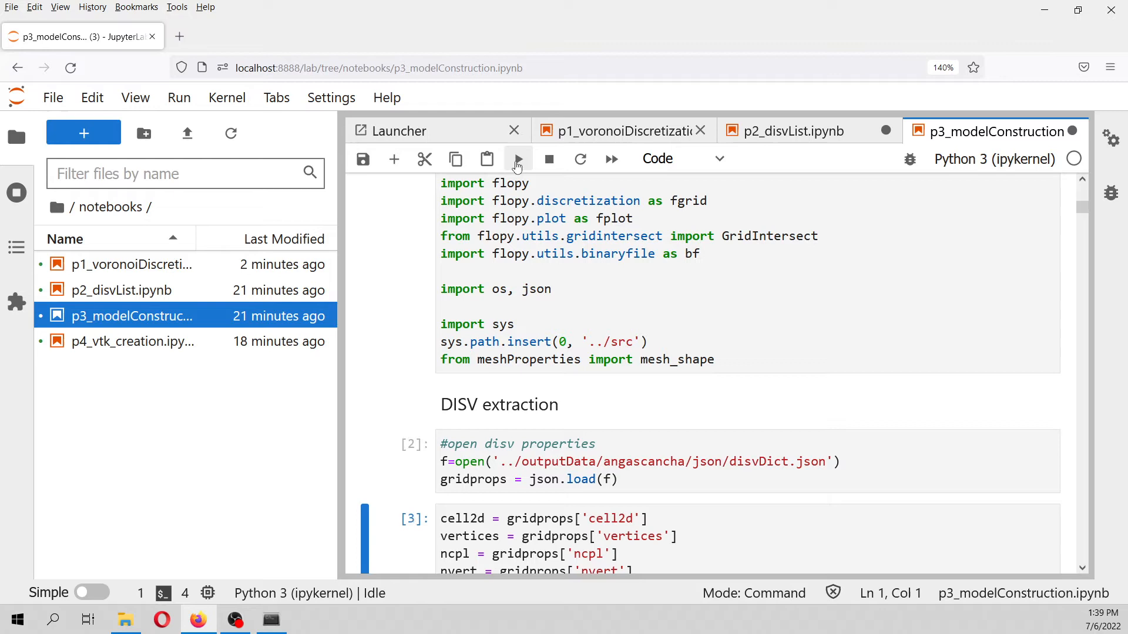
scroll("down", 3)
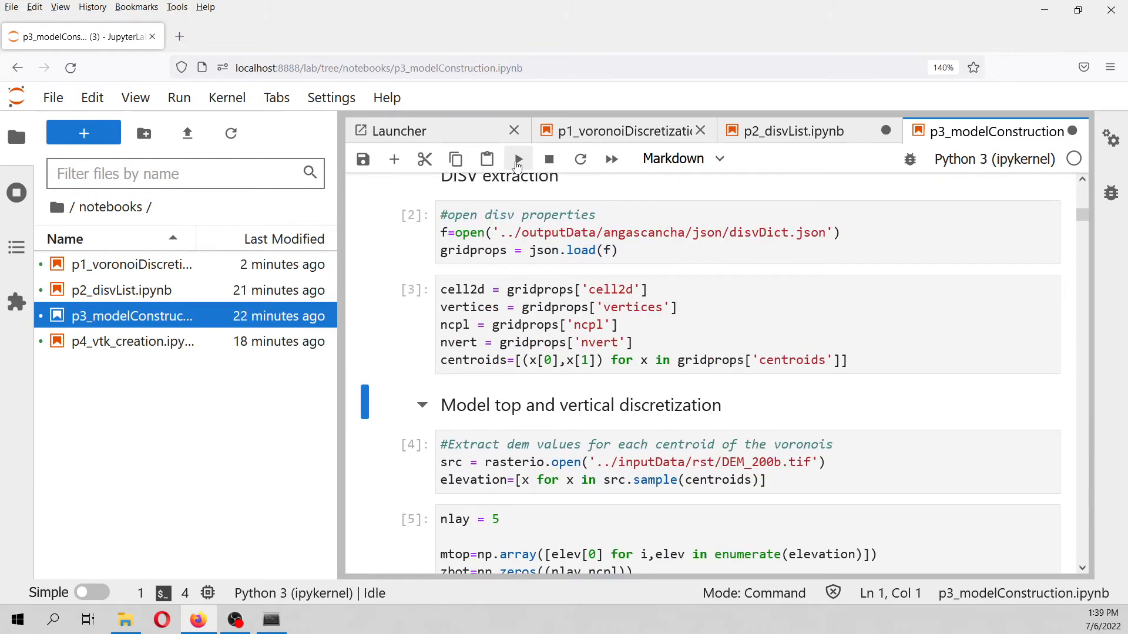
left_click(227, 97)
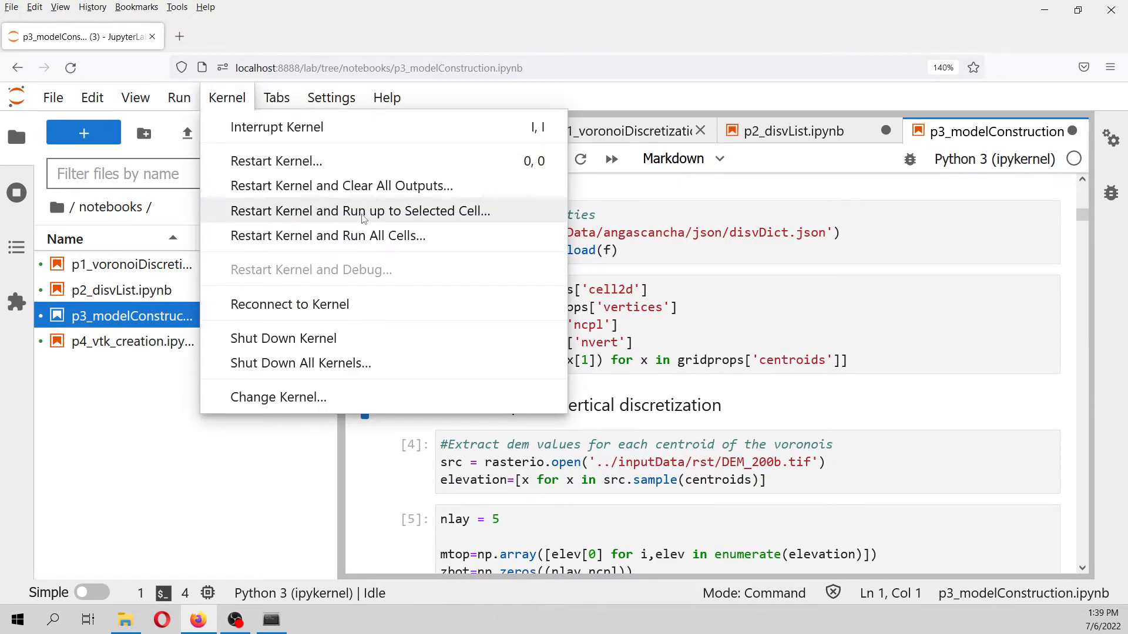
left_click(274, 161)
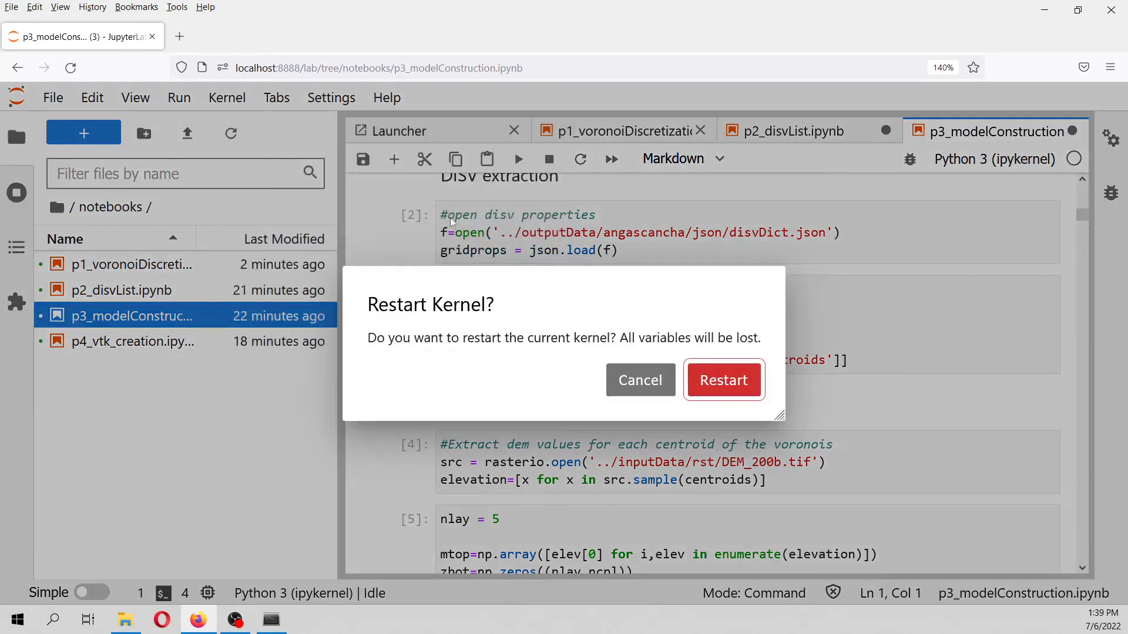
left_click(722, 379)
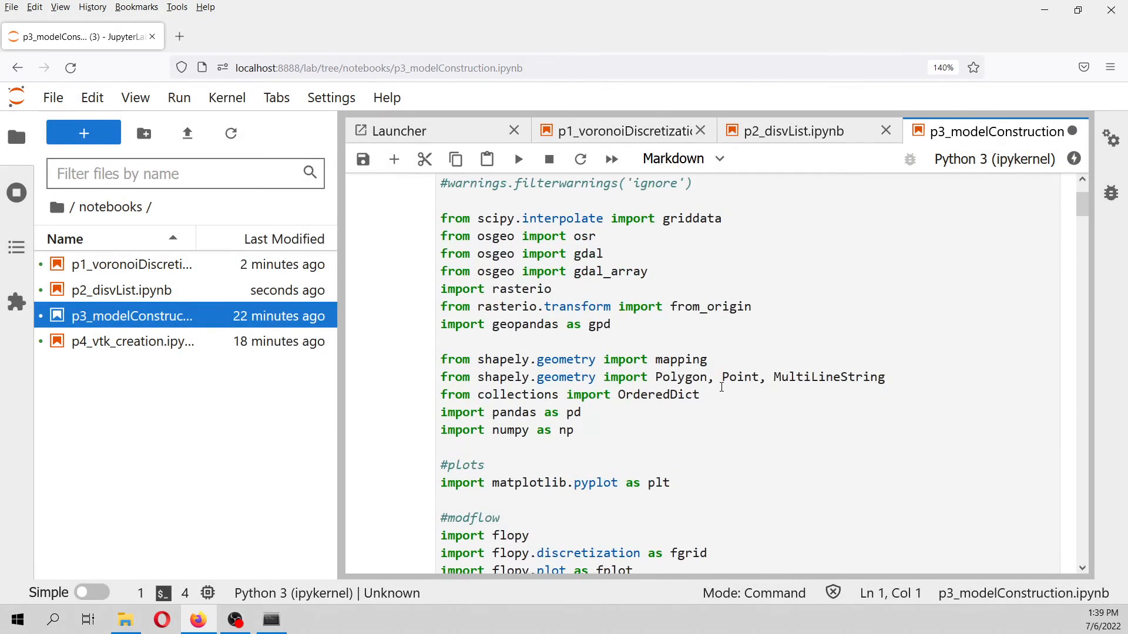
Re-run the import and DISV properties cells after the restart
left_click(517, 158)
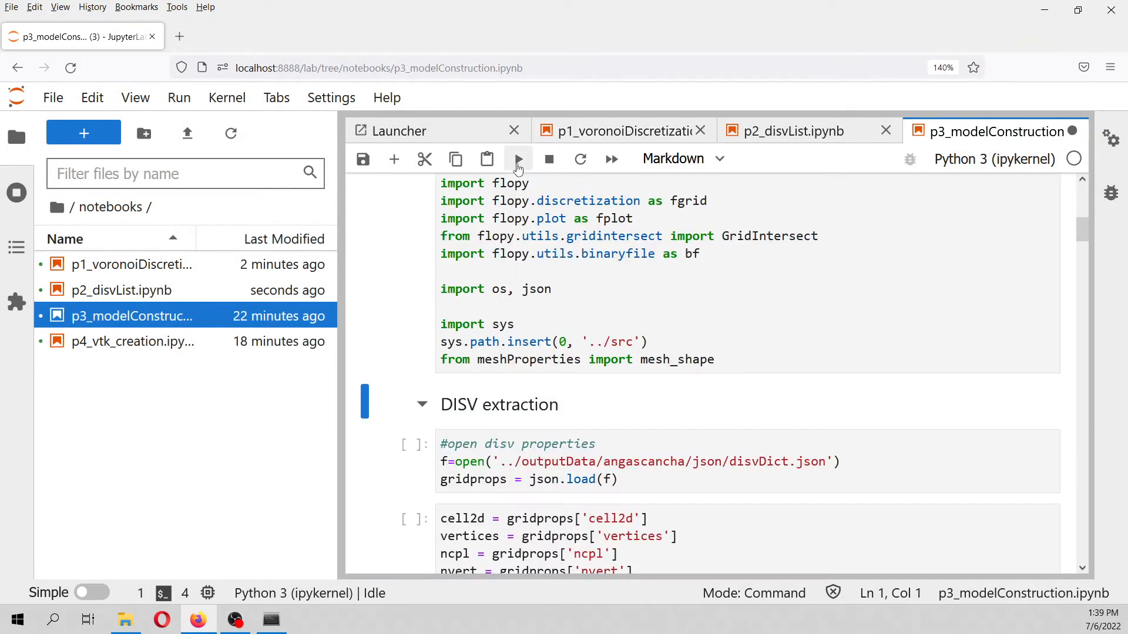
left_click(517, 158)
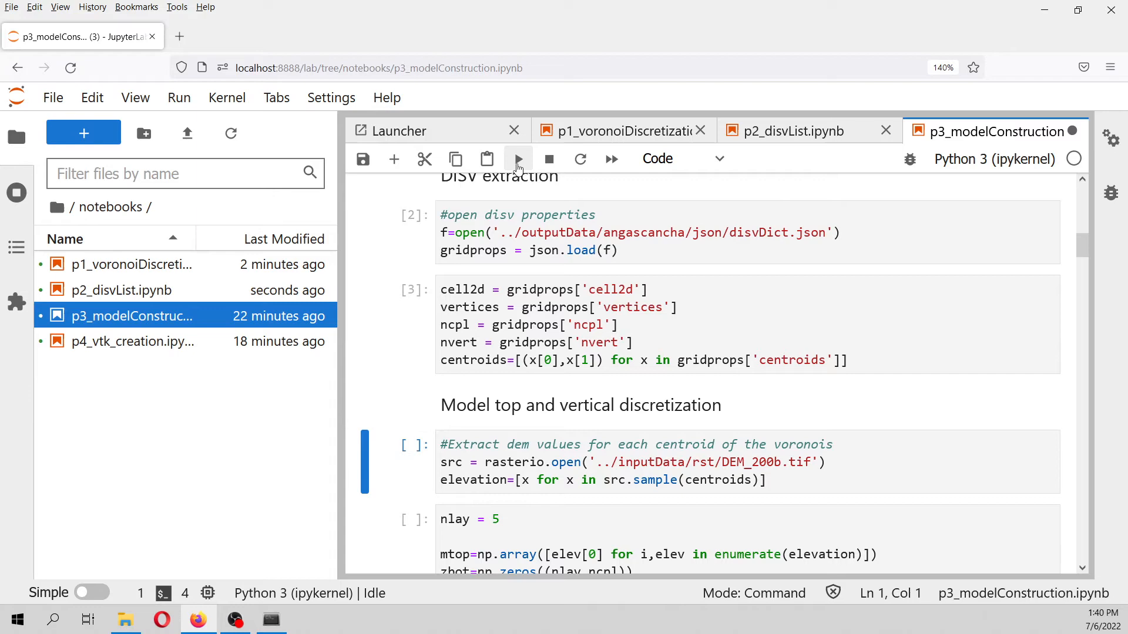
scroll("down", 3)
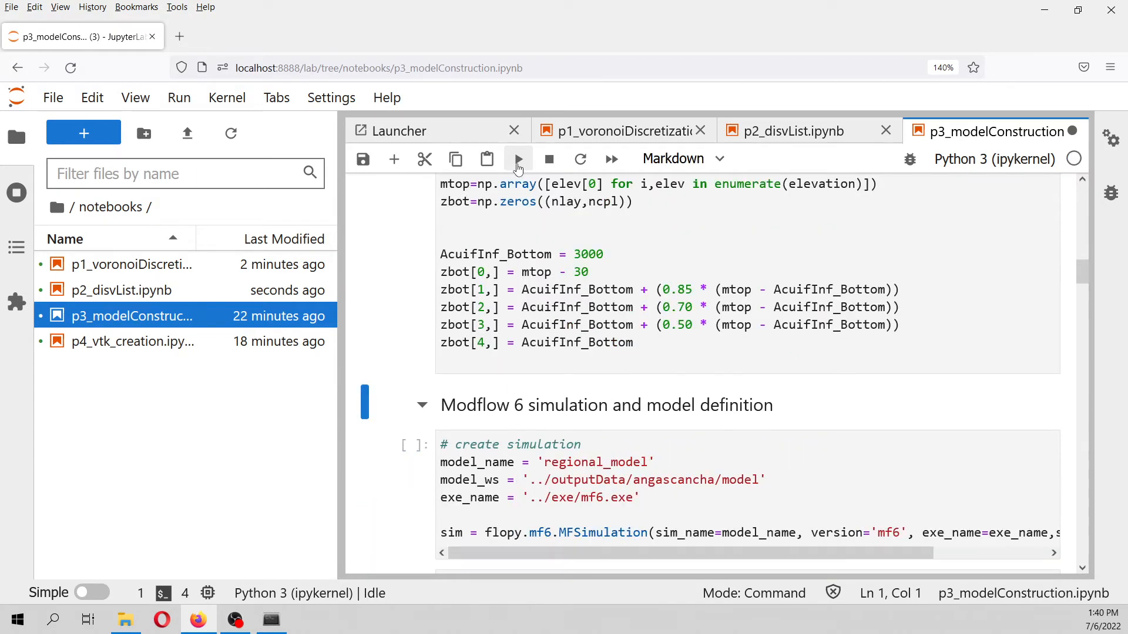
scroll("up", 3)
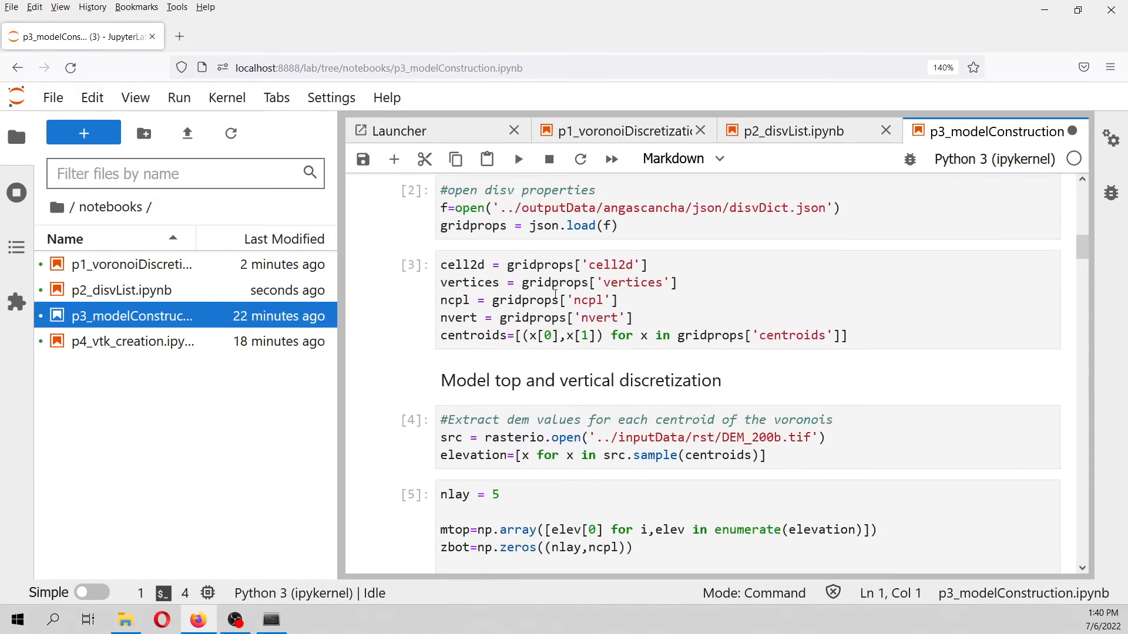
scroll("down", 3)
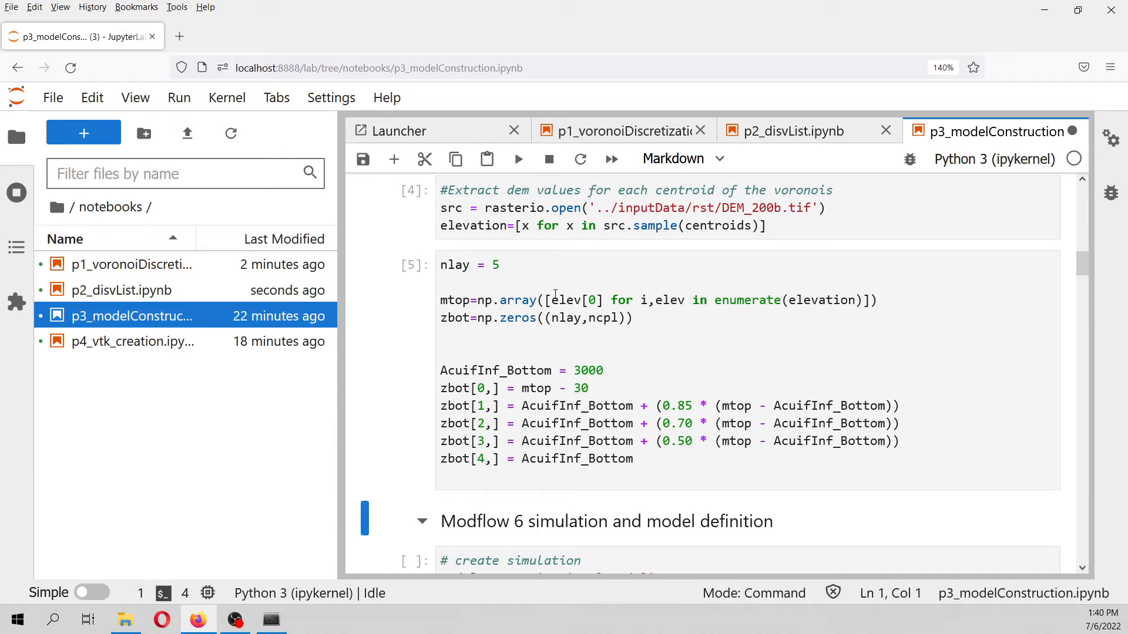
mouse_move(594, 394)
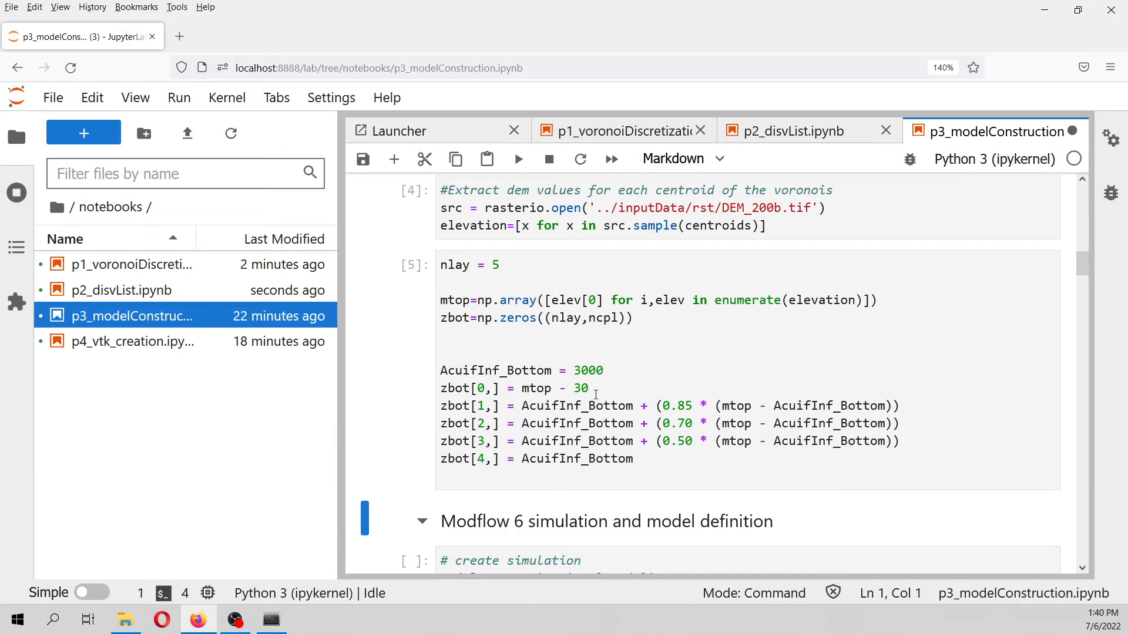
mouse_move(445, 225)
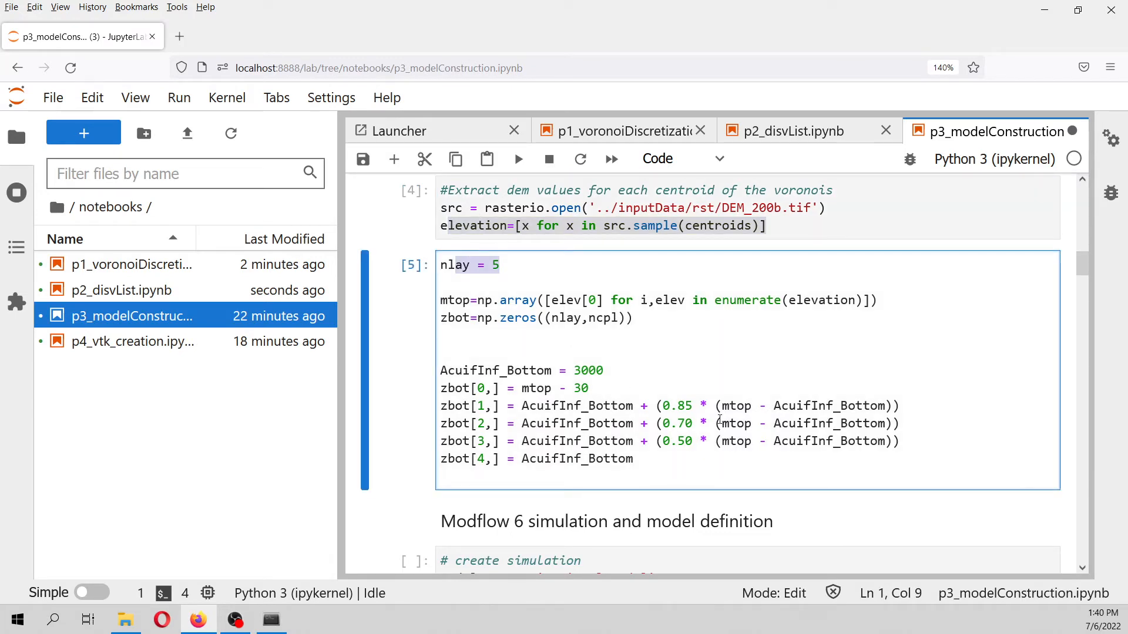
mouse_move(529, 313)
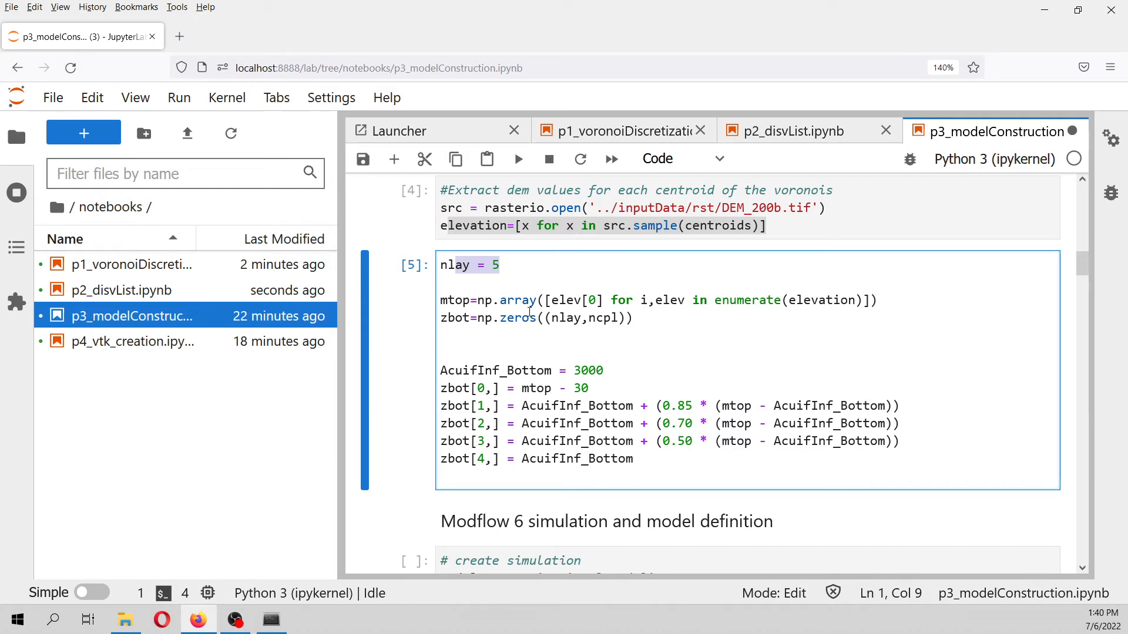
mouse_move(463, 253)
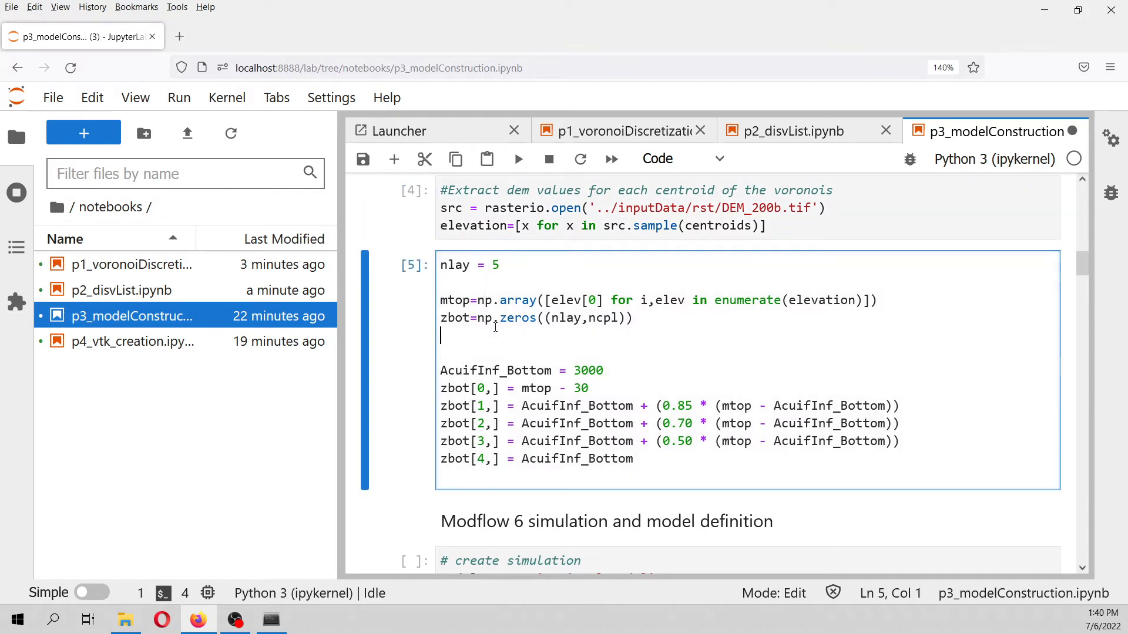
Re-run the five-layer elevation cell with 3000 m aquifer bottom and move past the simulation heading
left_click(519, 159)
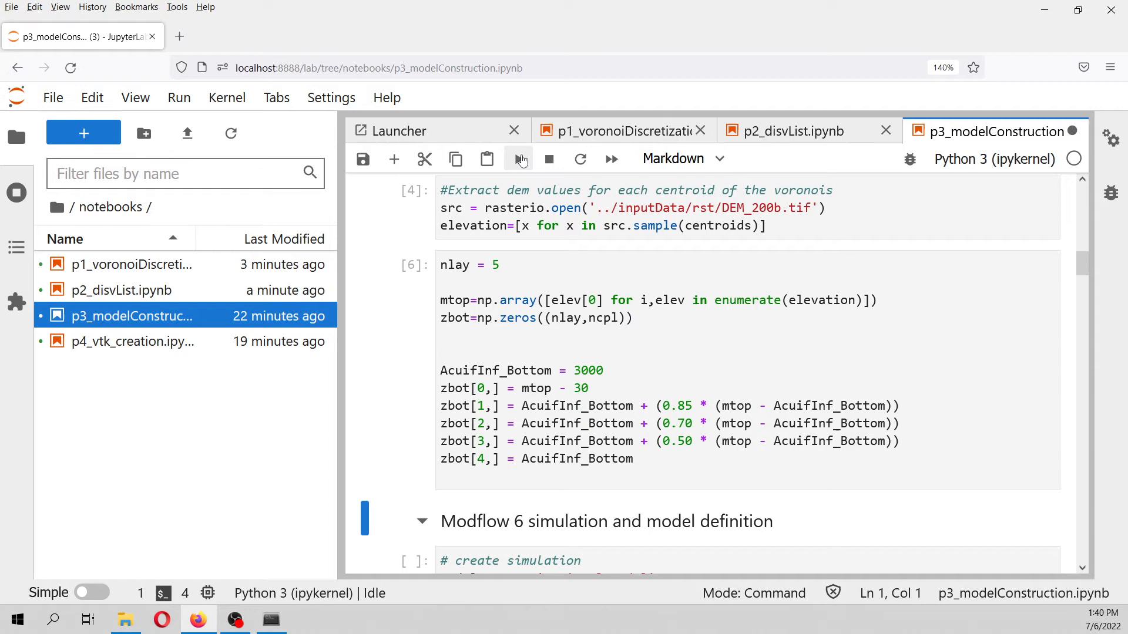
left_click(680, 158)
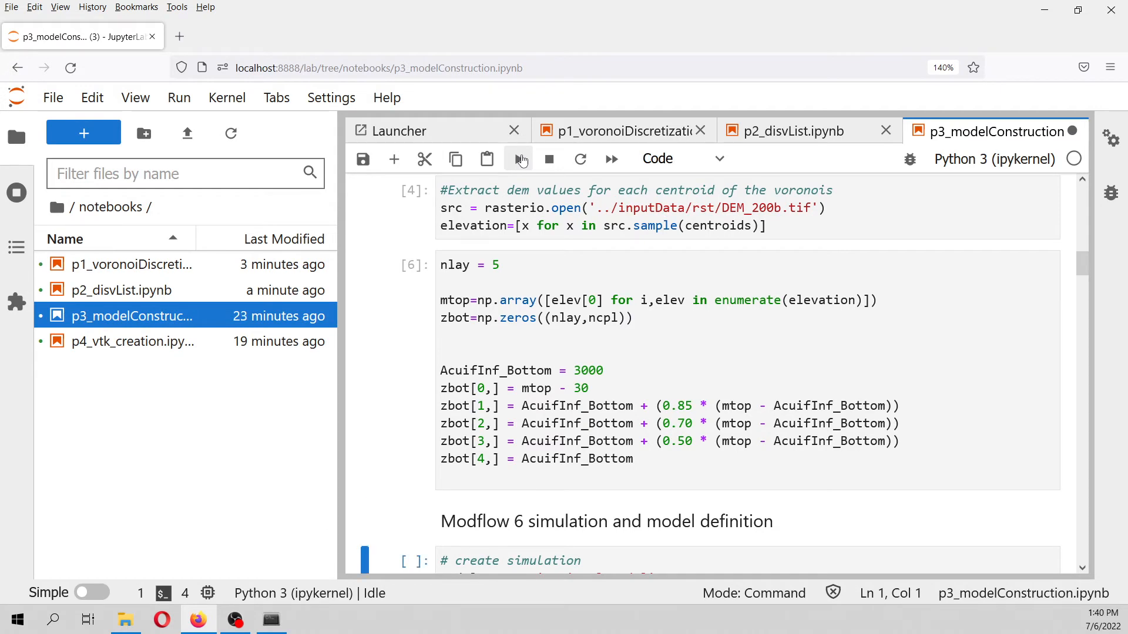
scroll("down", 3)
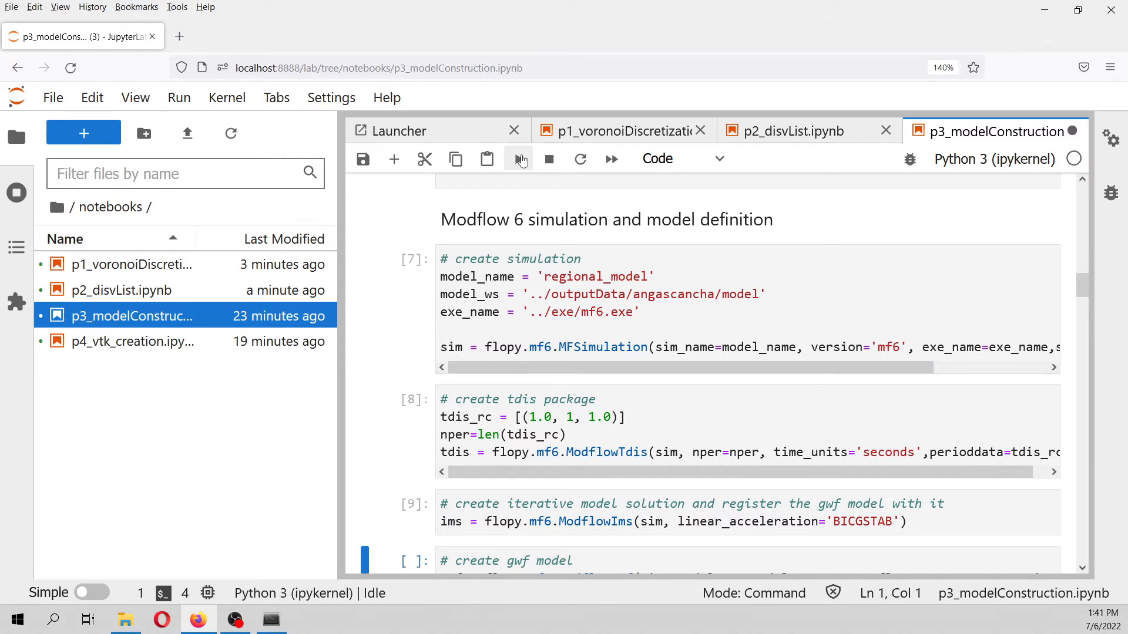
Remove the scratch nvert cell, then run the disv discretization and cell2d length check cells
scroll("down", 3)
type("nvert")
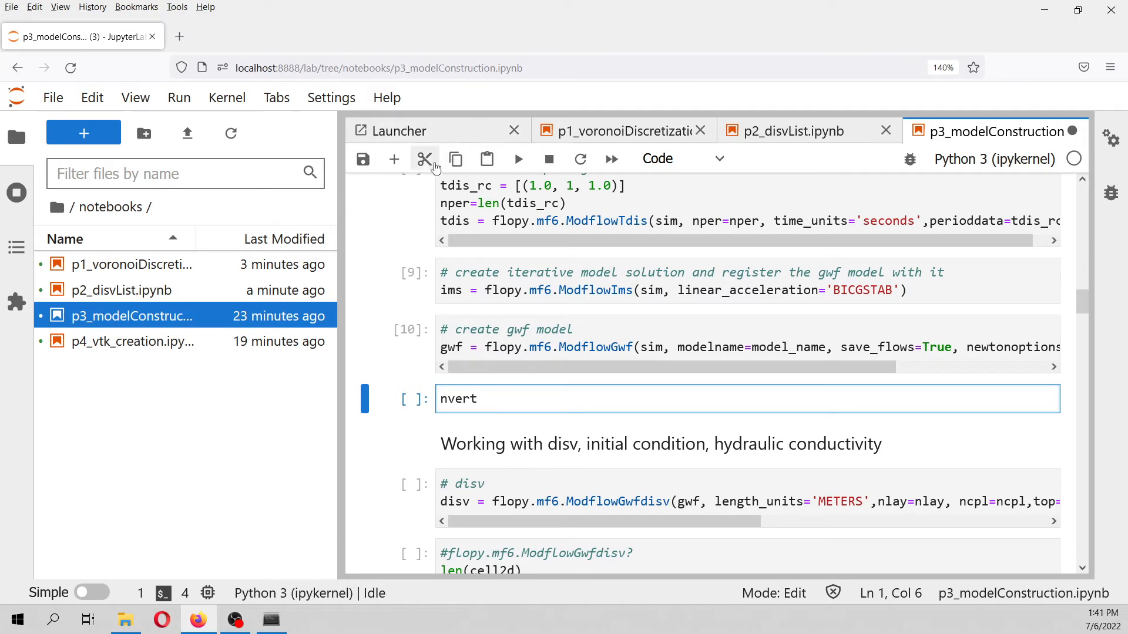
left_click(517, 158)
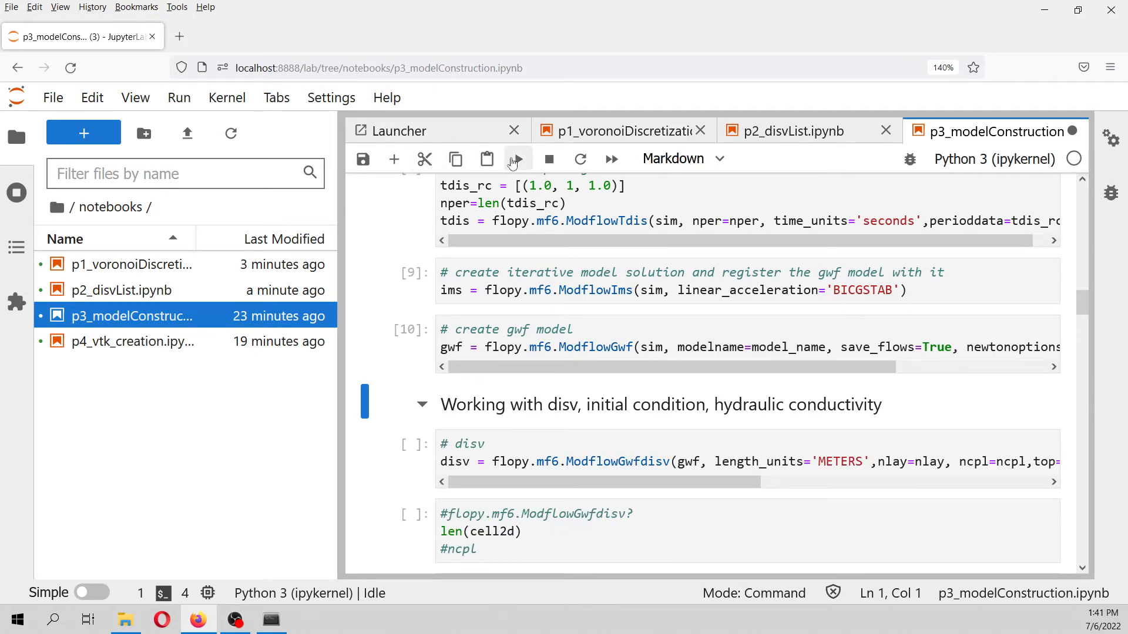
left_click(517, 158)
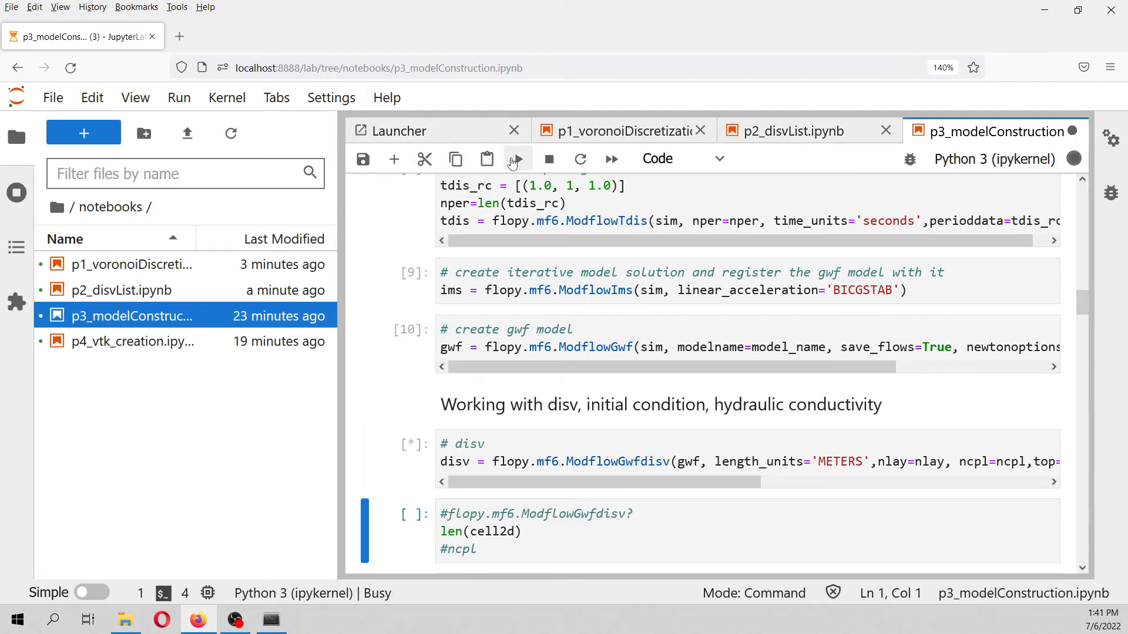
left_click(517, 158)
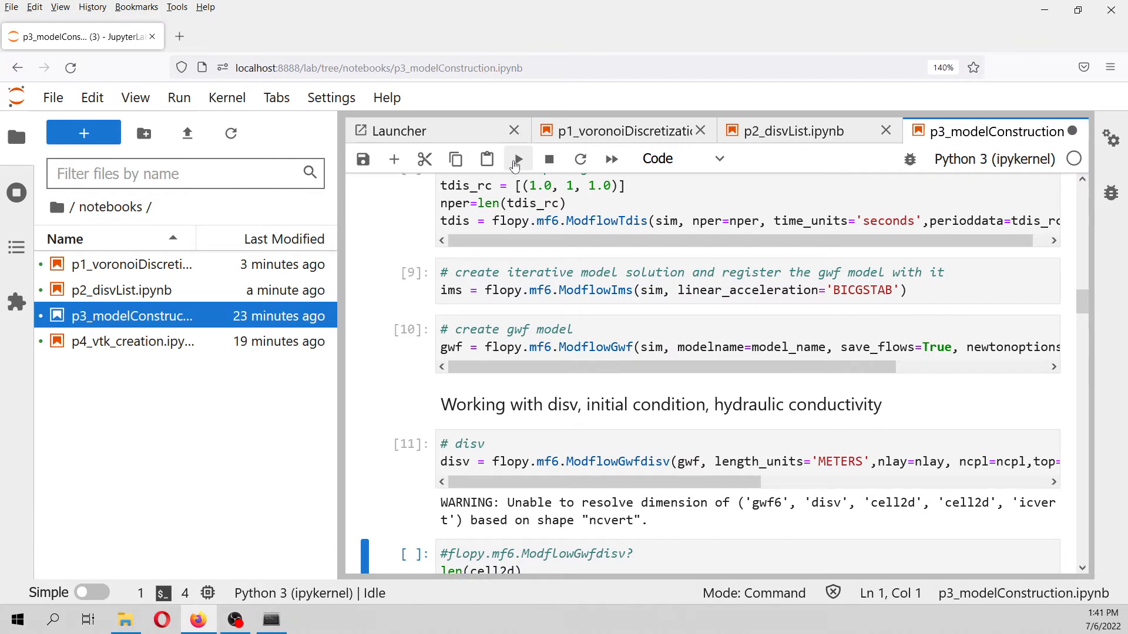
mouse_move(498, 395)
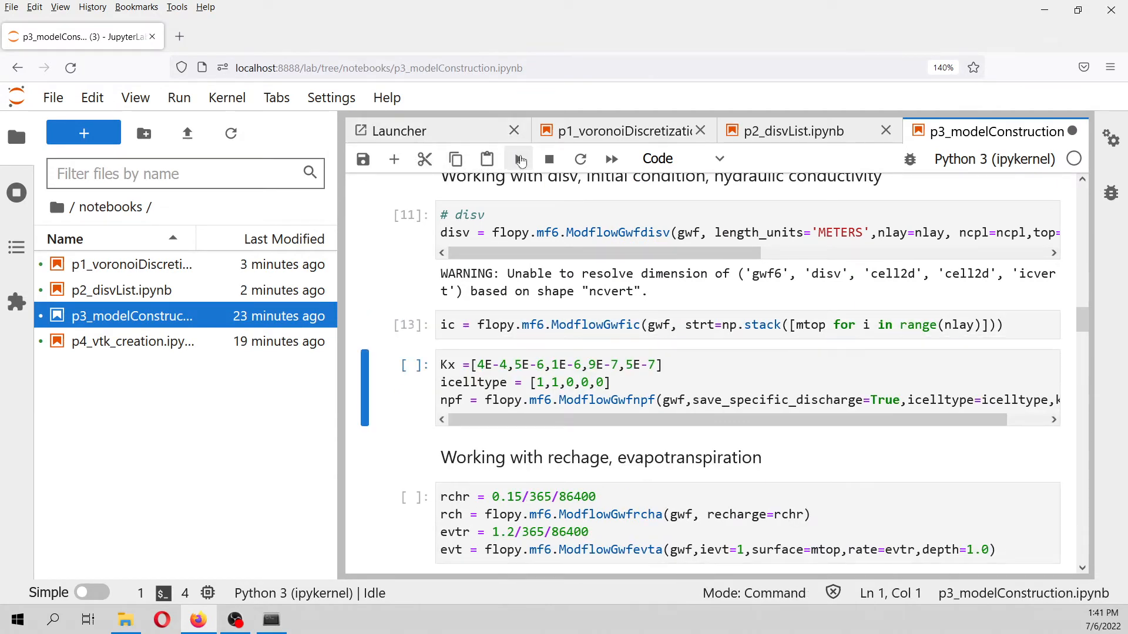
mouse_move(520, 159)
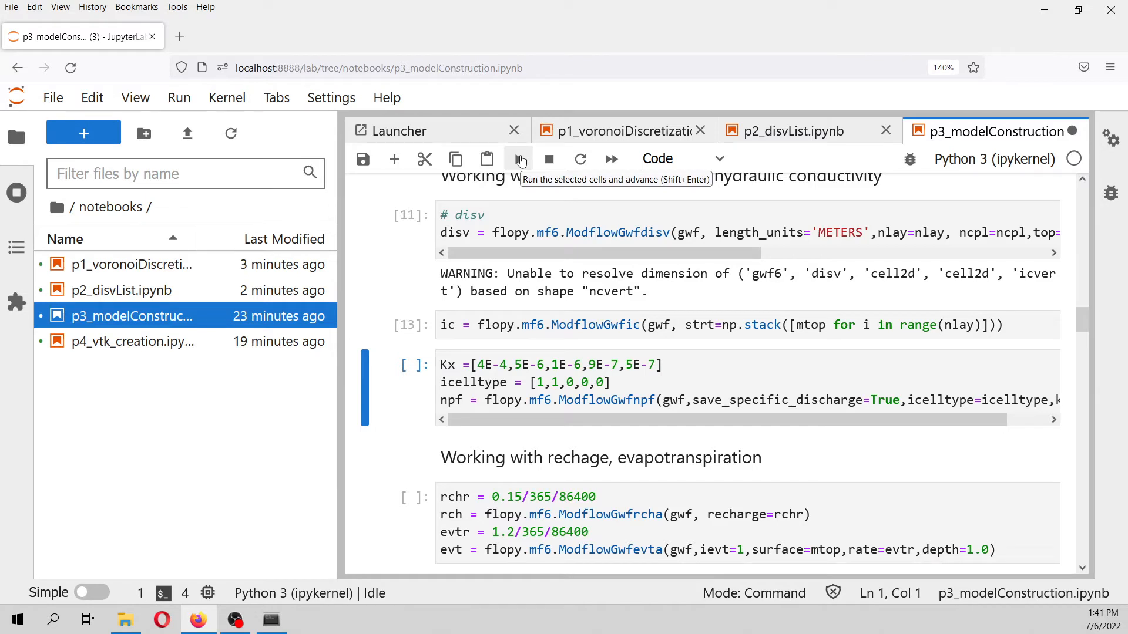
Run the hydraulic conductivity cell and move past the drains section heading
left_click(519, 159)
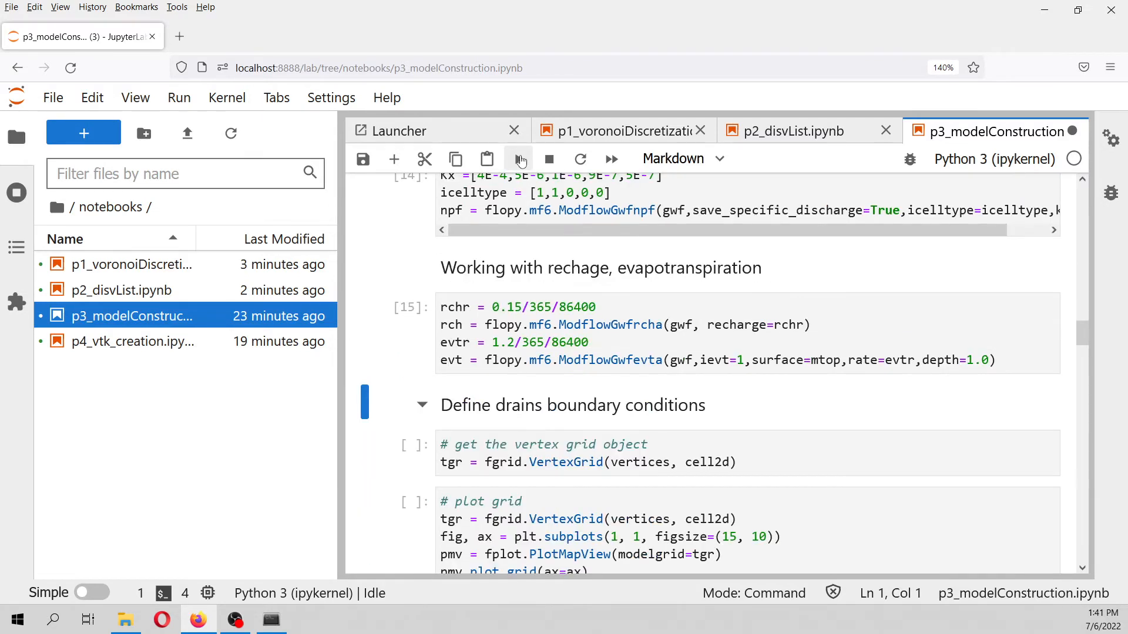
left_click(363, 159)
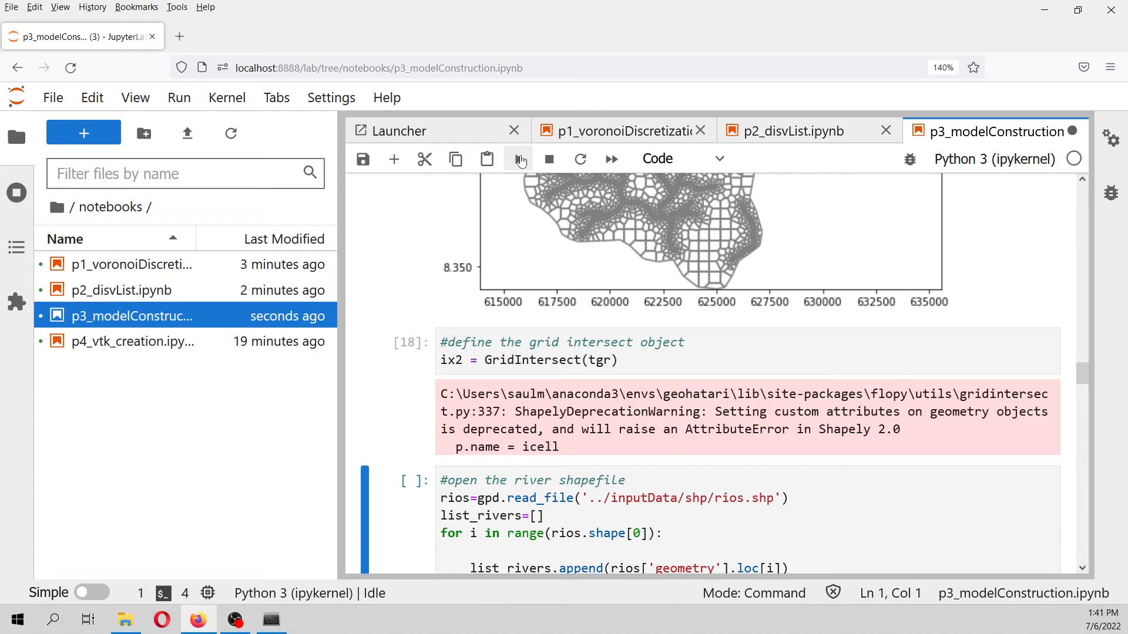
Intersect the grid with the river shapefile and plot the intersected cells
left_click(521, 159)
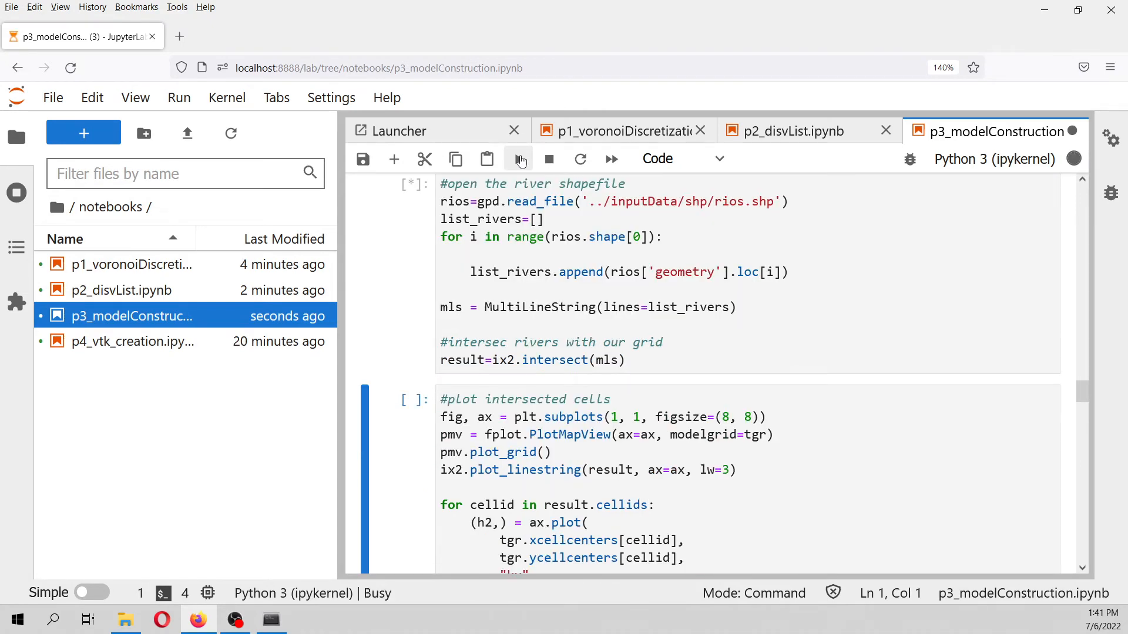
mouse_move(539, 201)
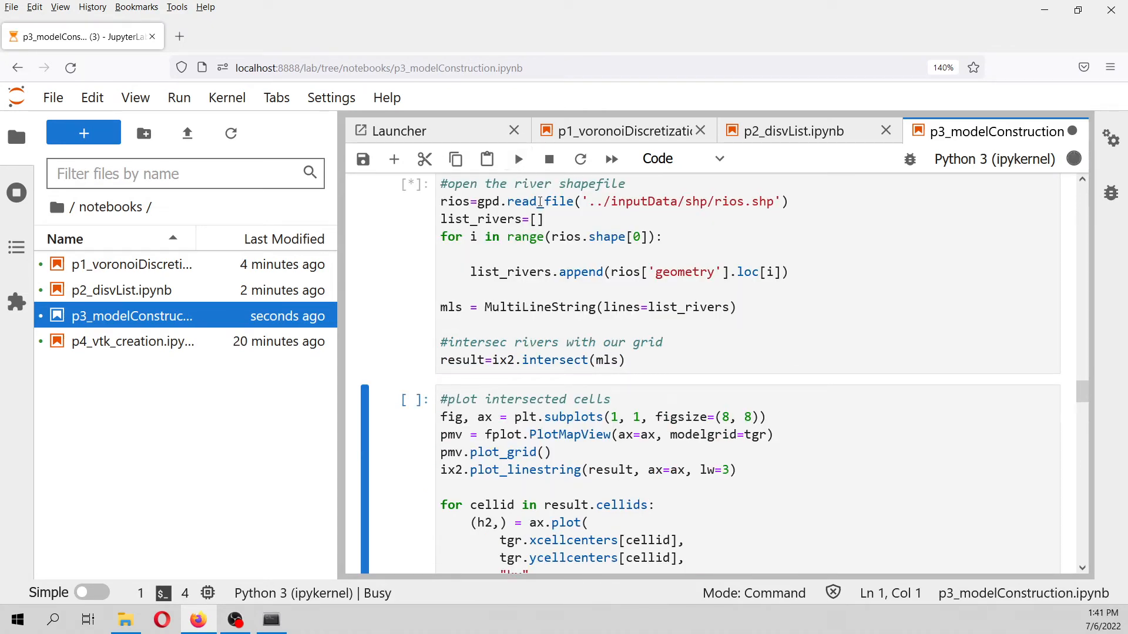
left_click(516, 159)
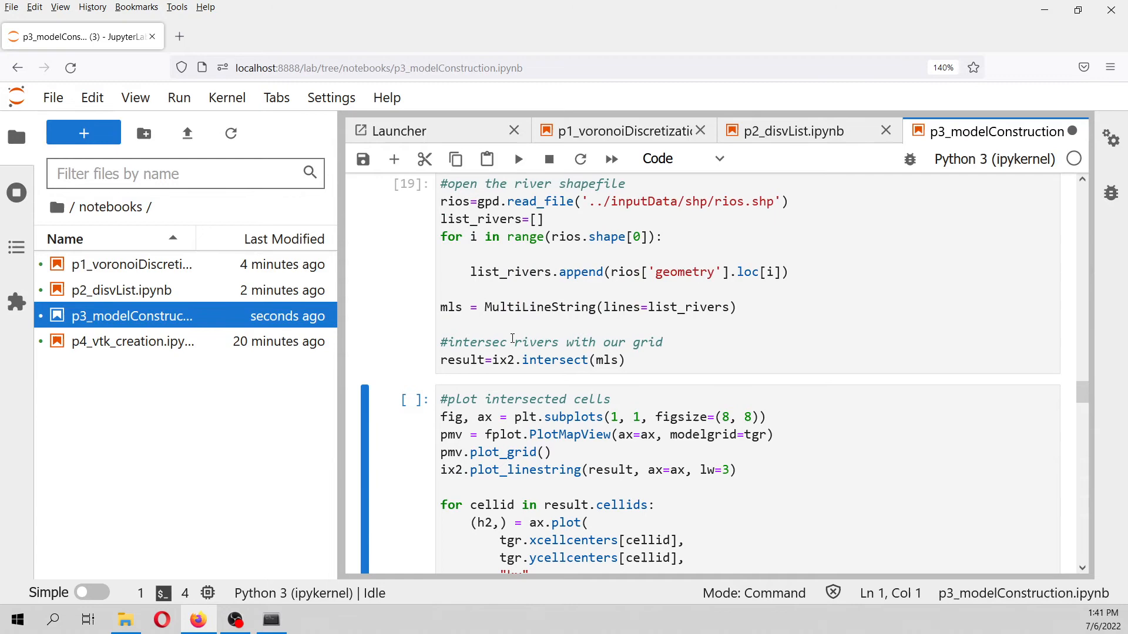
mouse_move(483, 175)
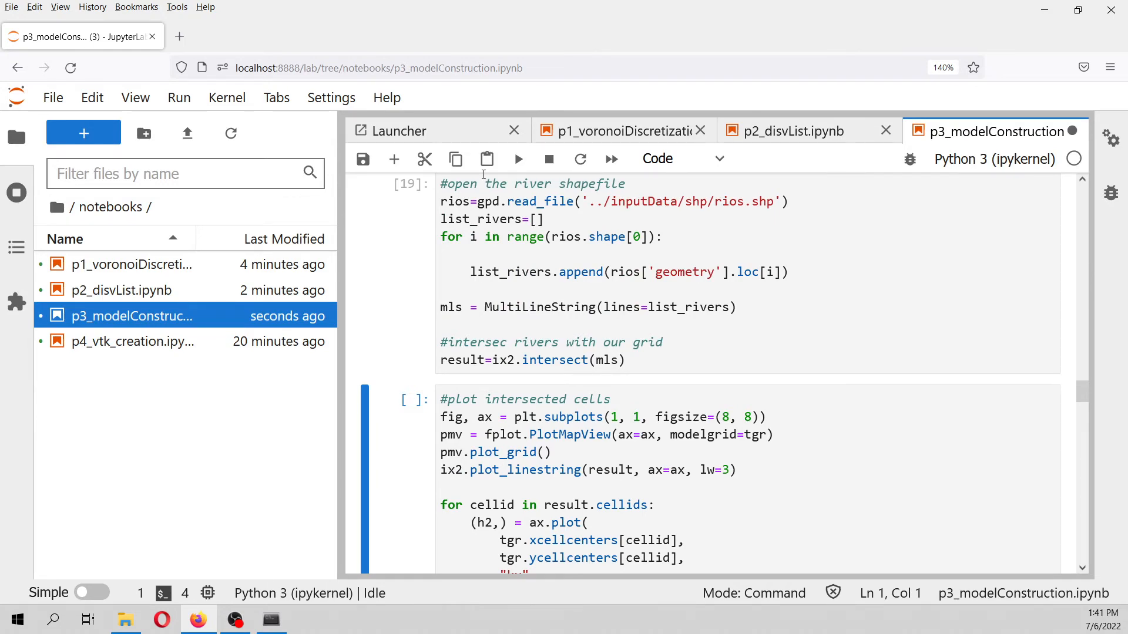
left_click(517, 159)
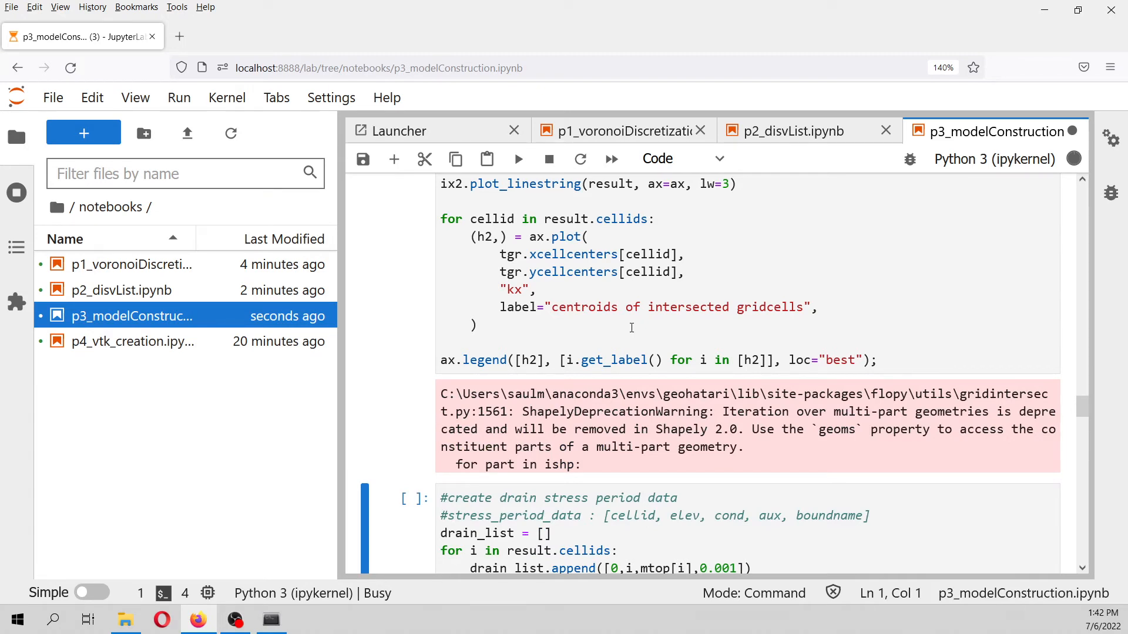
Run the drain package and output control cells
scroll("down", 3)
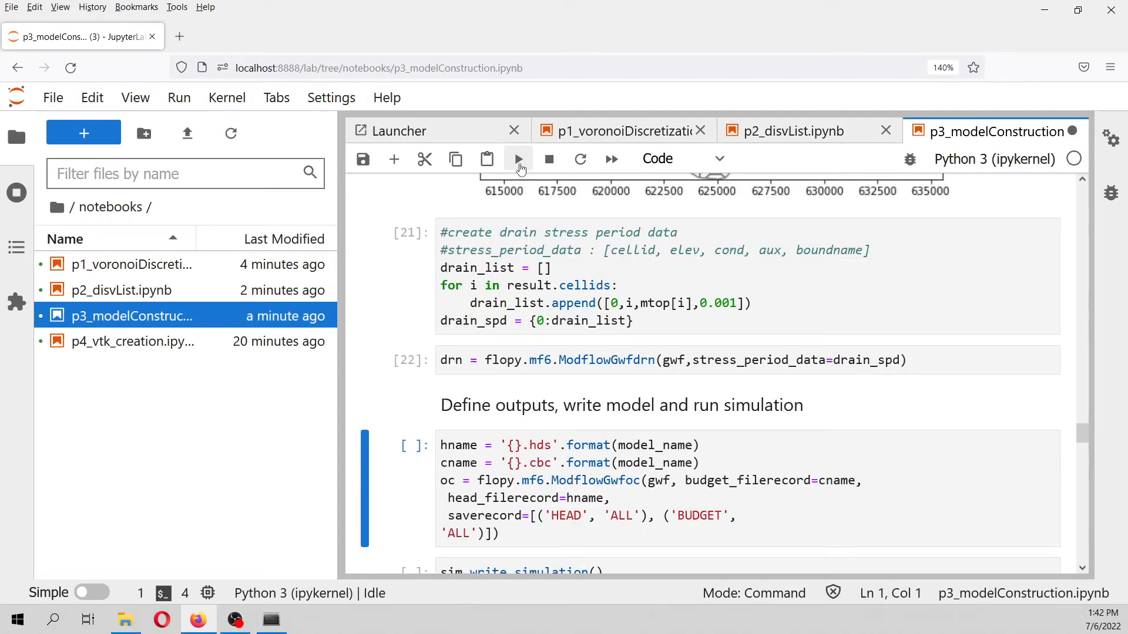
left_click(517, 159)
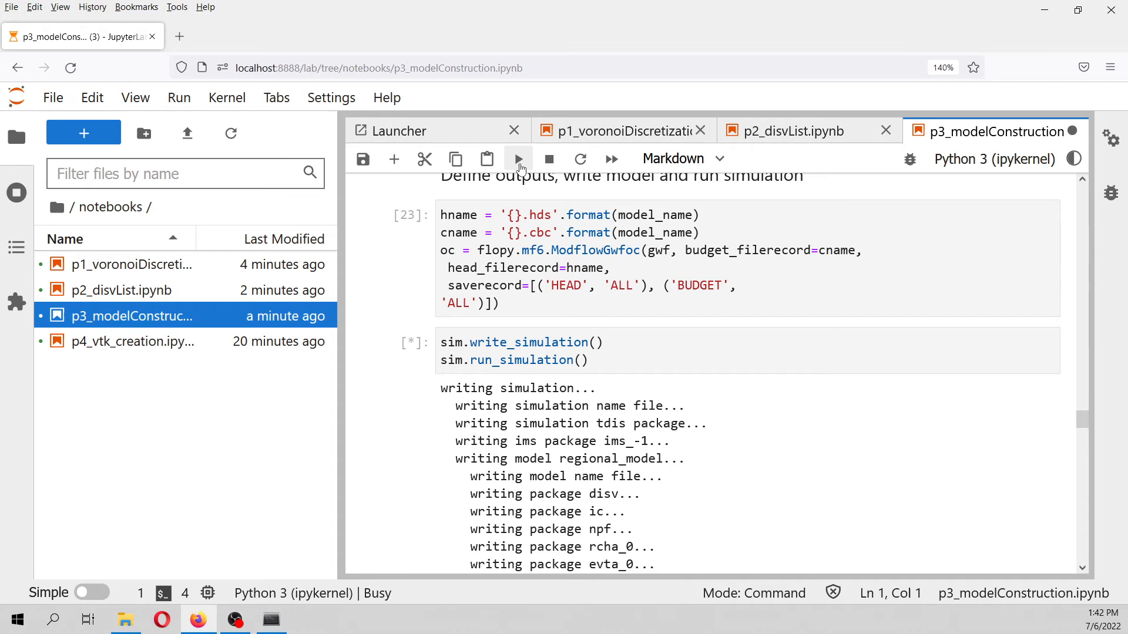
Scroll through the simulation run output down to the head file reading cell
scroll("down", 3)
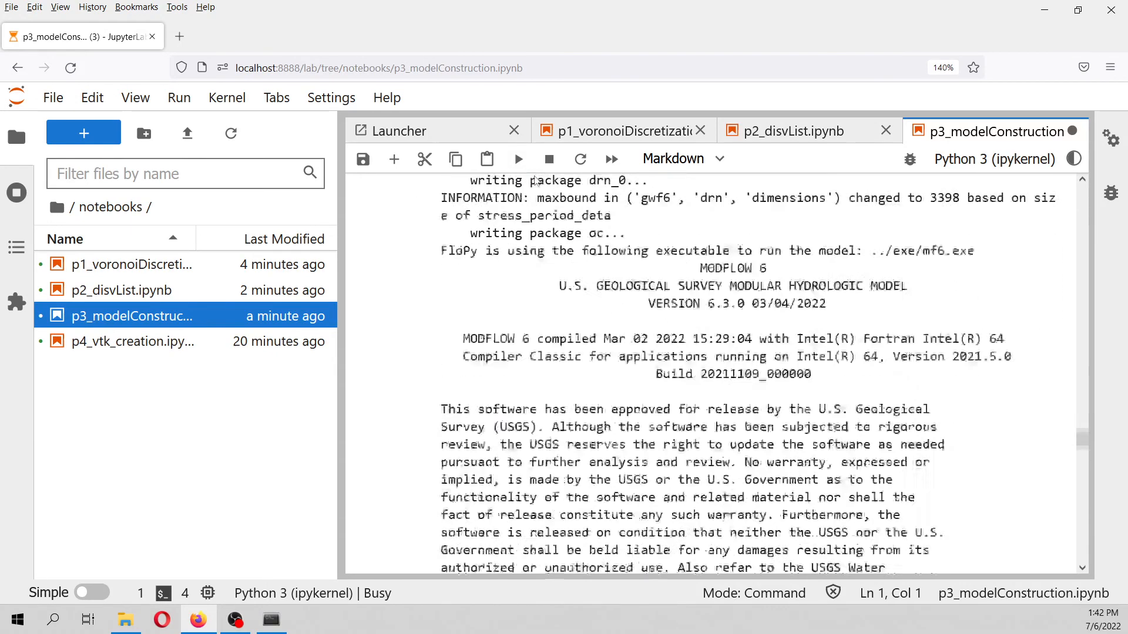
scroll("down", 3)
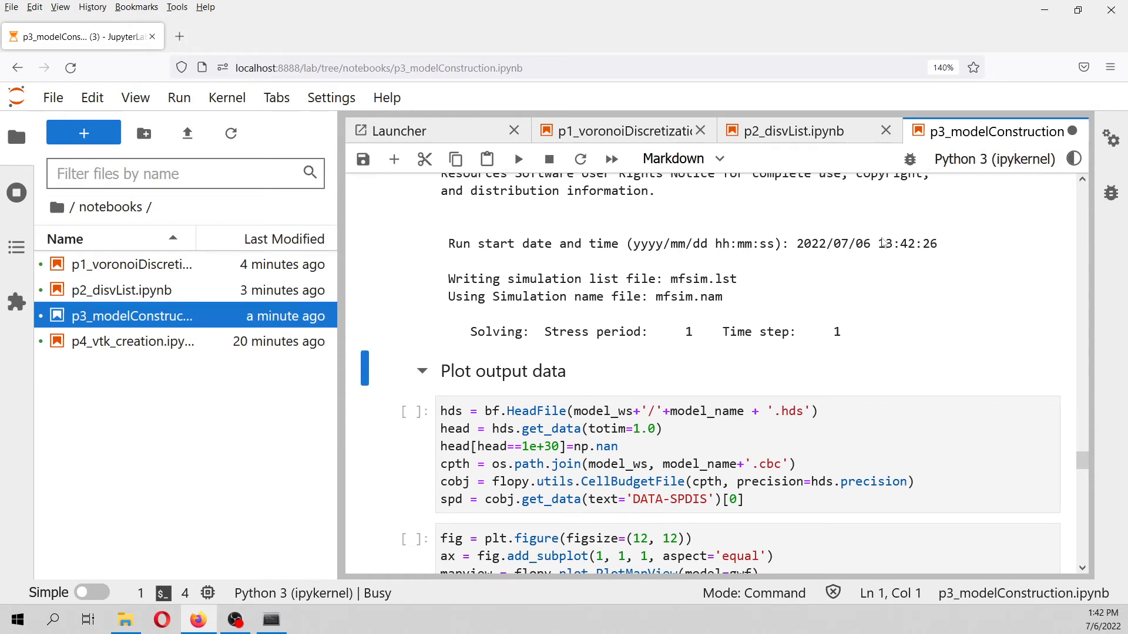
left_click(626, 312)
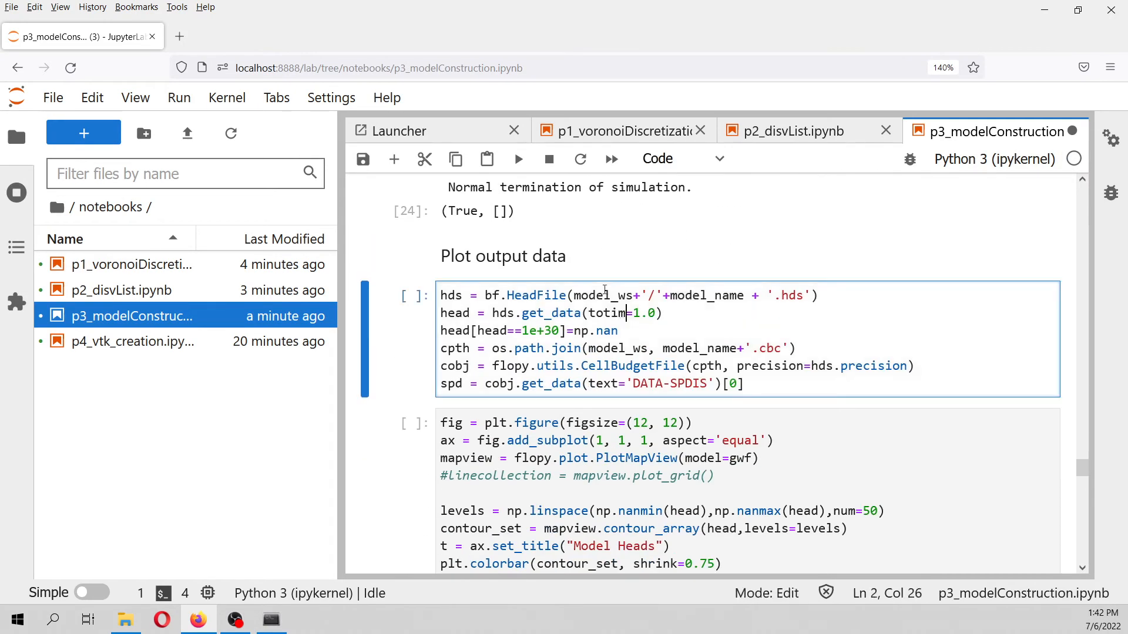
Read the head and budget files and plot the head contours and cross-section head plot
left_click(517, 159)
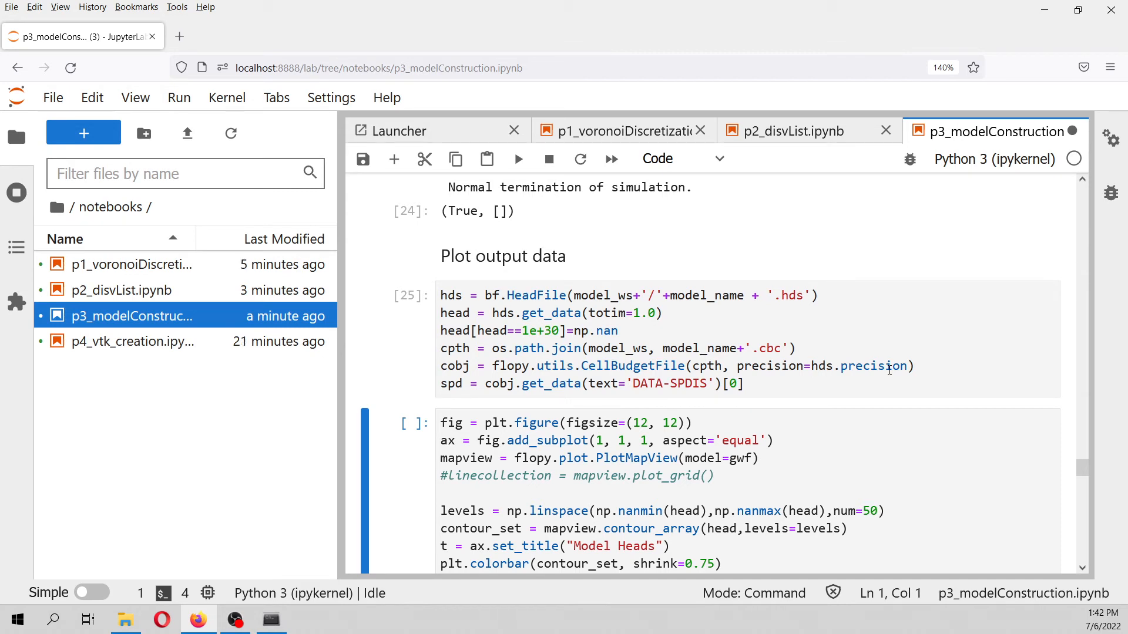
left_click(517, 159)
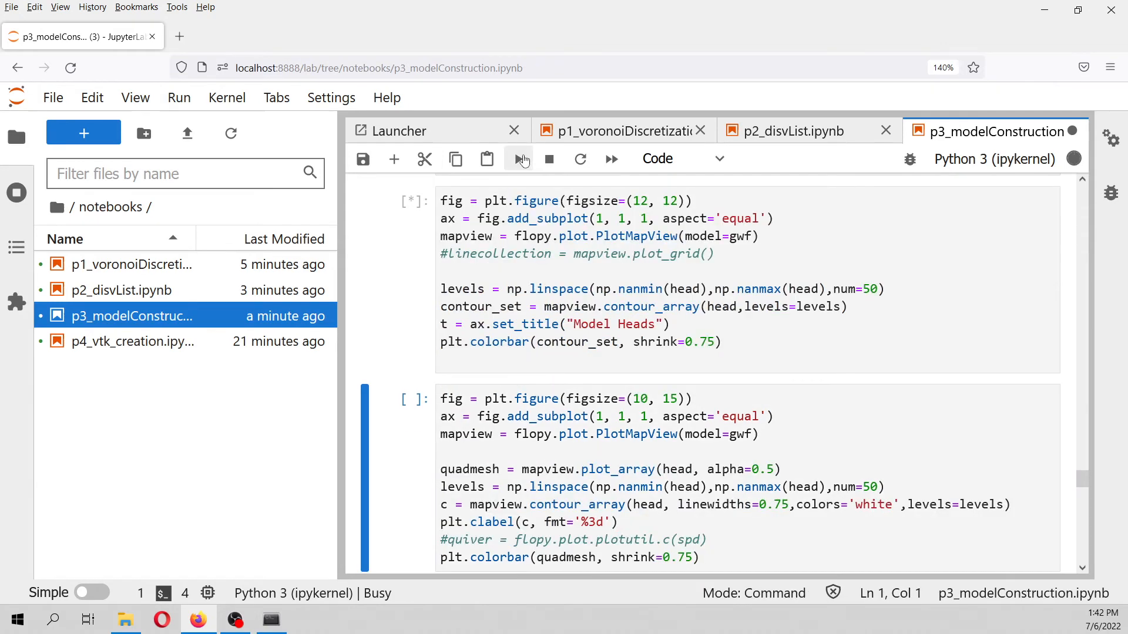
left_click(517, 159)
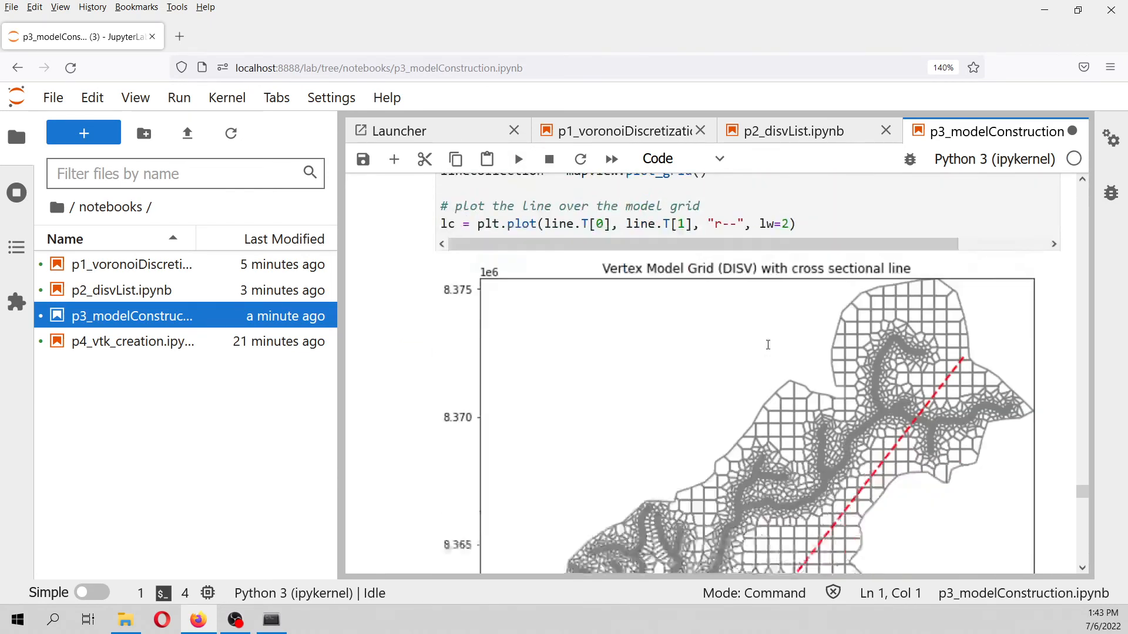
scroll("down", 3)
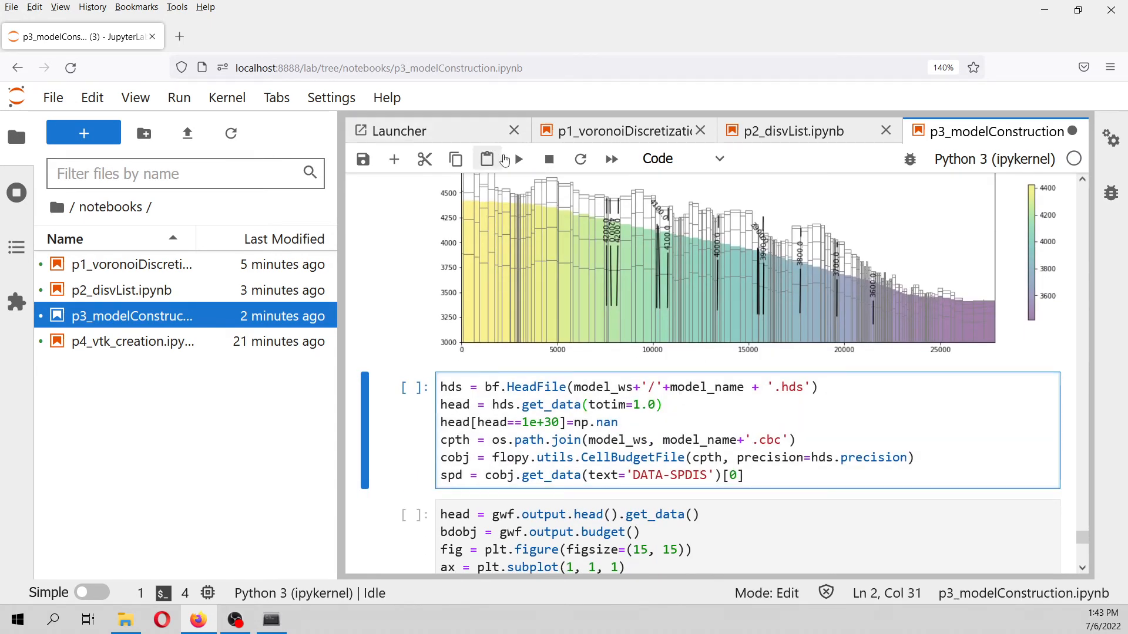
Load heads and cell budget, then plot the head map with black flow vectors along the river
left_click(517, 158)
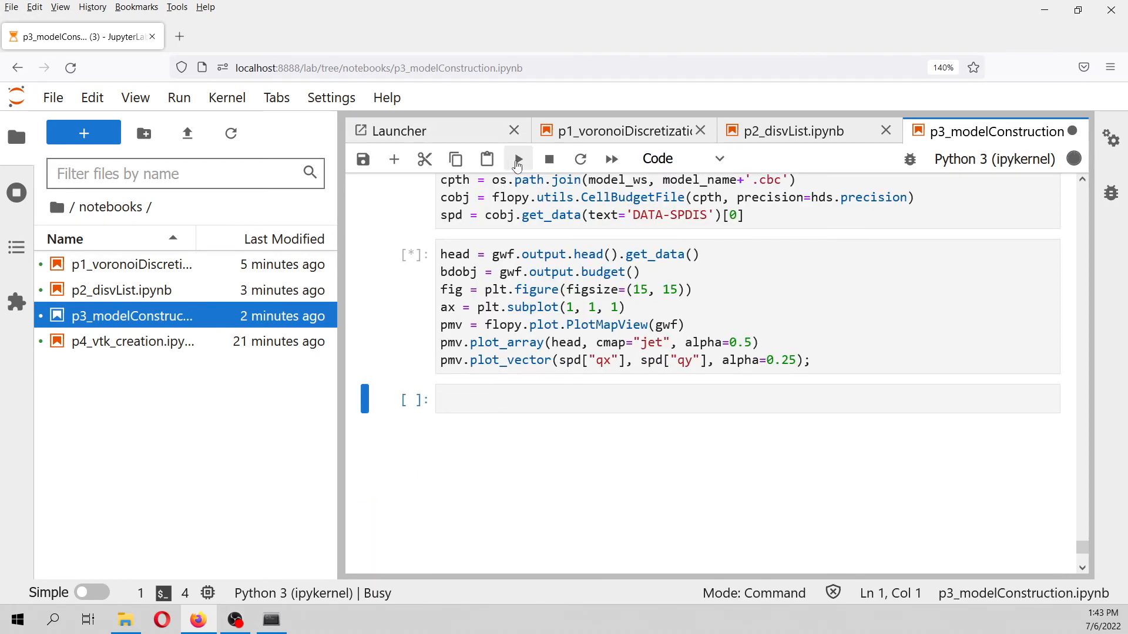
left_click(517, 159)
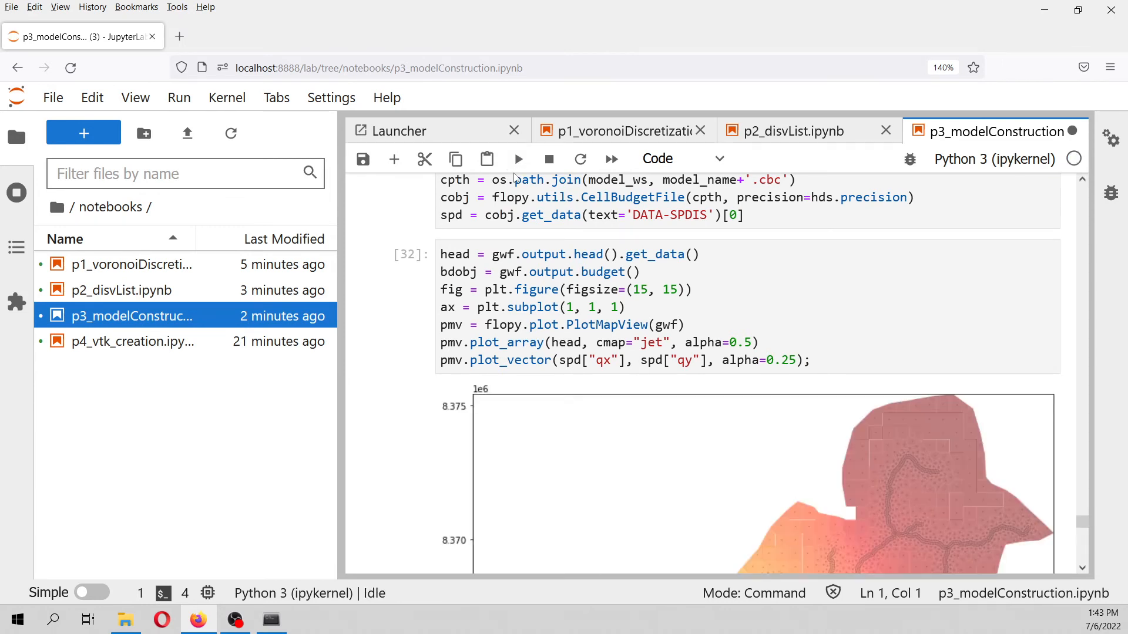
scroll("down", 3)
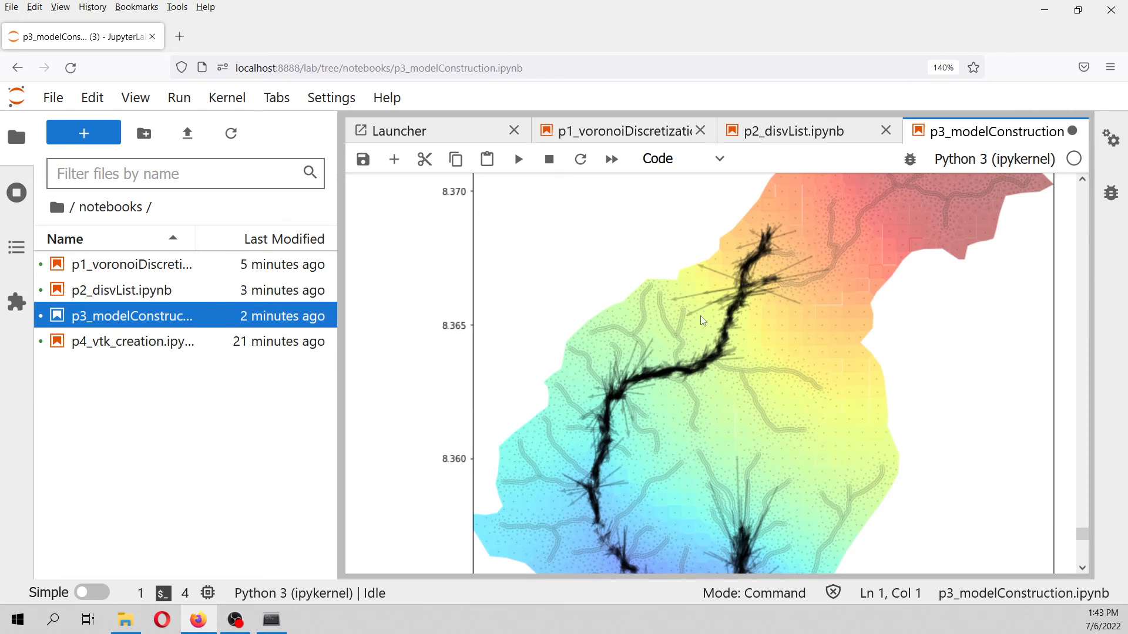
left_click(132, 340)
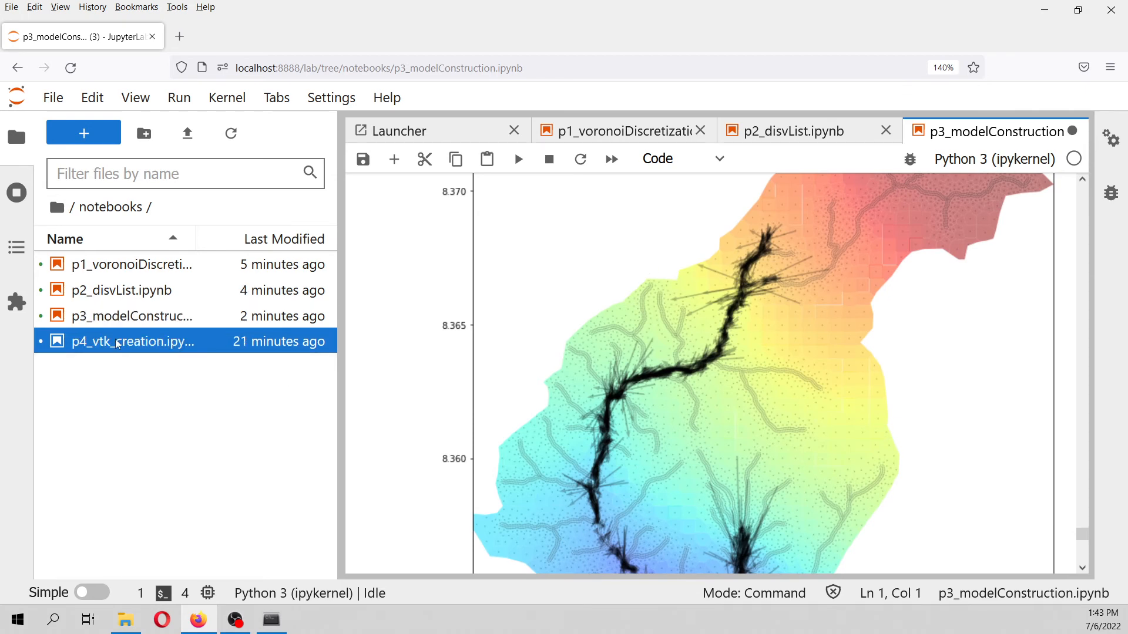
Open p4_vtk_creation.ipynb and restart its kernel, confirming the restart
double_click(132, 340)
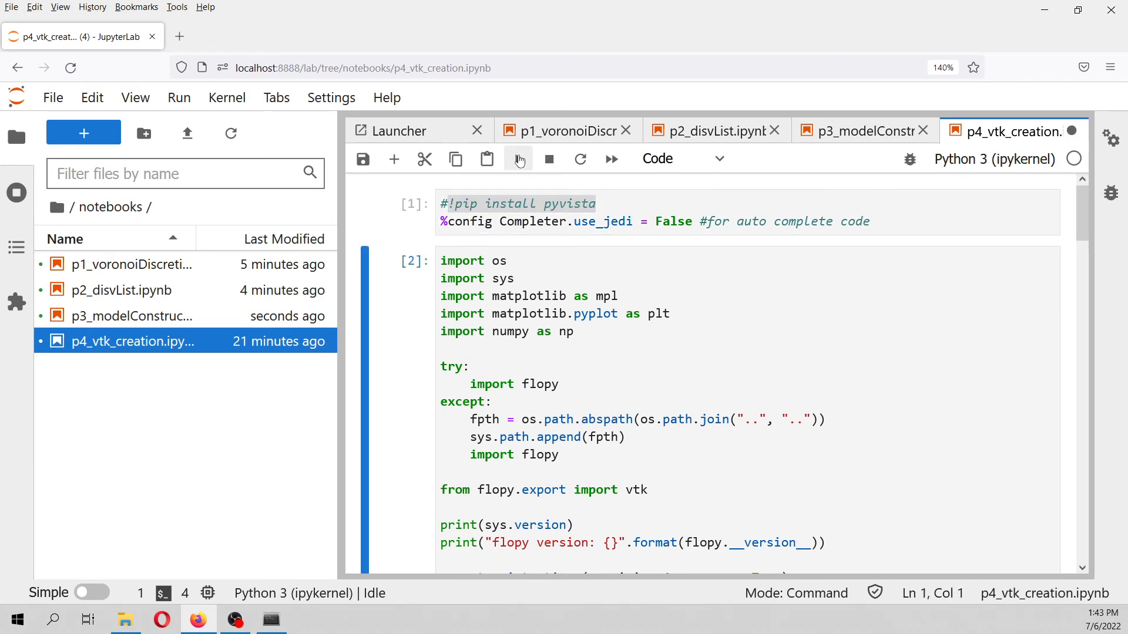
left_click(227, 97)
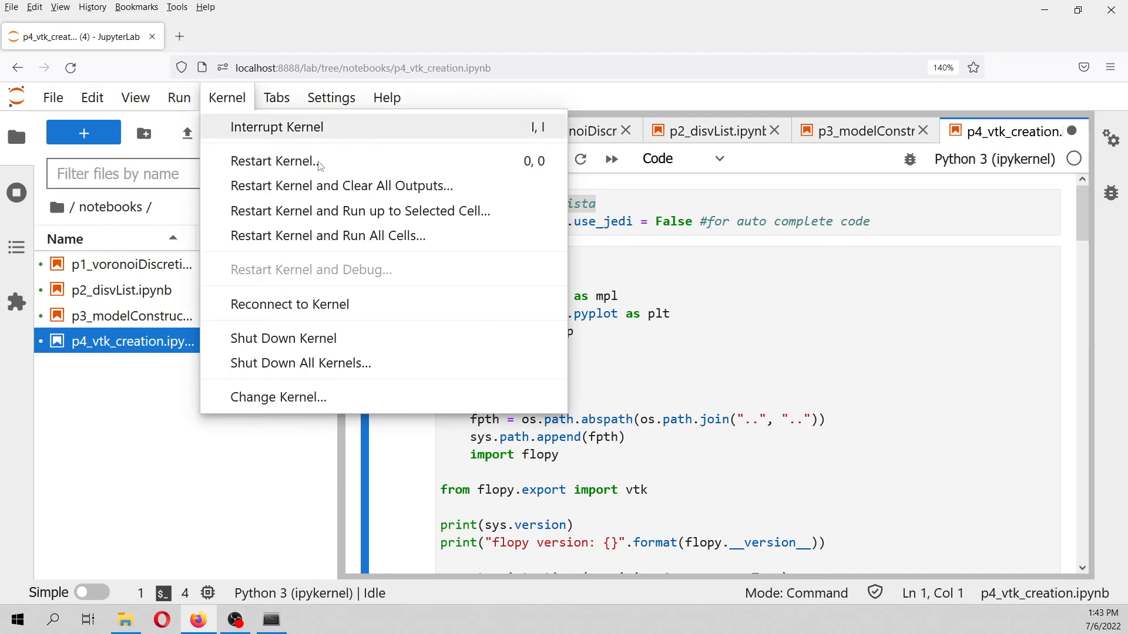
left_click(275, 161)
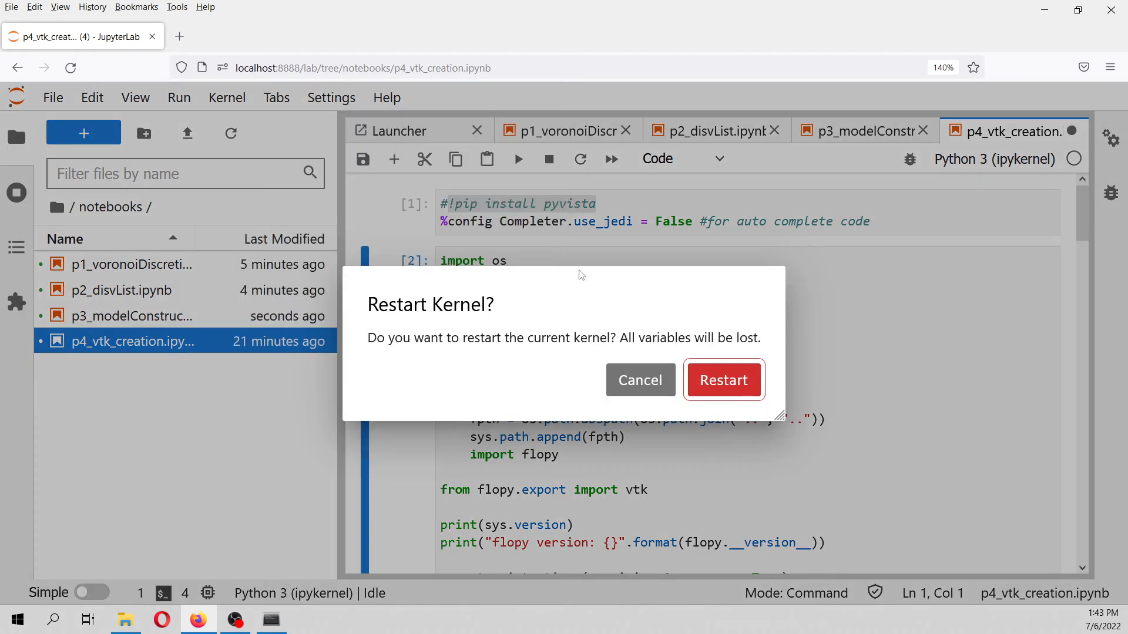
left_click(722, 379)
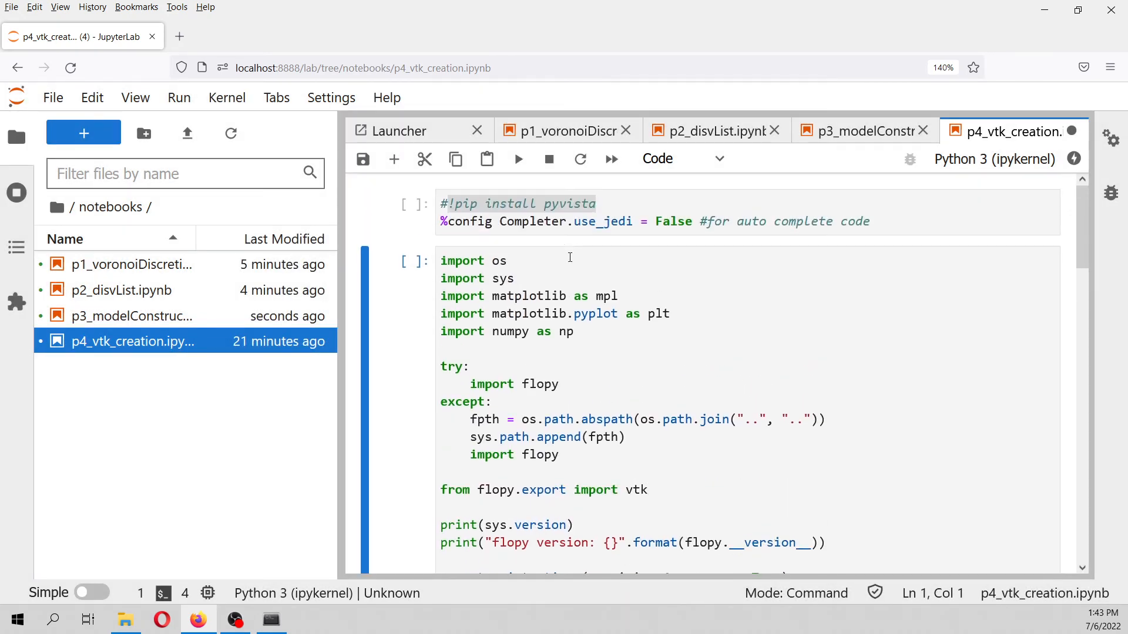
Run the autocomplete, imports/flopy version and model name/paths cells
left_click(517, 159)
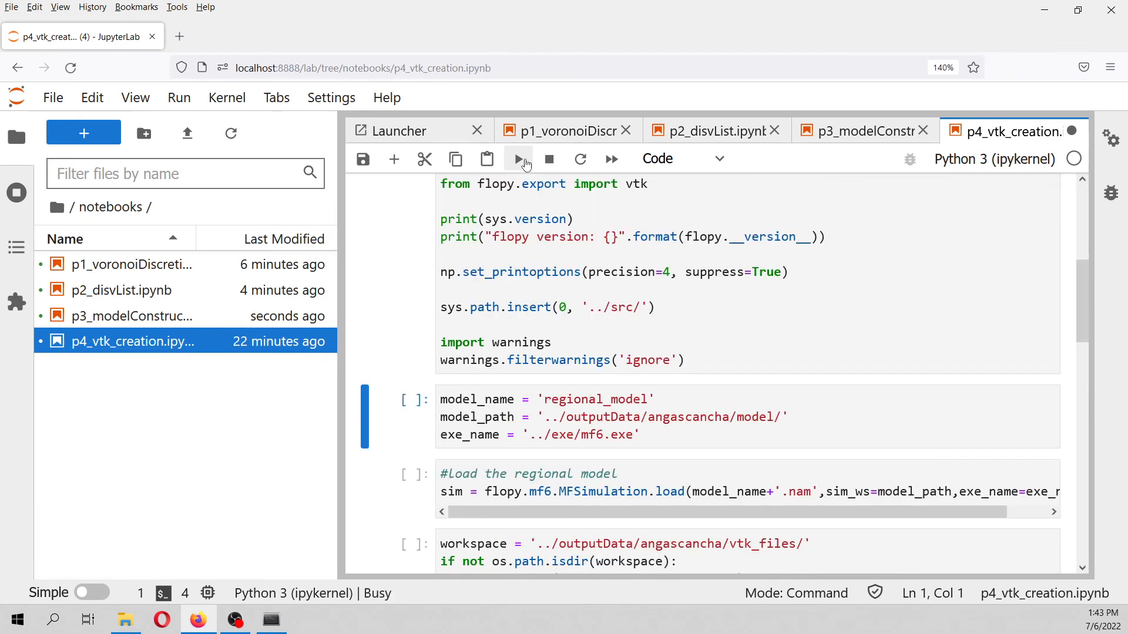
left_click(517, 159)
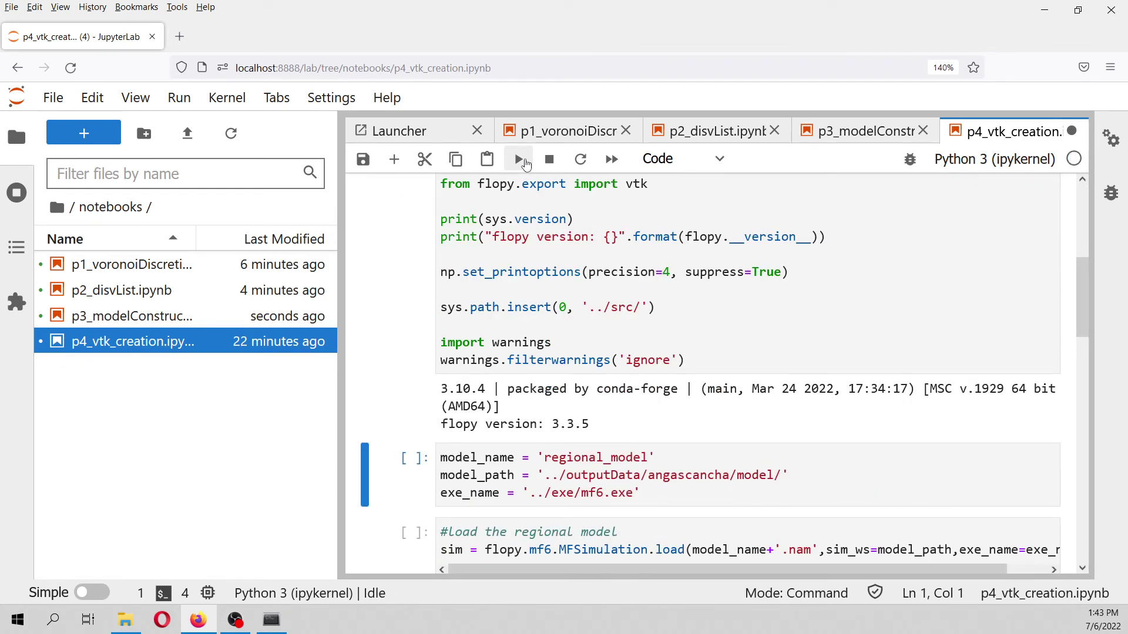
left_click(517, 159)
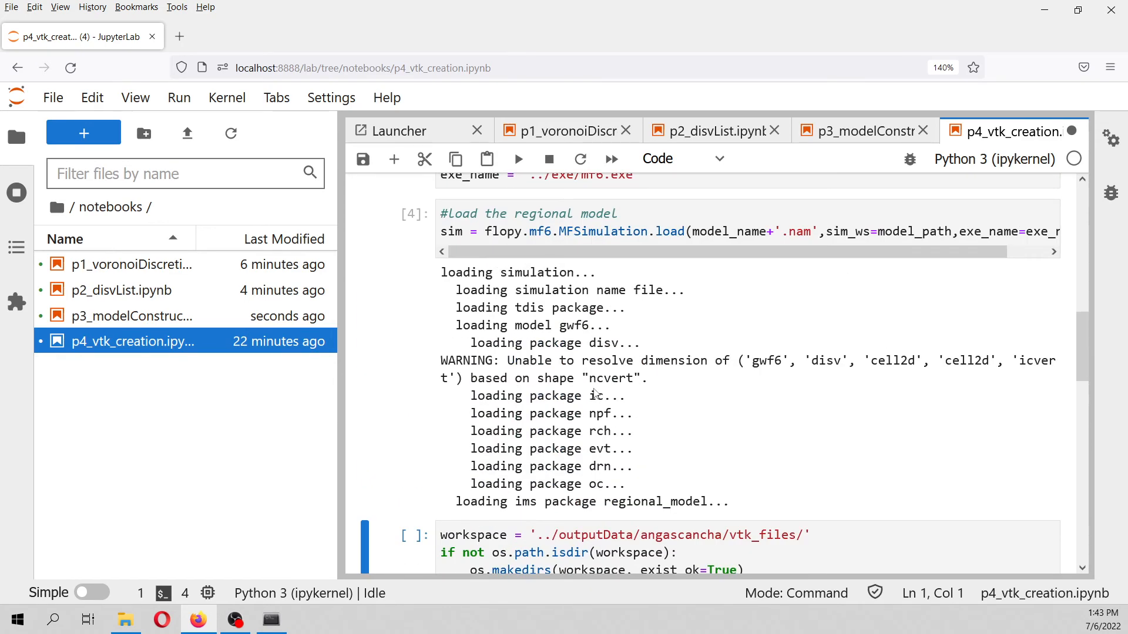
Run the vtk_files workspace and export cells, then move the file browser toward outputData
scroll("down", 3)
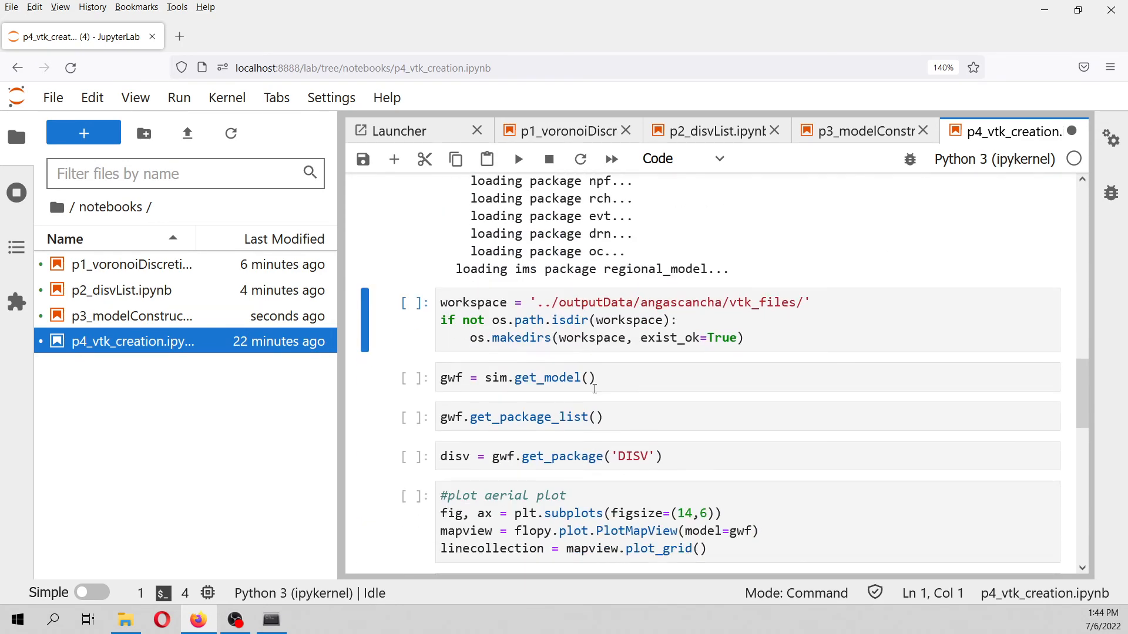
left_click(517, 158)
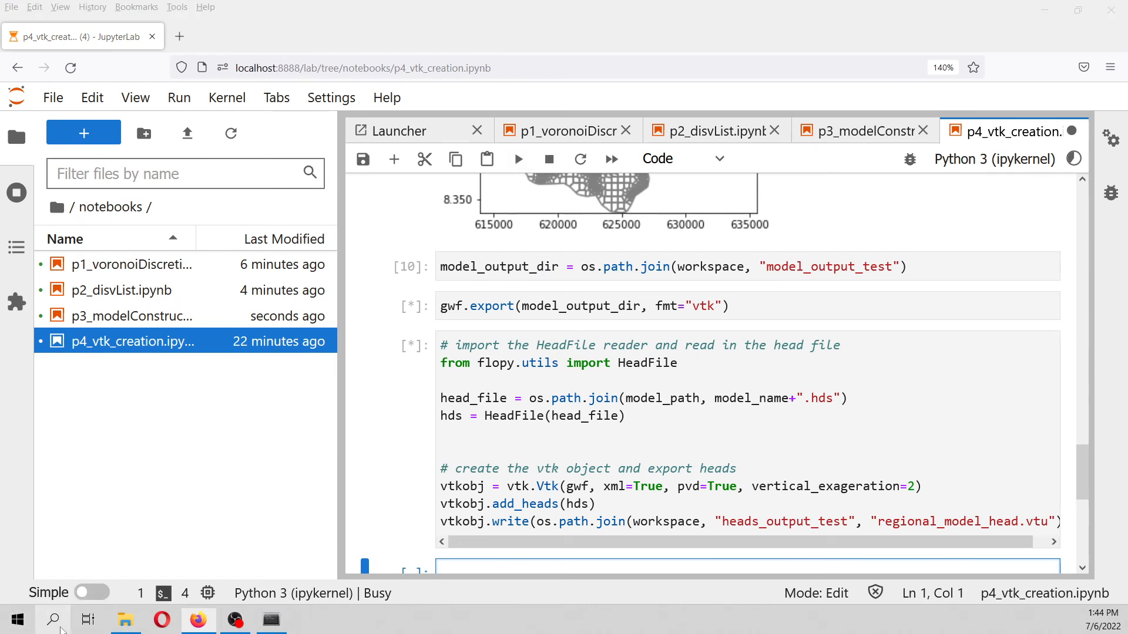
left_click(56, 207)
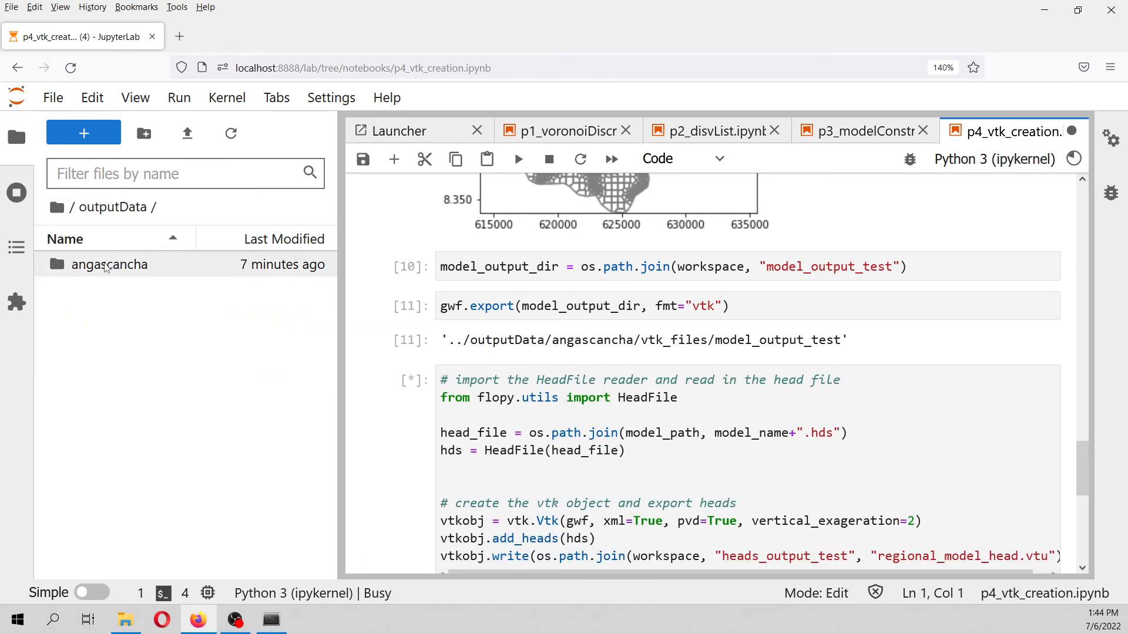
Browse into angascancha/vtk_files, then search Windows for ParaView to launch it
double_click(108, 264)
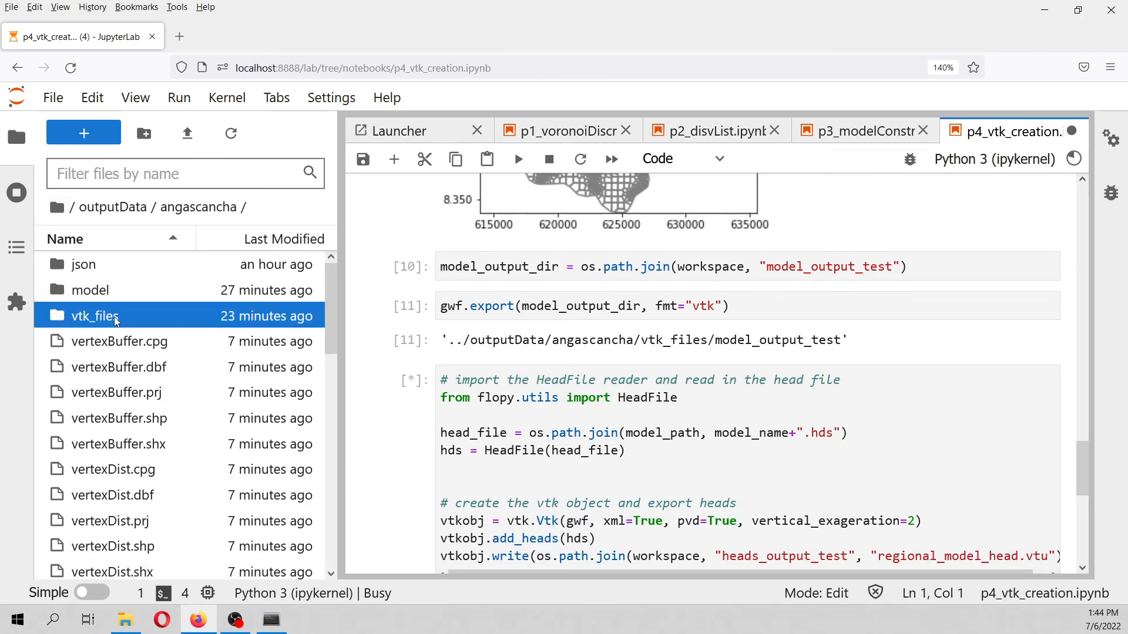
double_click(94, 315)
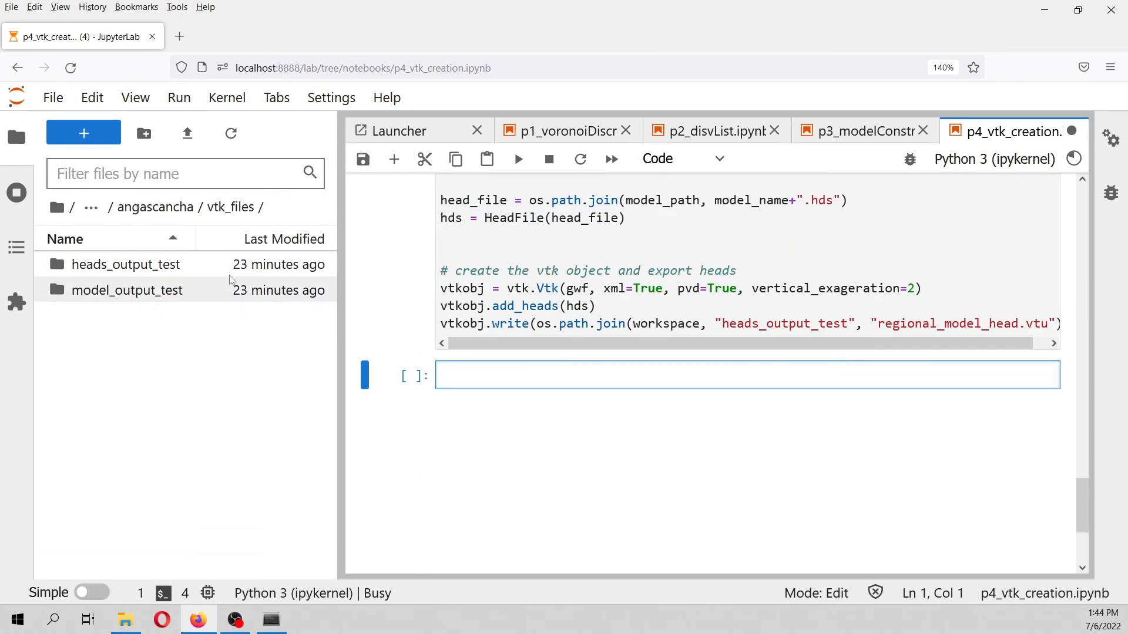
mouse_move(119, 389)
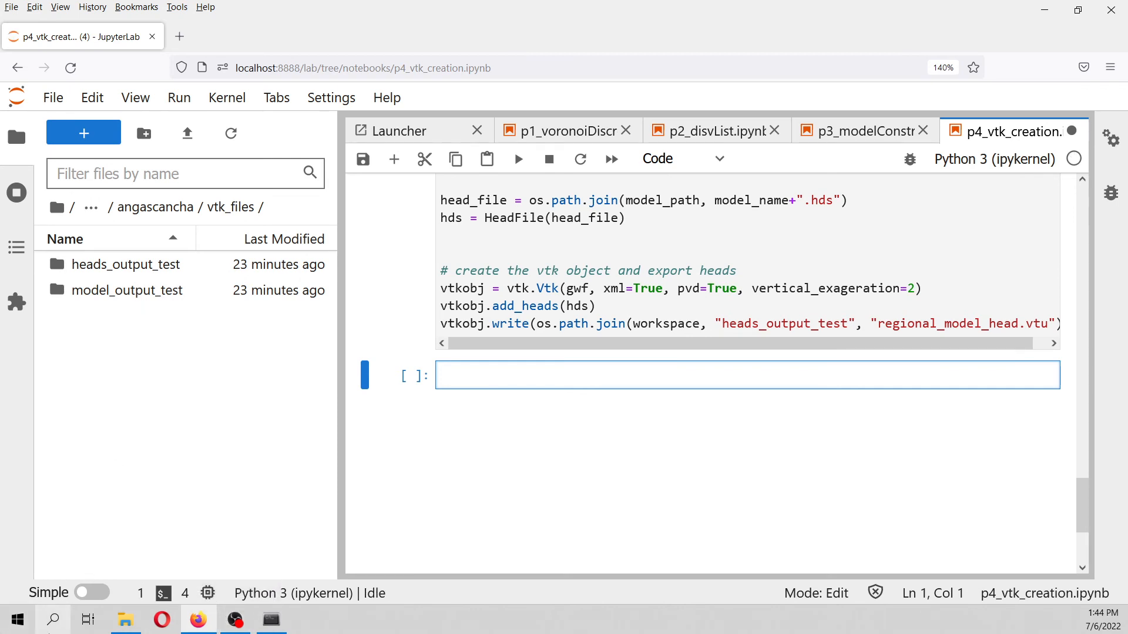
type("pa")
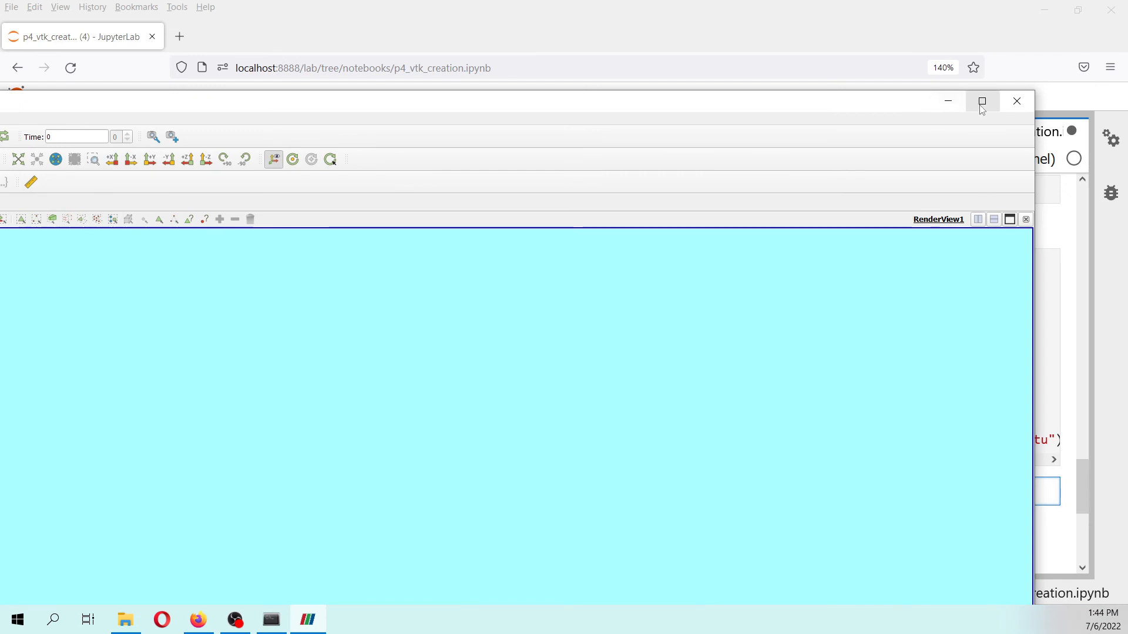
Maximize ParaView and open regional_model_head.pvd from Documents > project > outputData > angascancha > vtk_files > heads_output_test
left_click(981, 101)
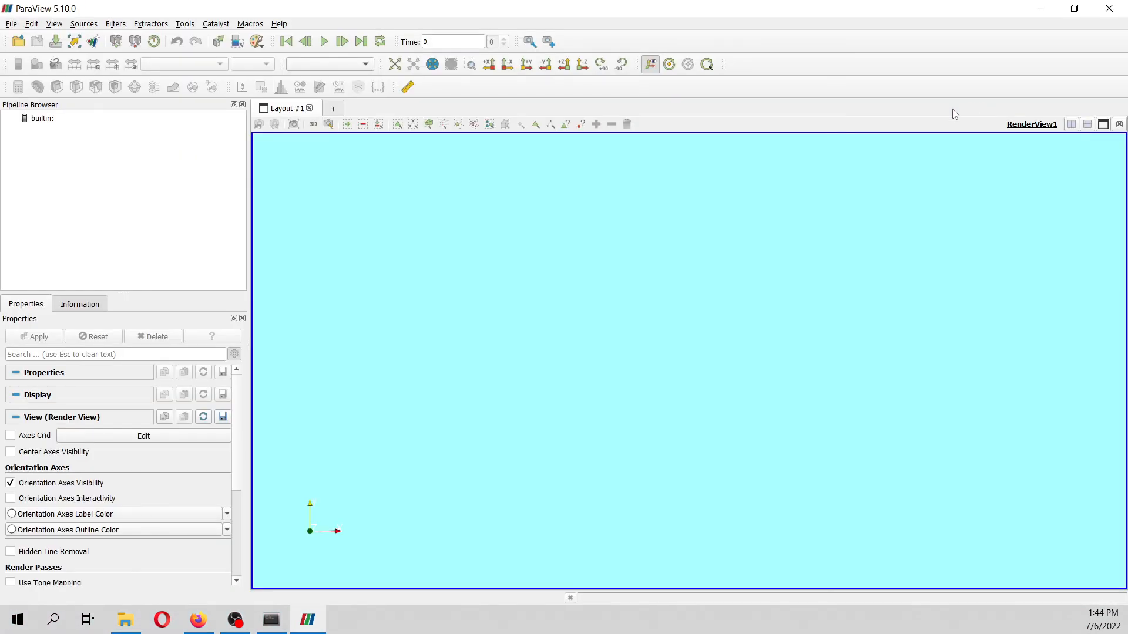
mouse_move(63, 257)
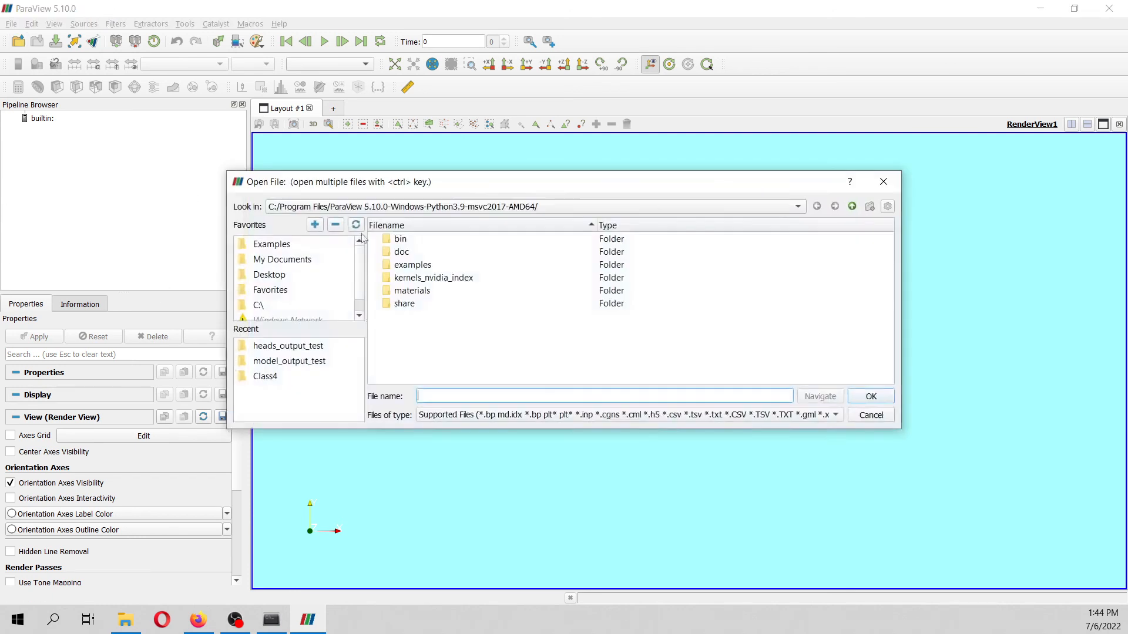
left_click(280, 259)
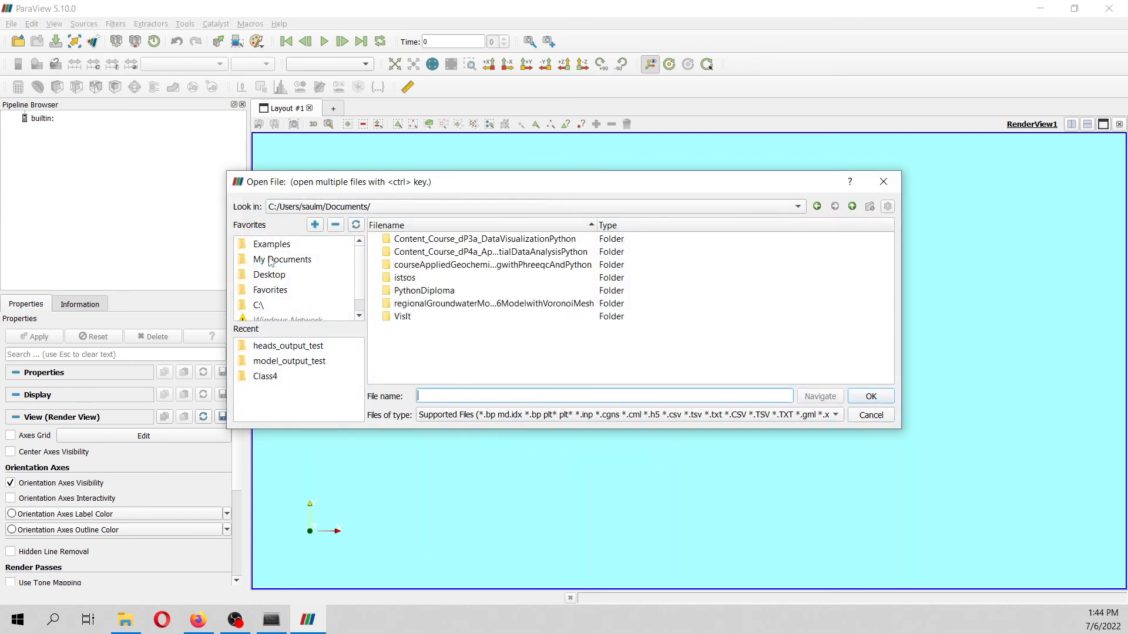
double_click(492, 303)
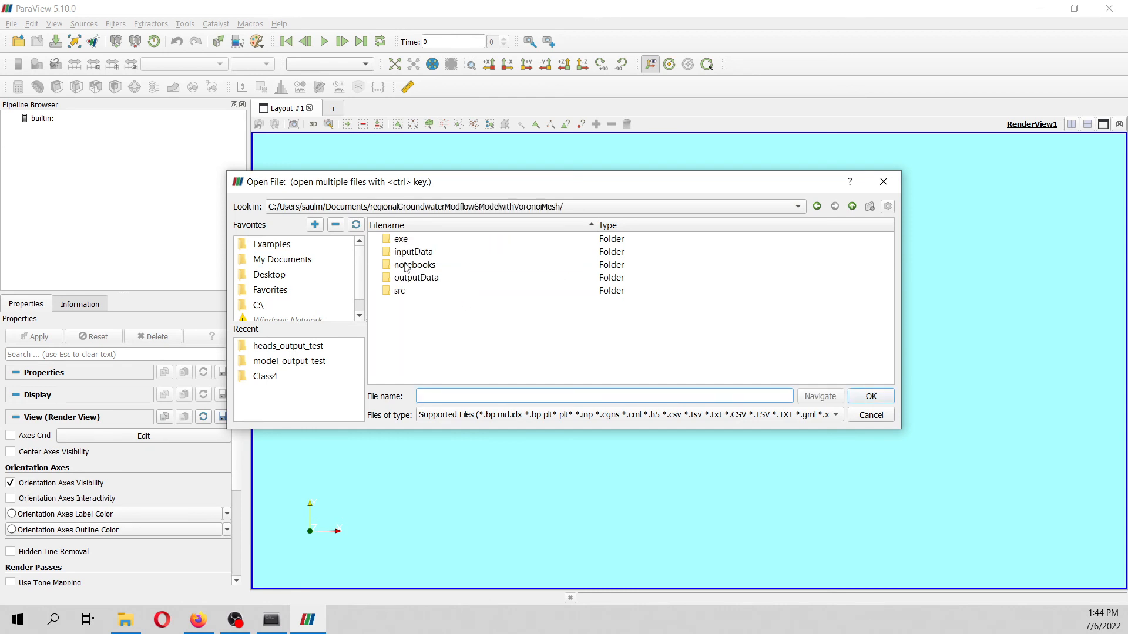
double_click(415, 277)
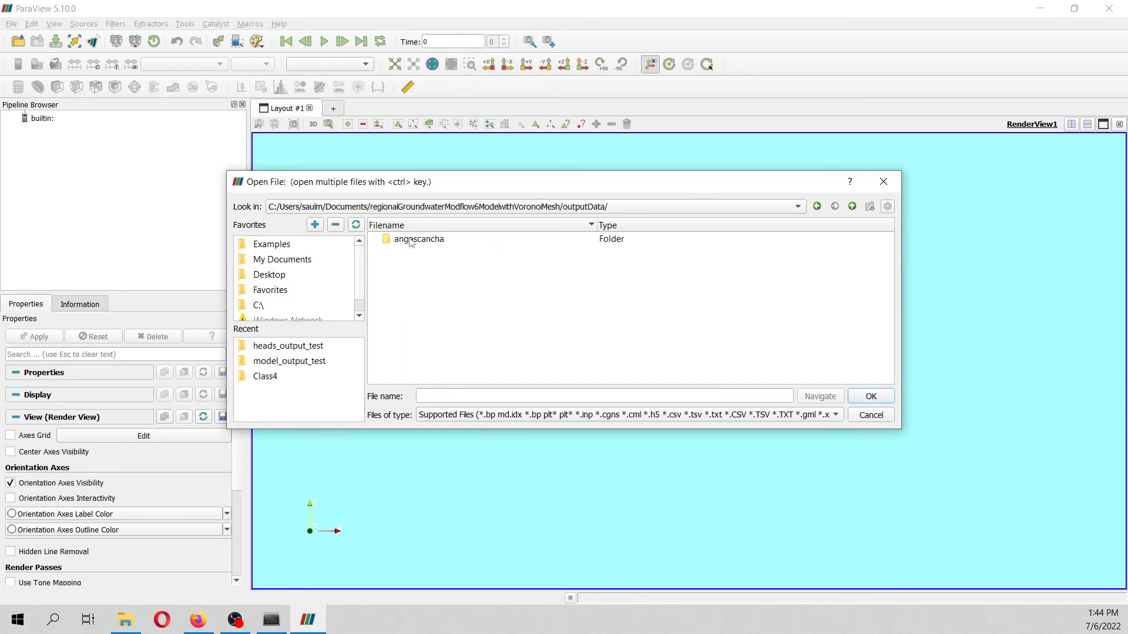
double_click(418, 239)
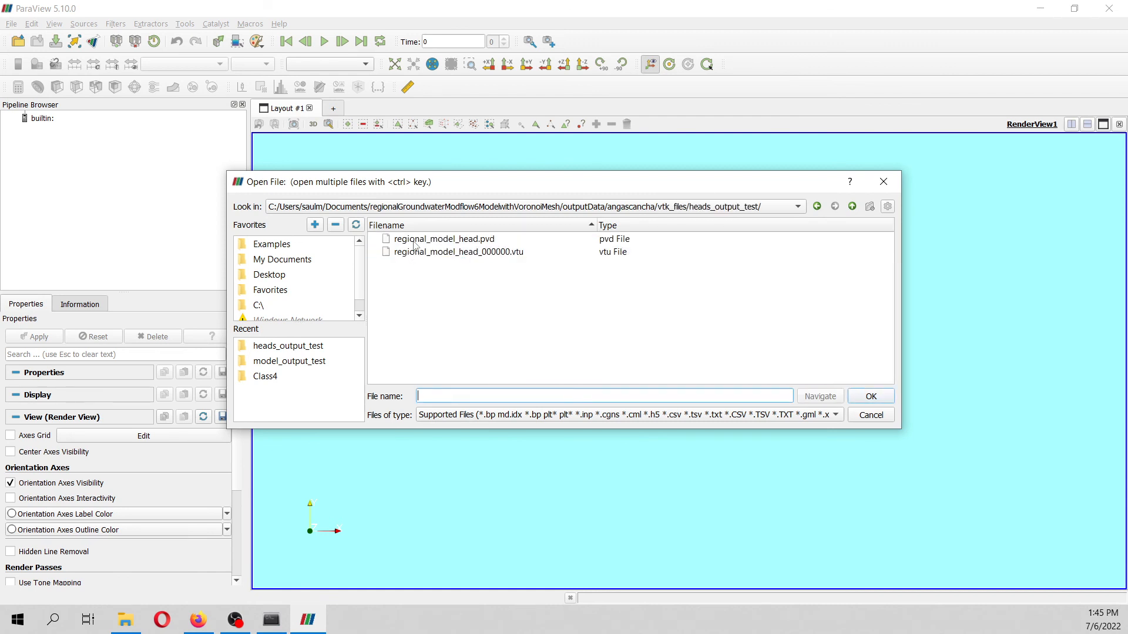
left_click(869, 396)
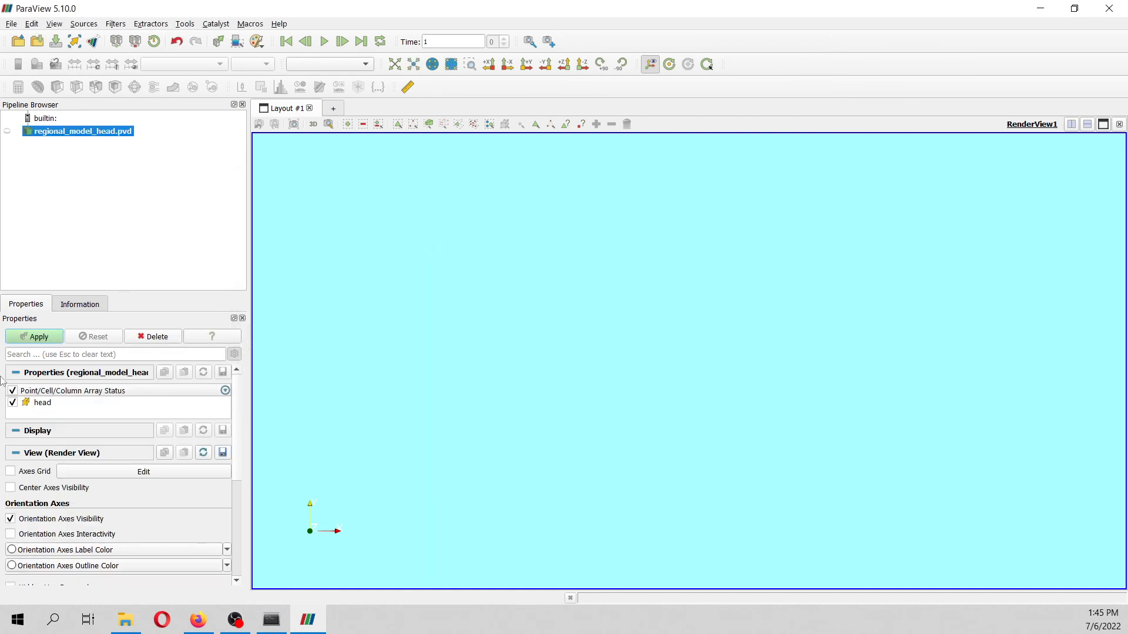
Apply the heads dataset and colour the 3D model by head
left_click(34, 337)
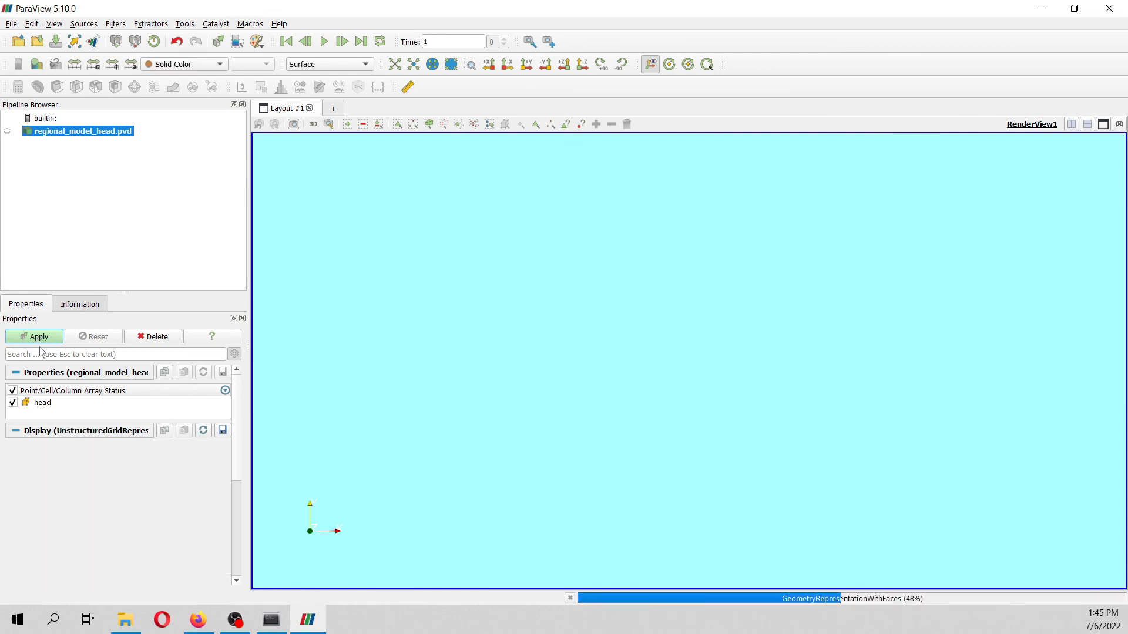
left_click(34, 336)
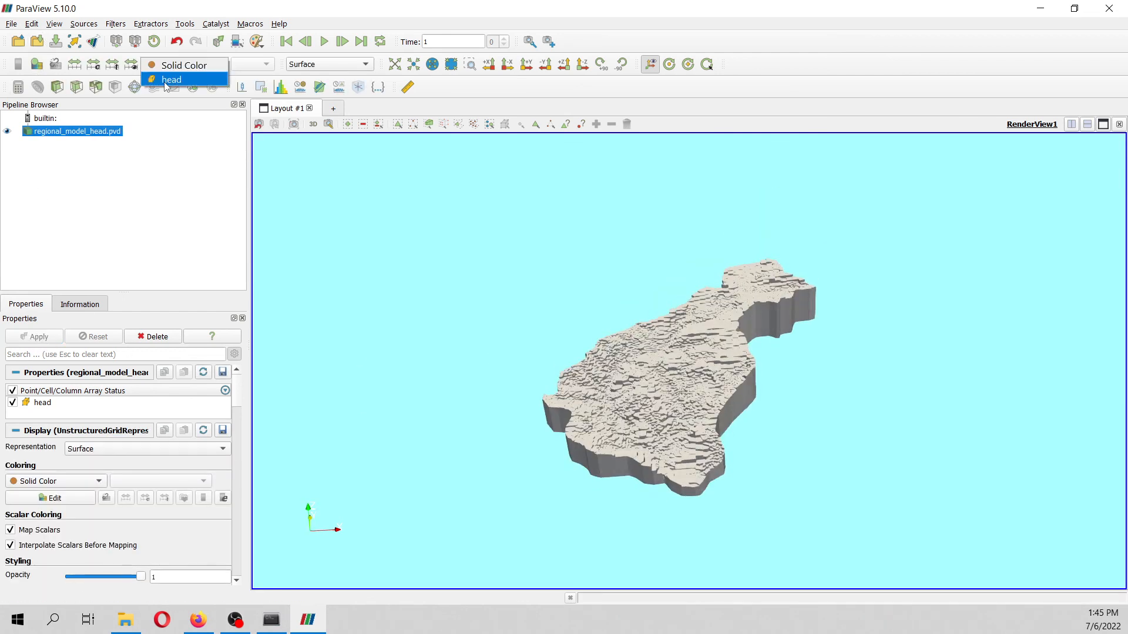
left_click(172, 79)
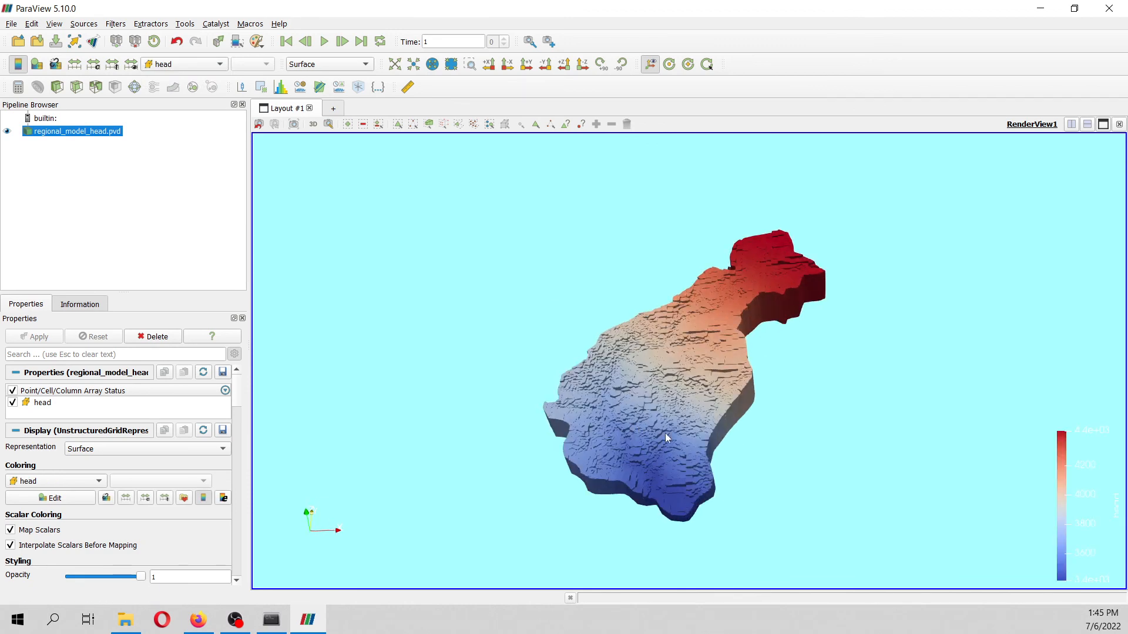